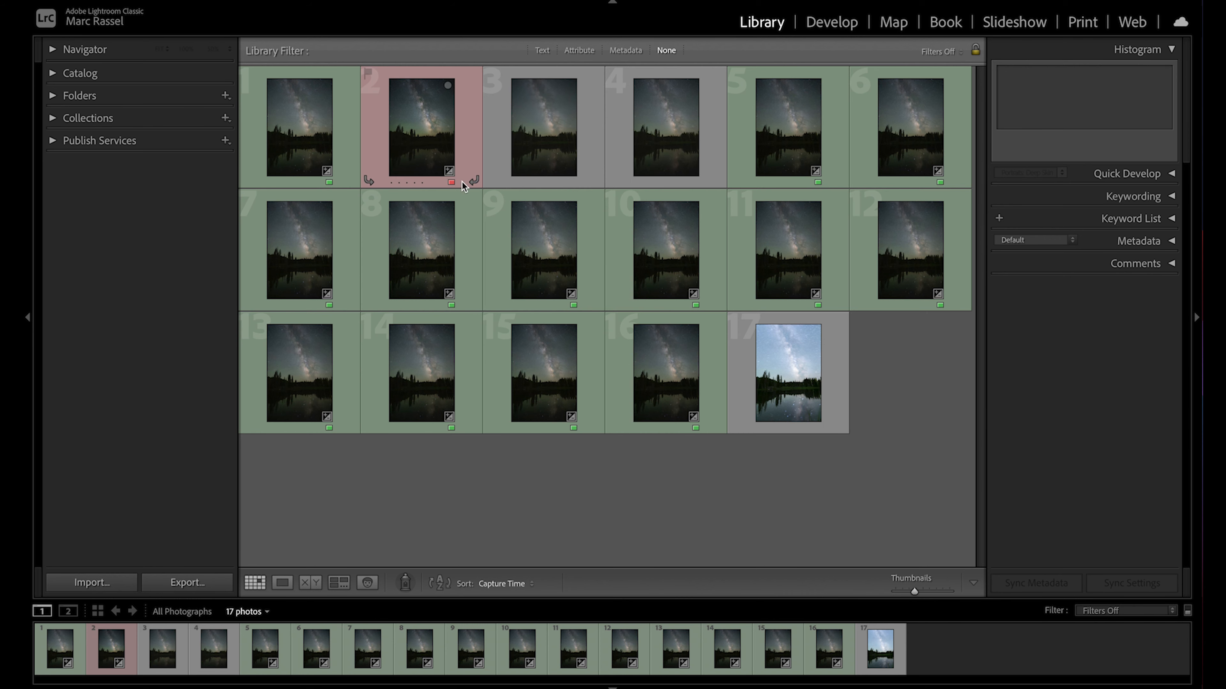
# Preview a Milky Way frame, then select the brighter star-trail lake photo in Loupe view
pyautogui.click(281, 583)
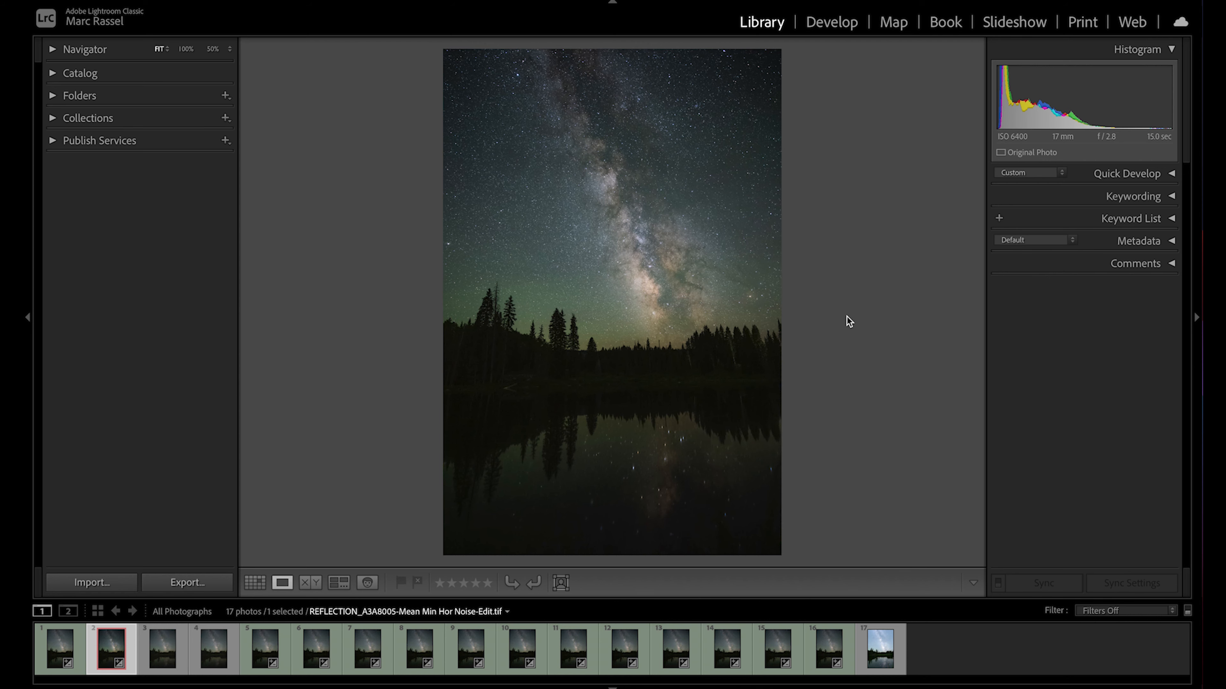
pyautogui.click(255, 583)
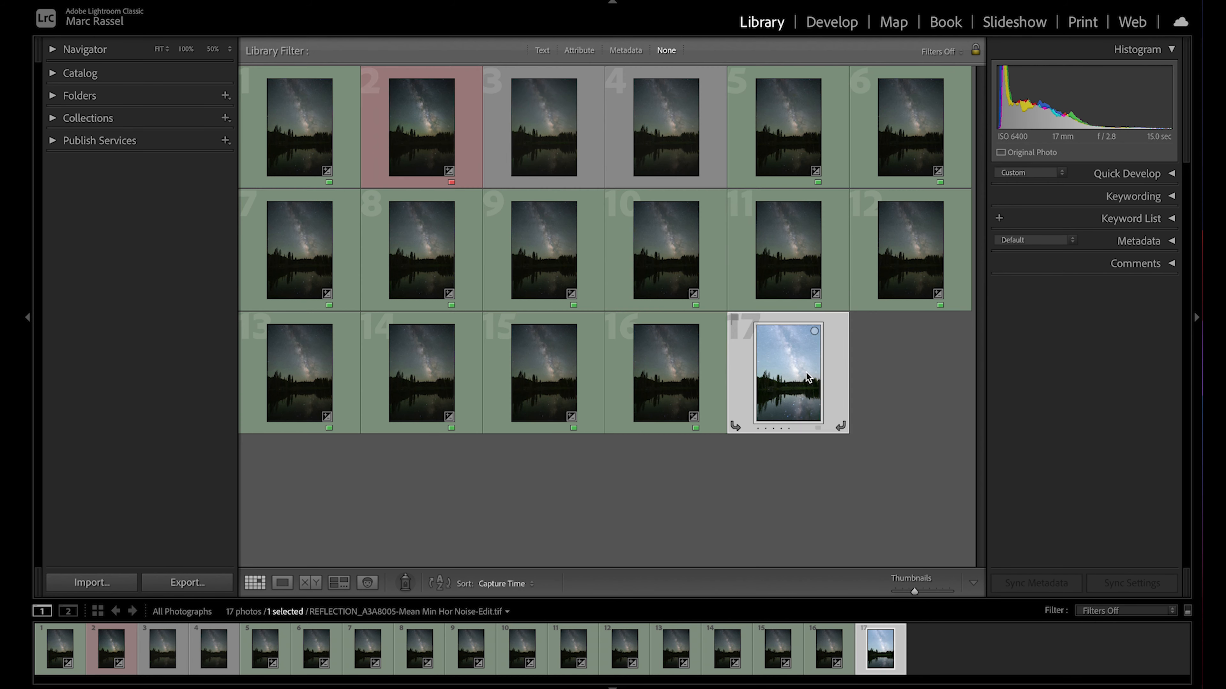
pyautogui.click(281, 583)
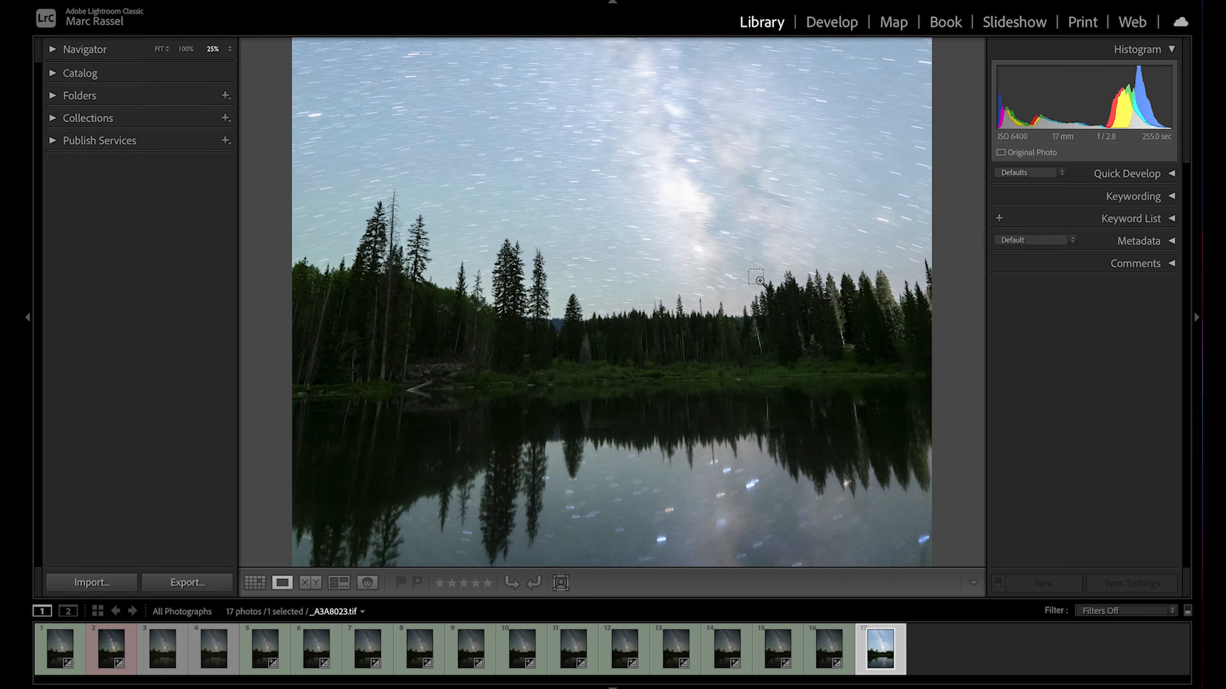
# Choose Edit In > Adobe Photoshop 2021 for the star-trail lake photo
pyautogui.rightClick(813, 504)
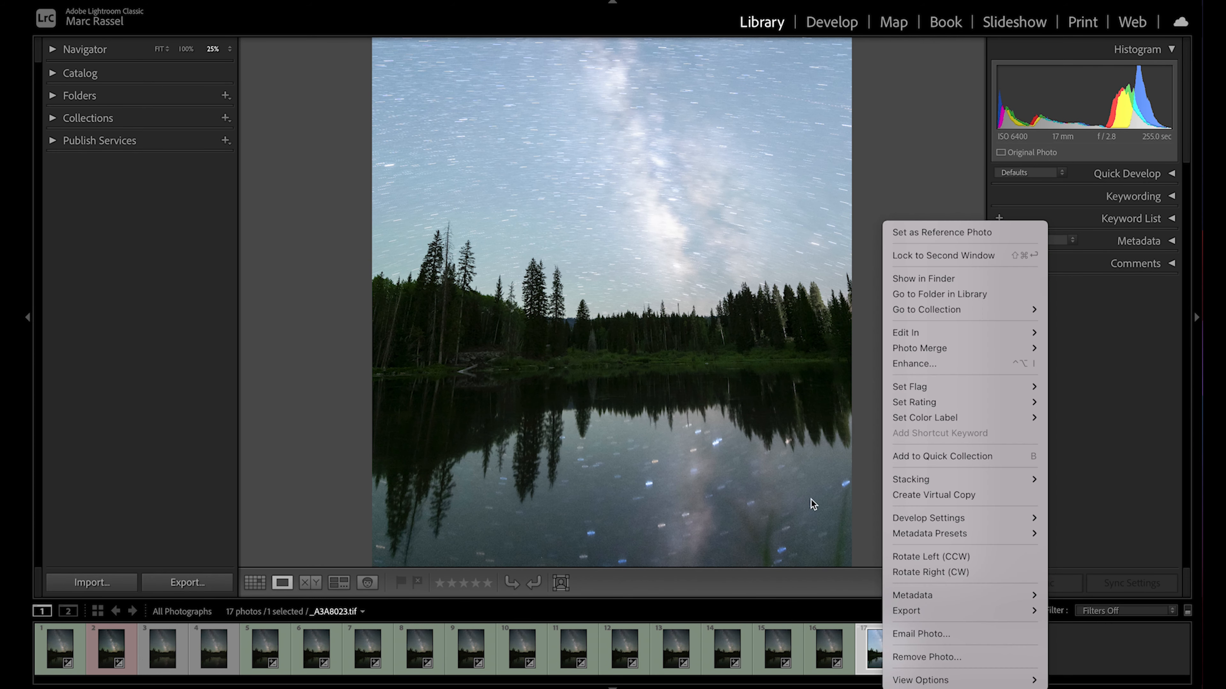
pyautogui.moveTo(762, 309)
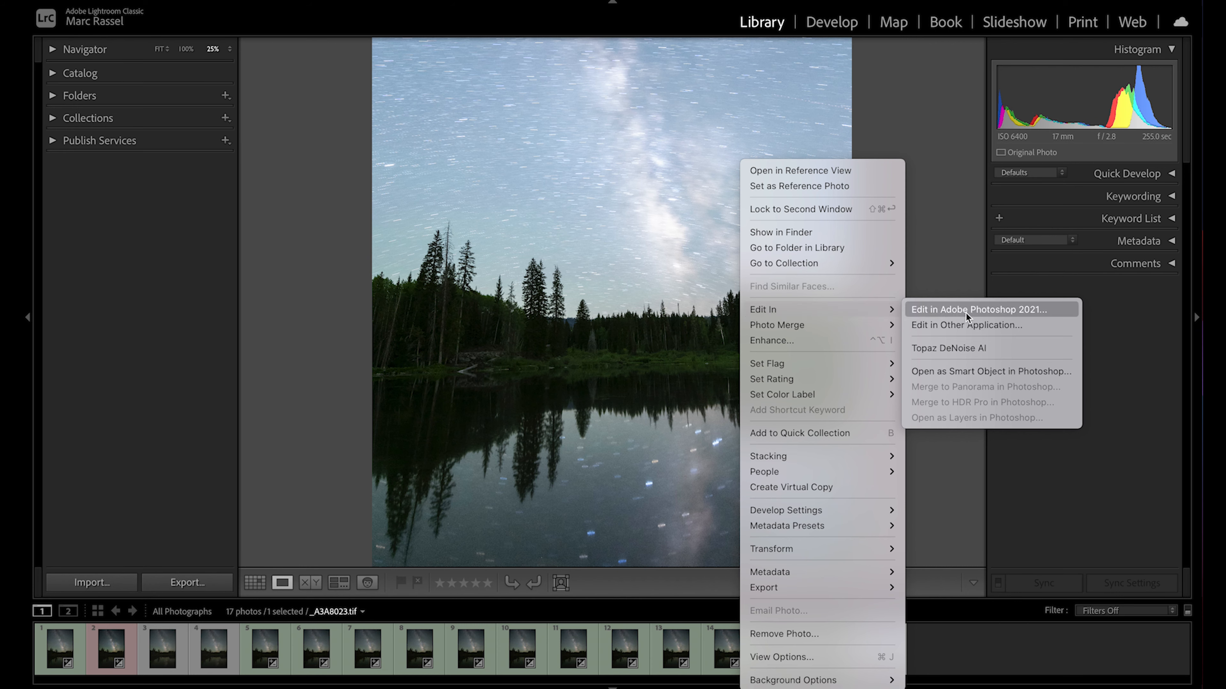
pyautogui.click(969, 309)
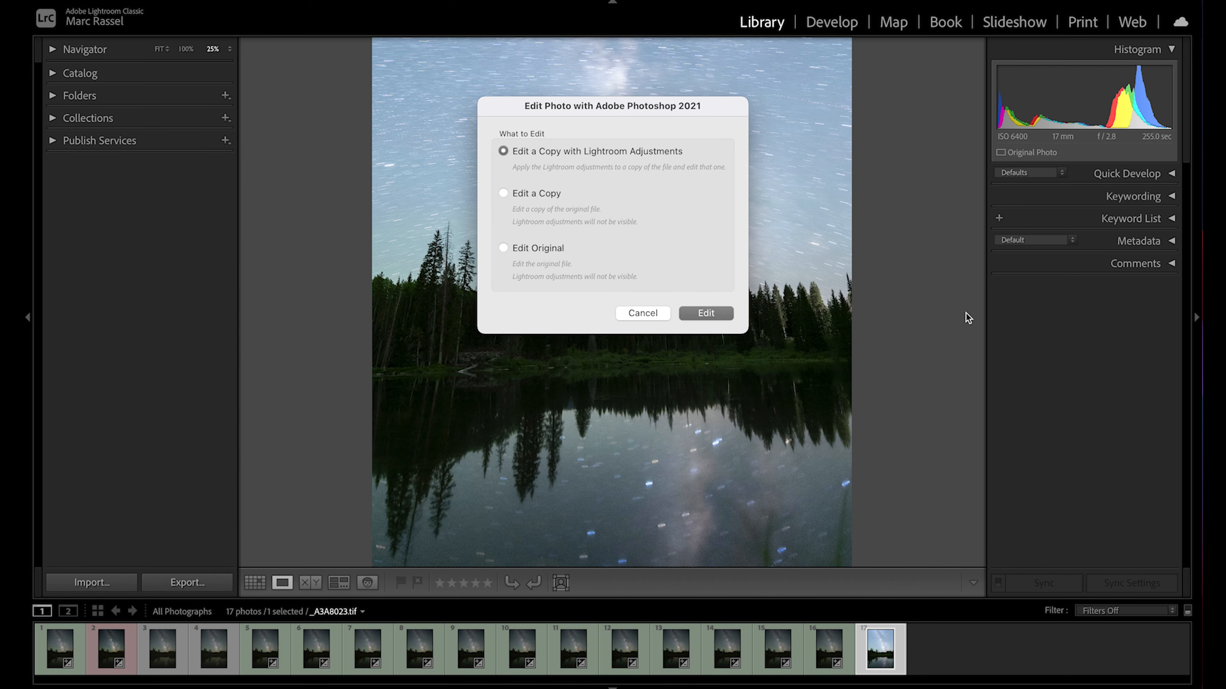
pyautogui.moveTo(668, 167)
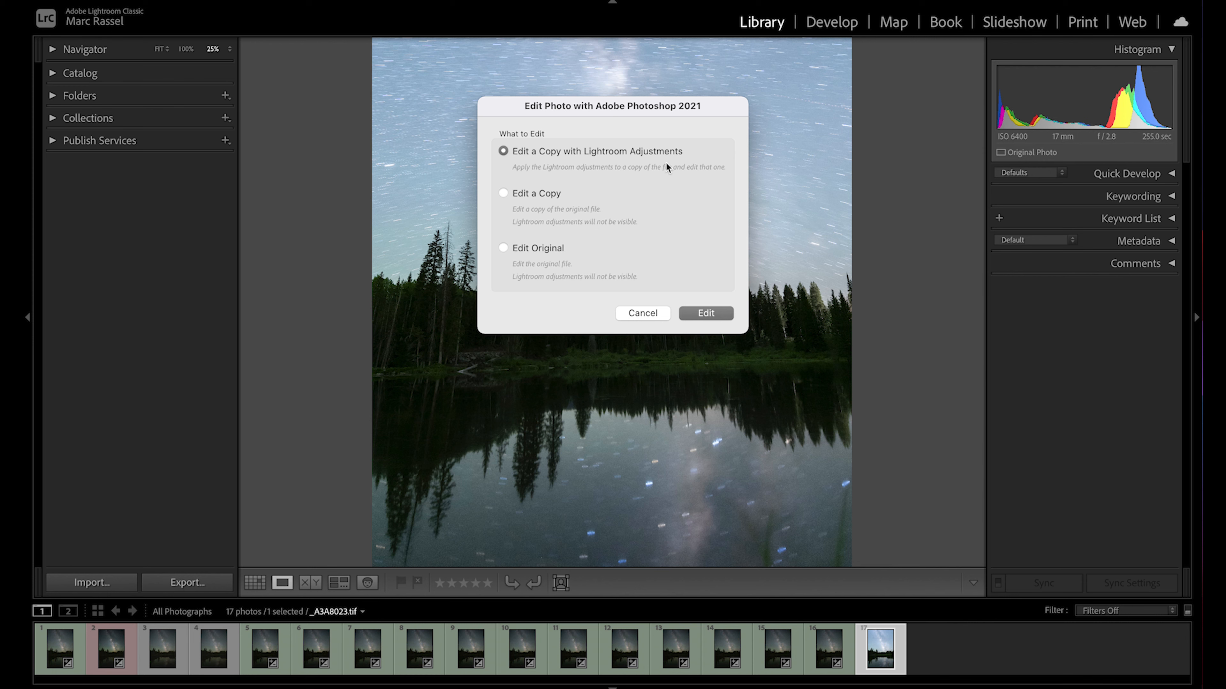
pyautogui.moveTo(692, 262)
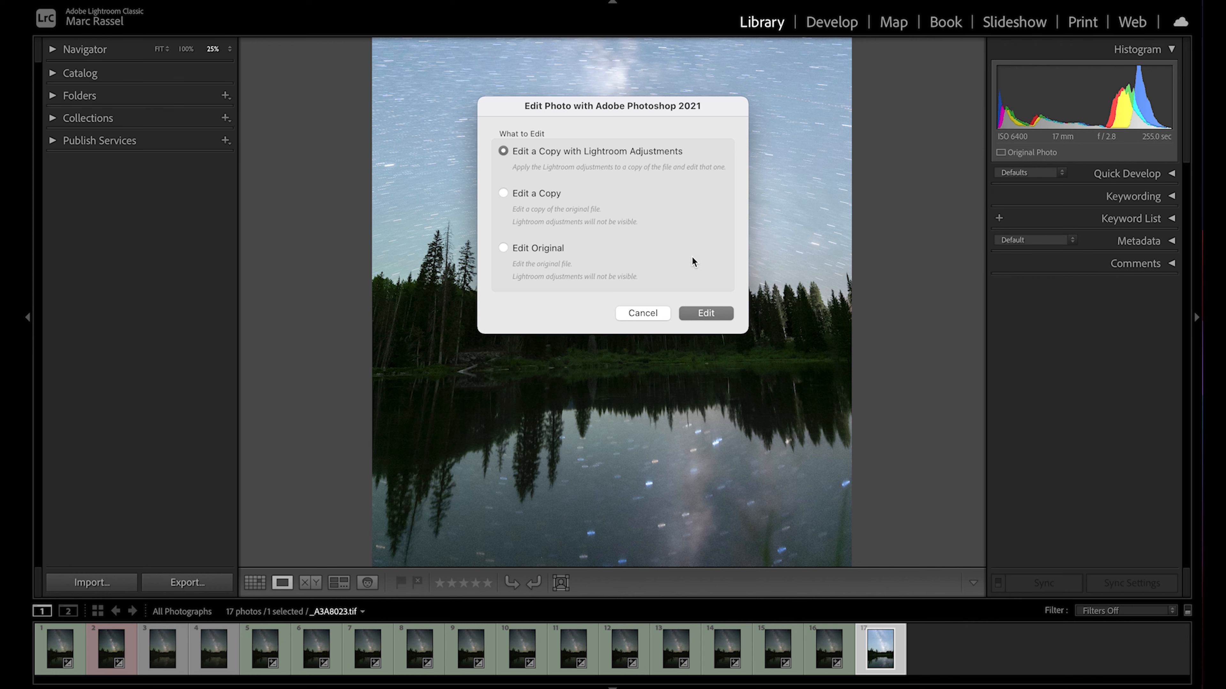
pyautogui.moveTo(718, 161)
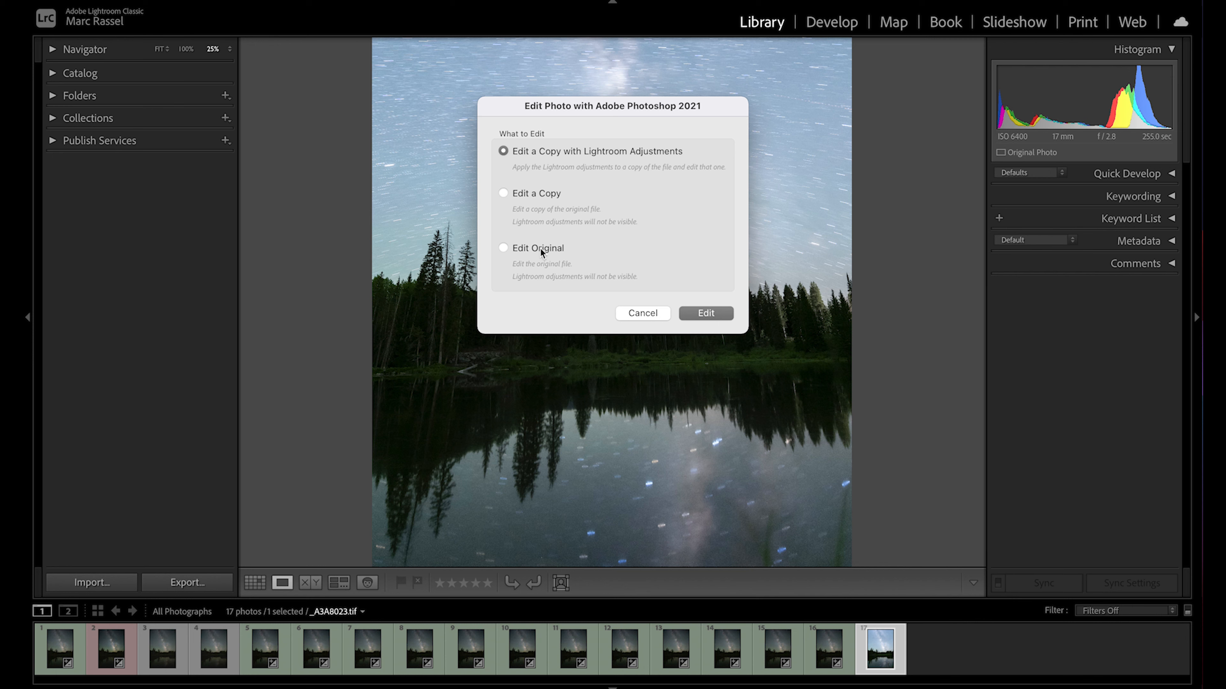
pyautogui.moveTo(657, 162)
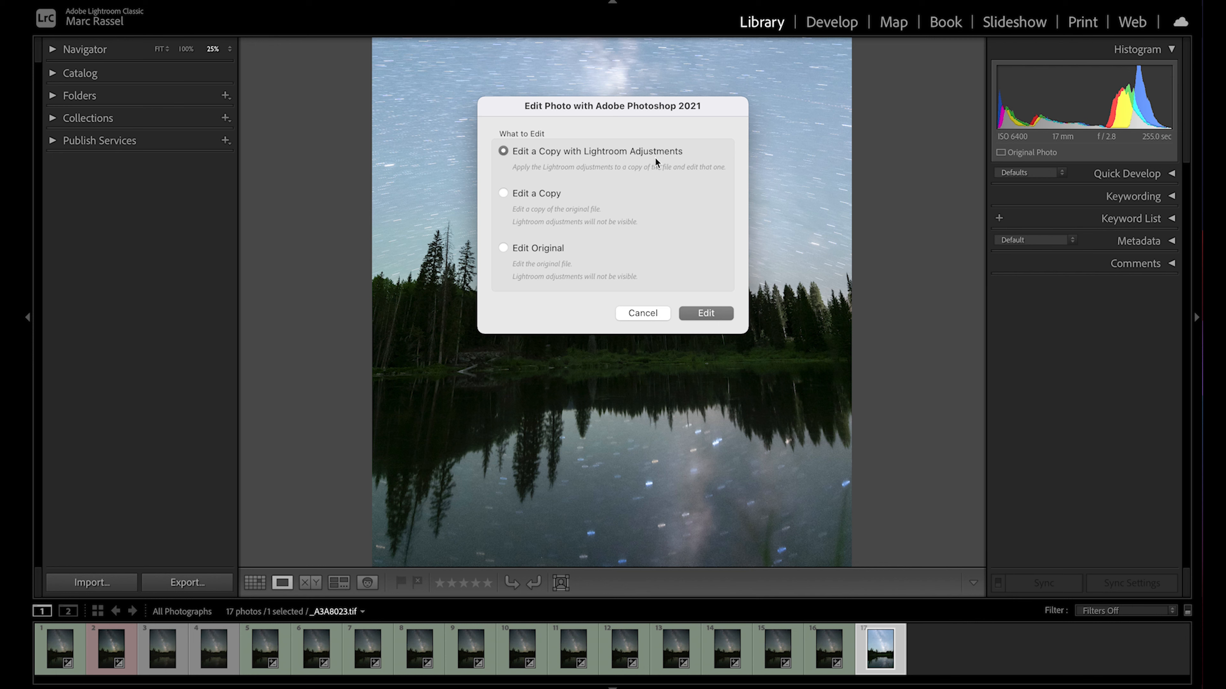
pyautogui.moveTo(634, 156)
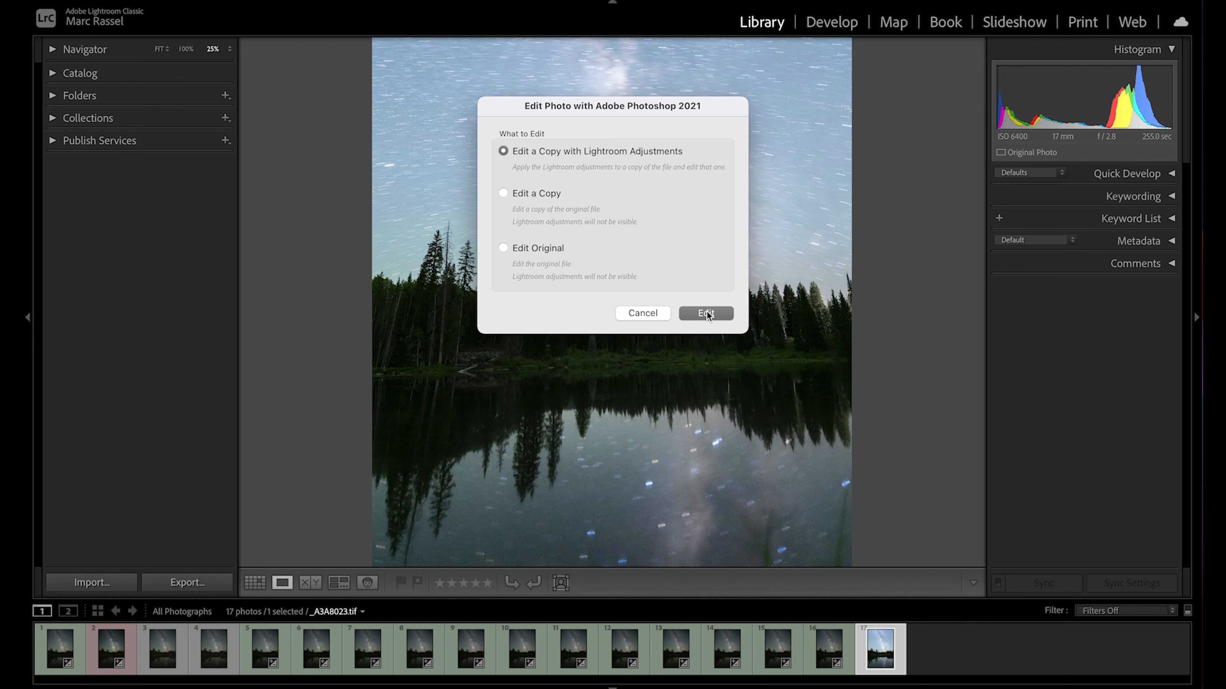
pyautogui.moveTo(568, 161)
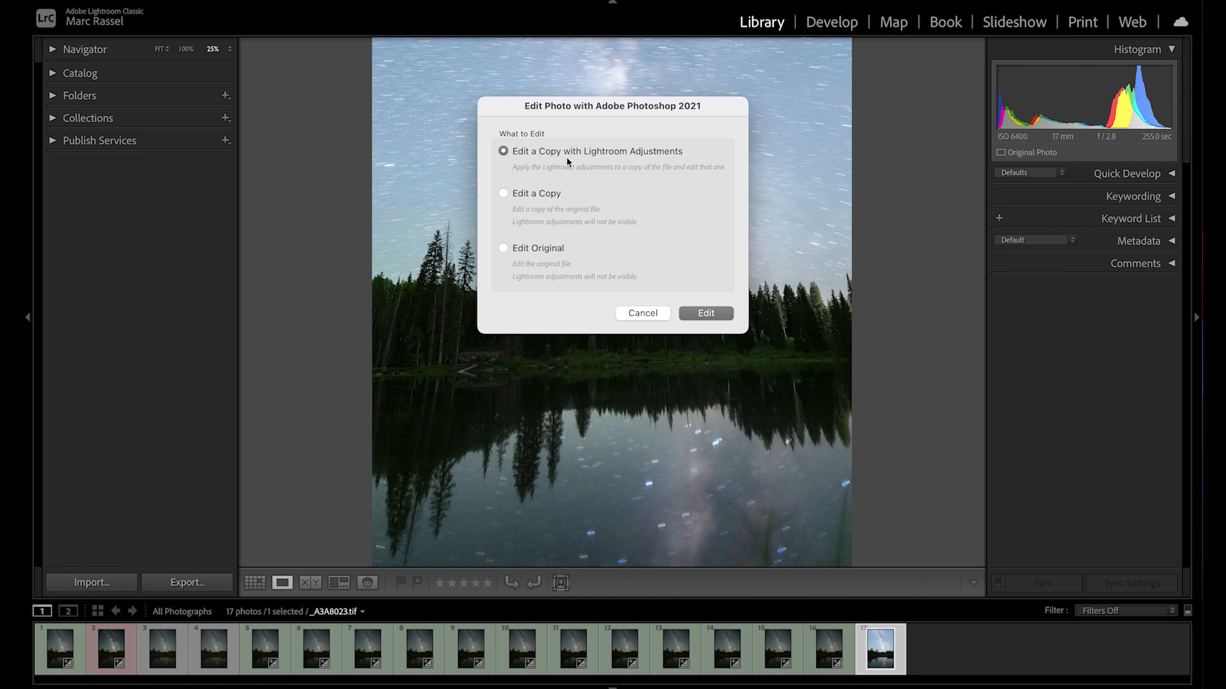
# Edit a copy with Lightroom adjustments in Photoshop and duplicate its Background layer
pyautogui.click(704, 313)
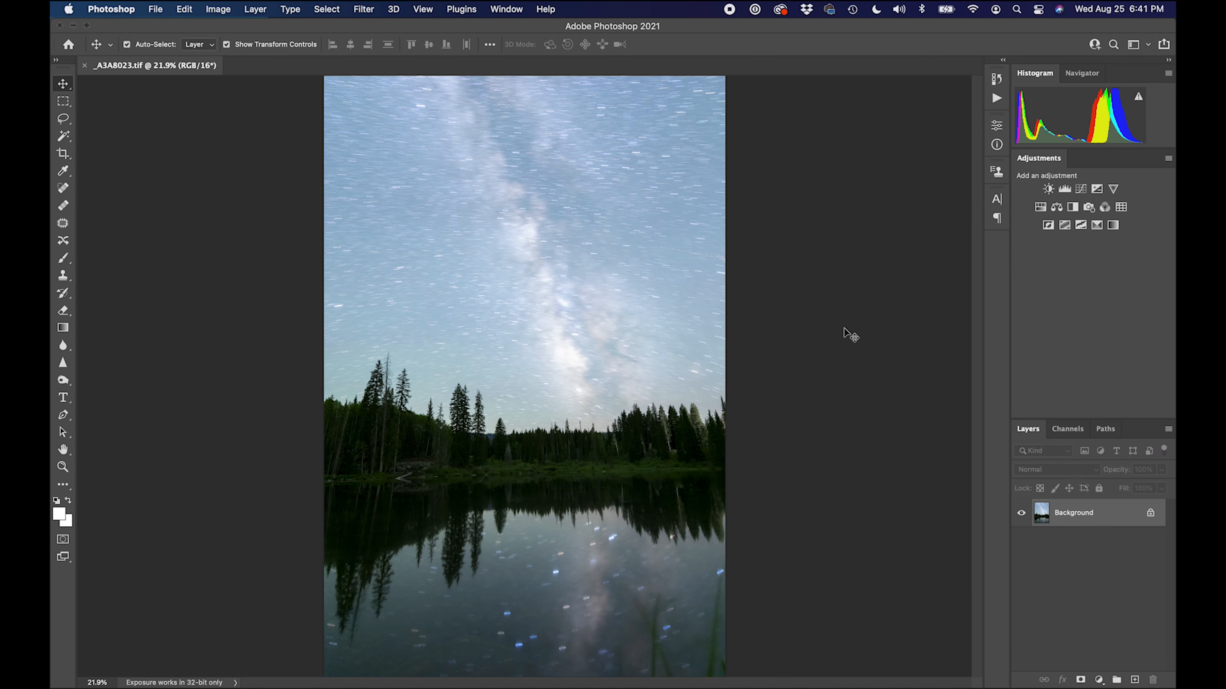
pyautogui.moveTo(863, 337)
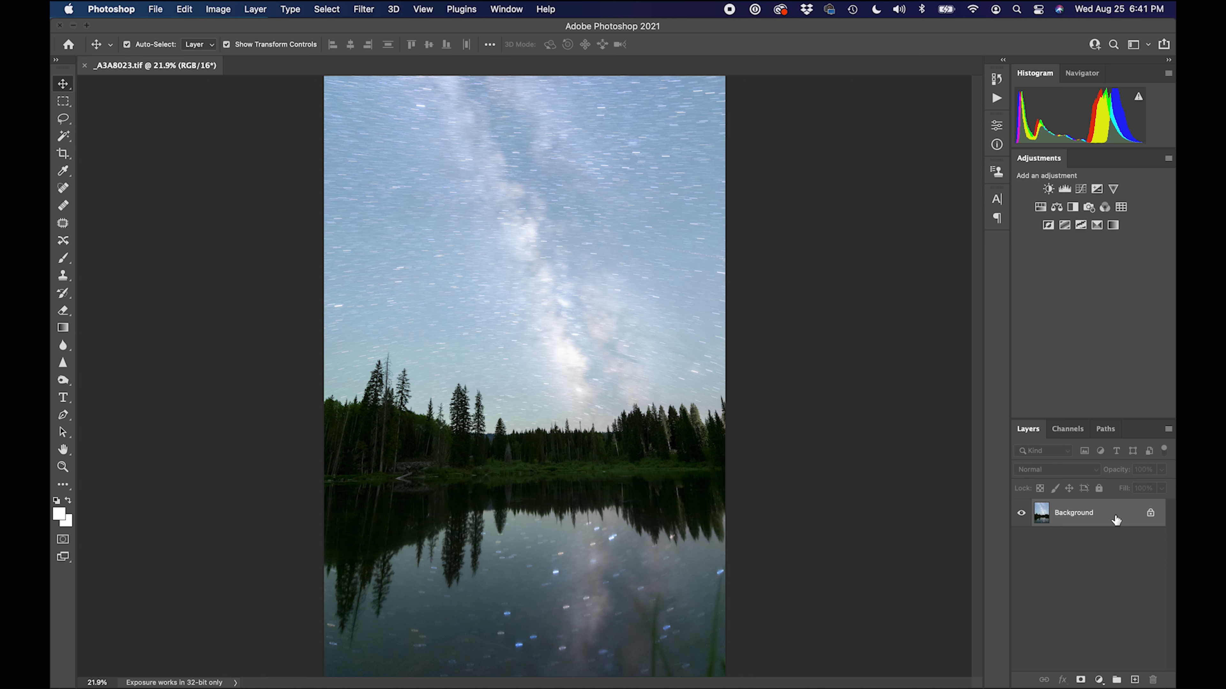
pyautogui.moveTo(1126, 572)
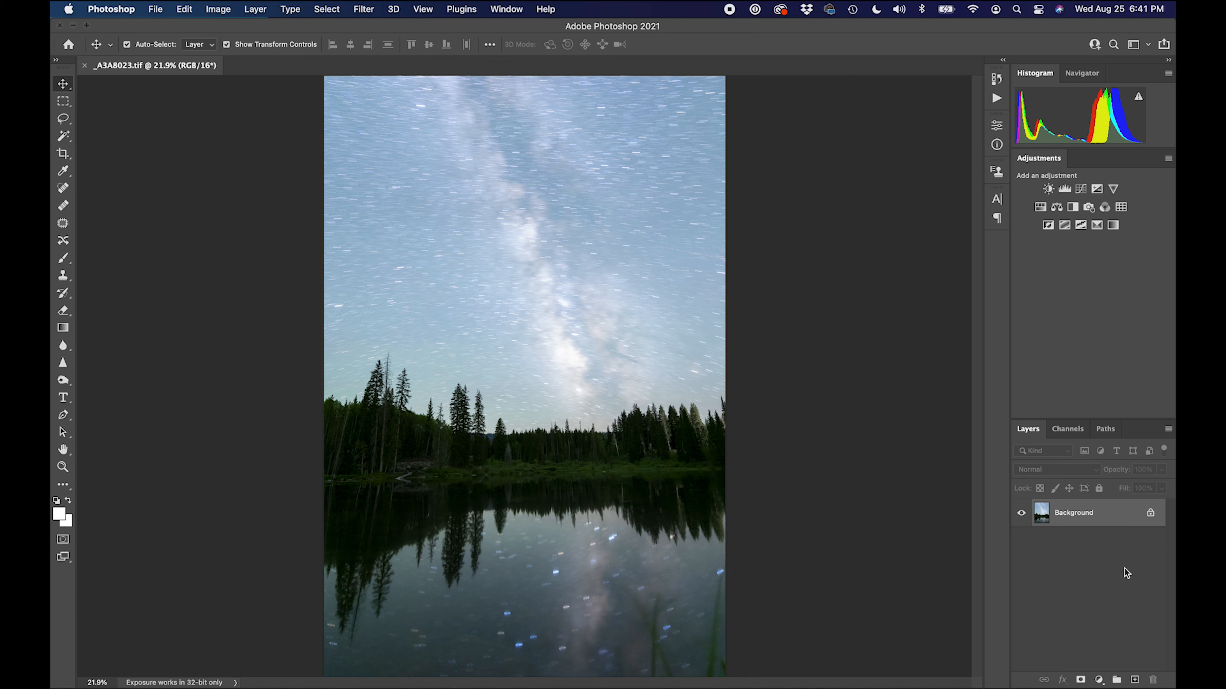
pyautogui.moveTo(1128, 658)
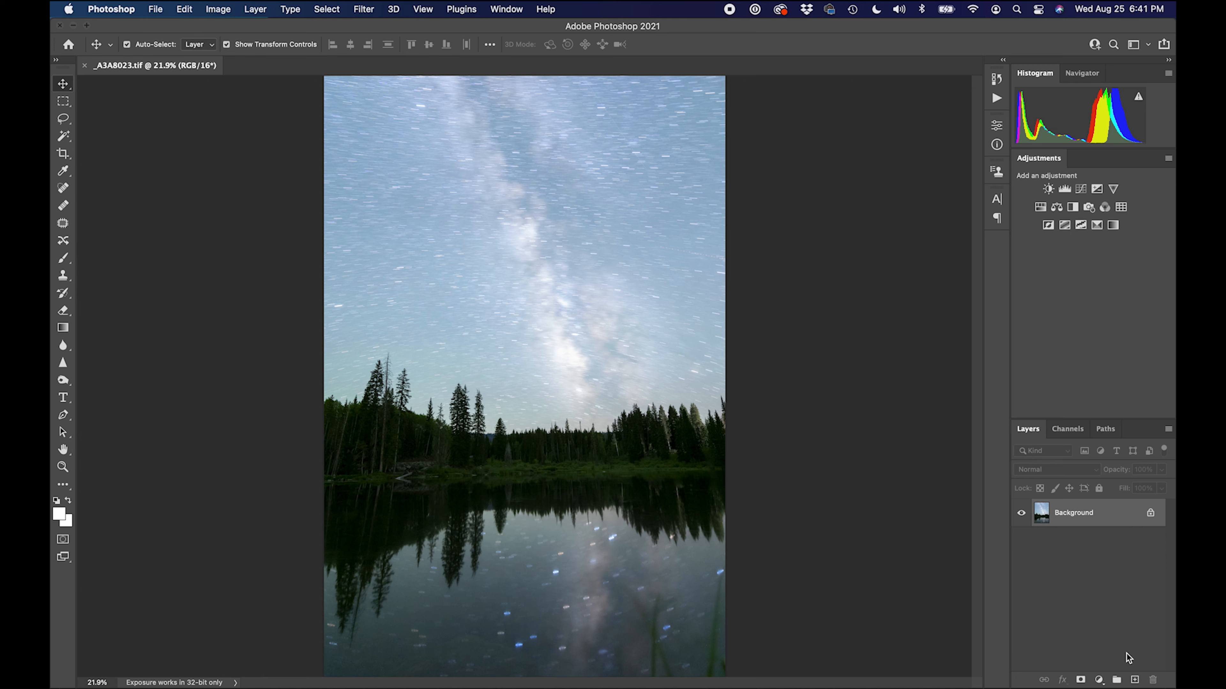
pyautogui.rightClick(1073, 511)
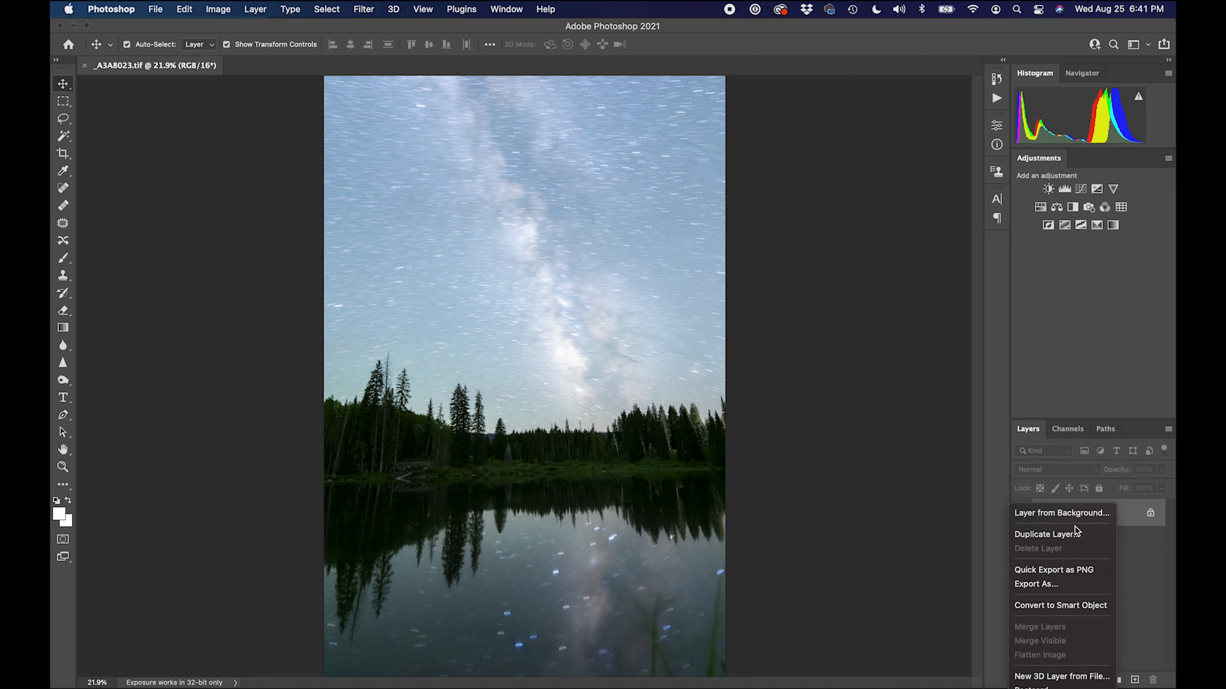
pyautogui.click(1044, 534)
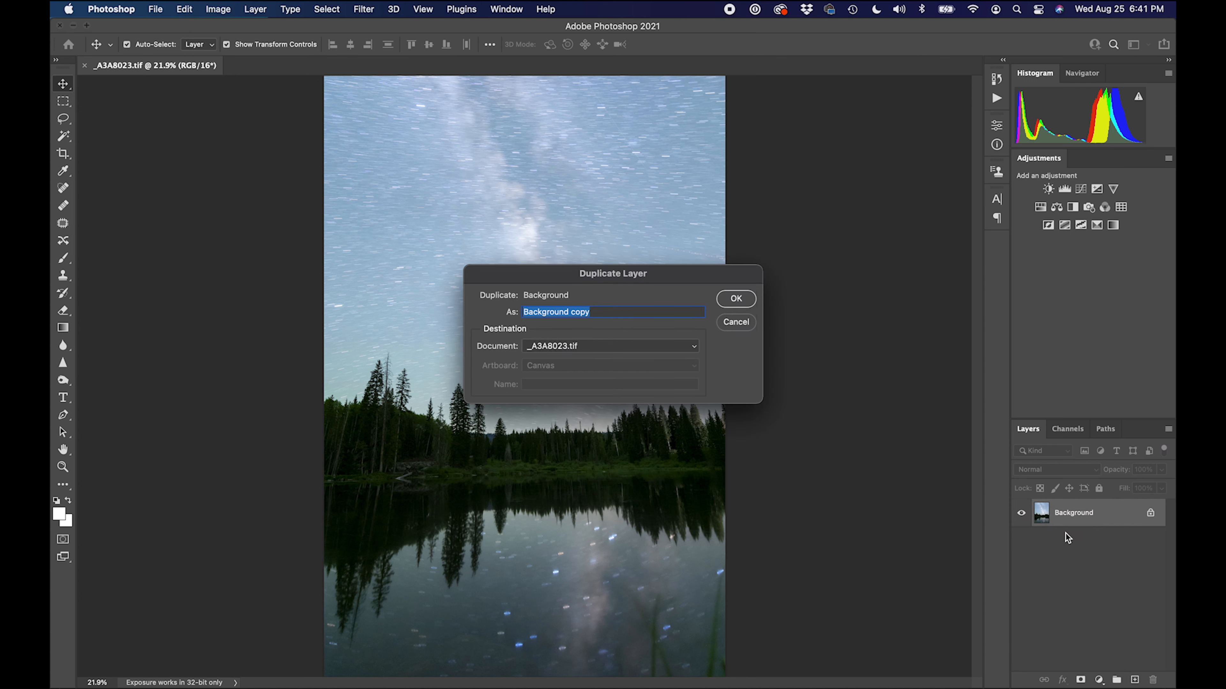
pyautogui.click(734, 299)
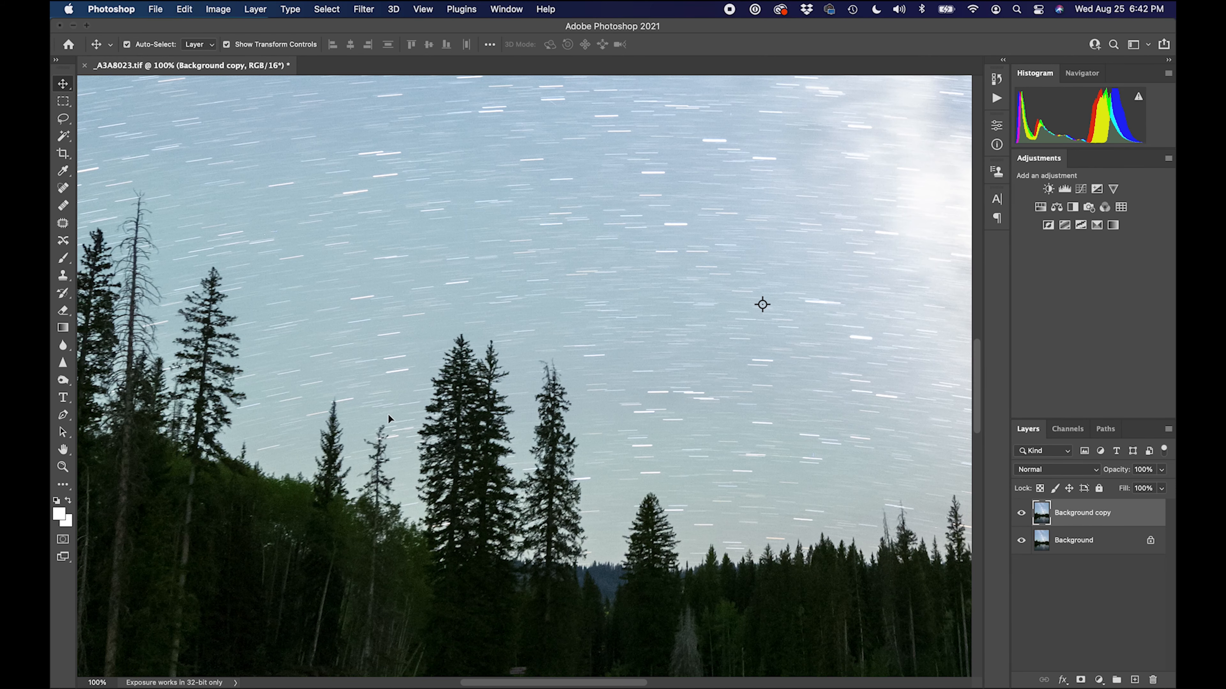
pyautogui.moveTo(636, 331)
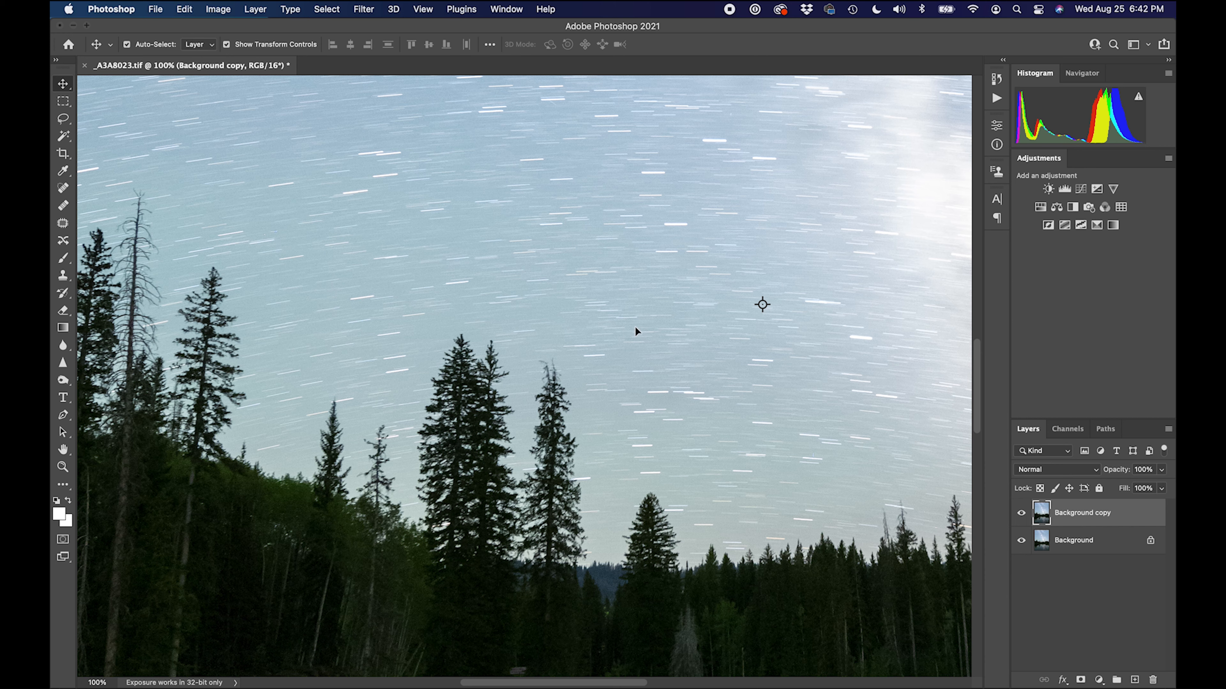
pyautogui.moveTo(678, 372)
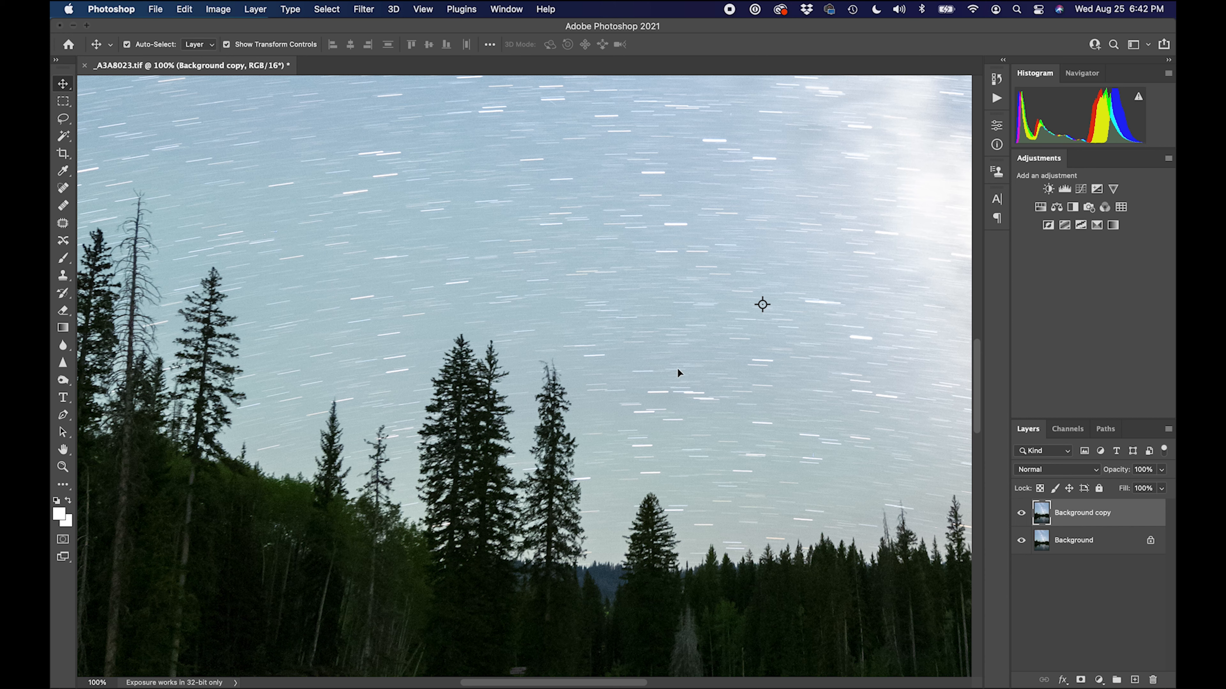
# Add a Curves adjustment whitening the sky and lifting the darker midtones to Output 75 (Input 61)
pyautogui.click(218, 8)
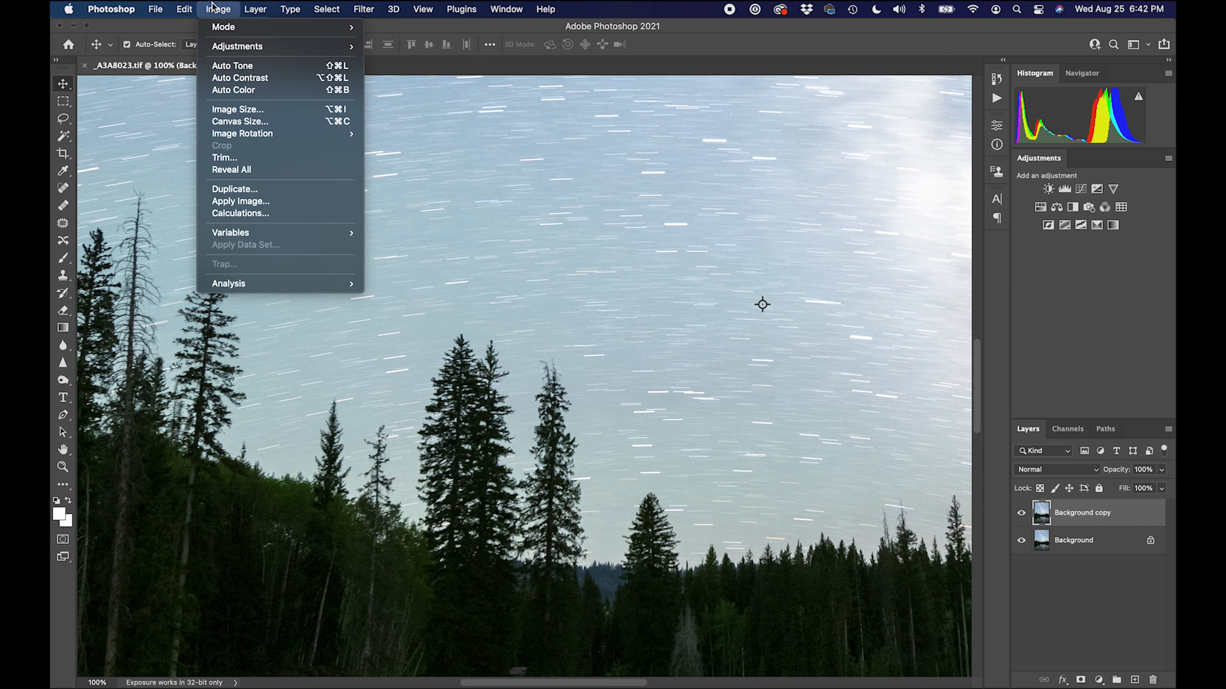
pyautogui.moveTo(237, 45)
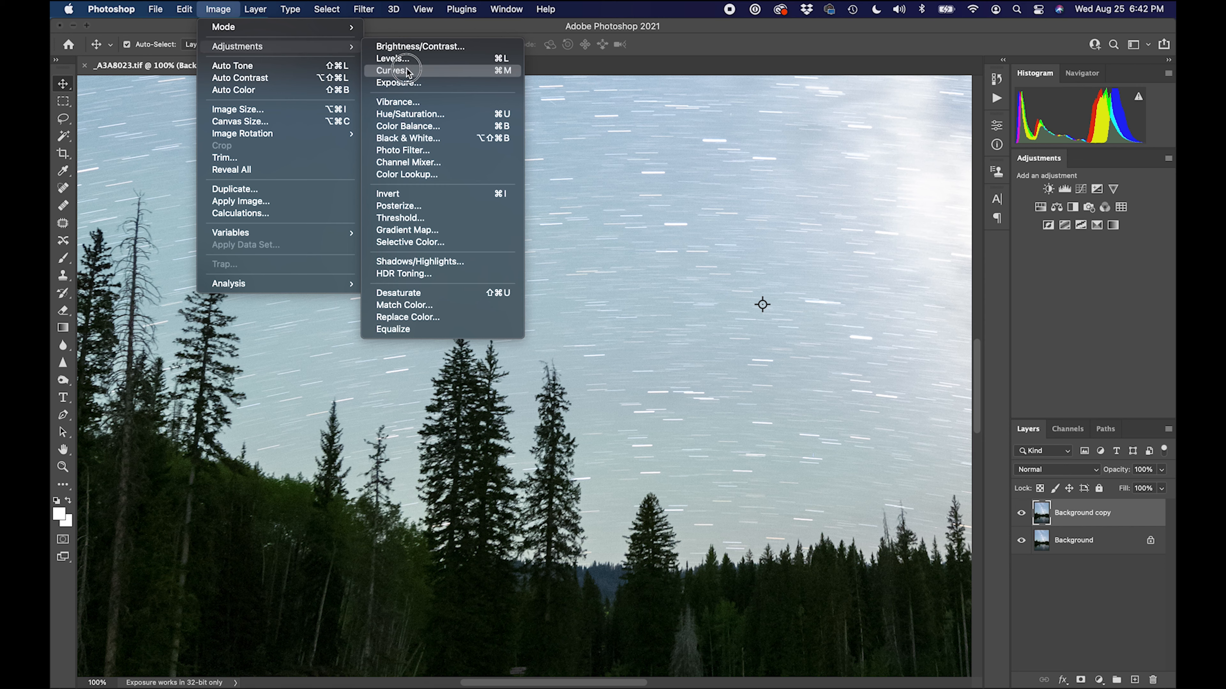
pyautogui.click(391, 70)
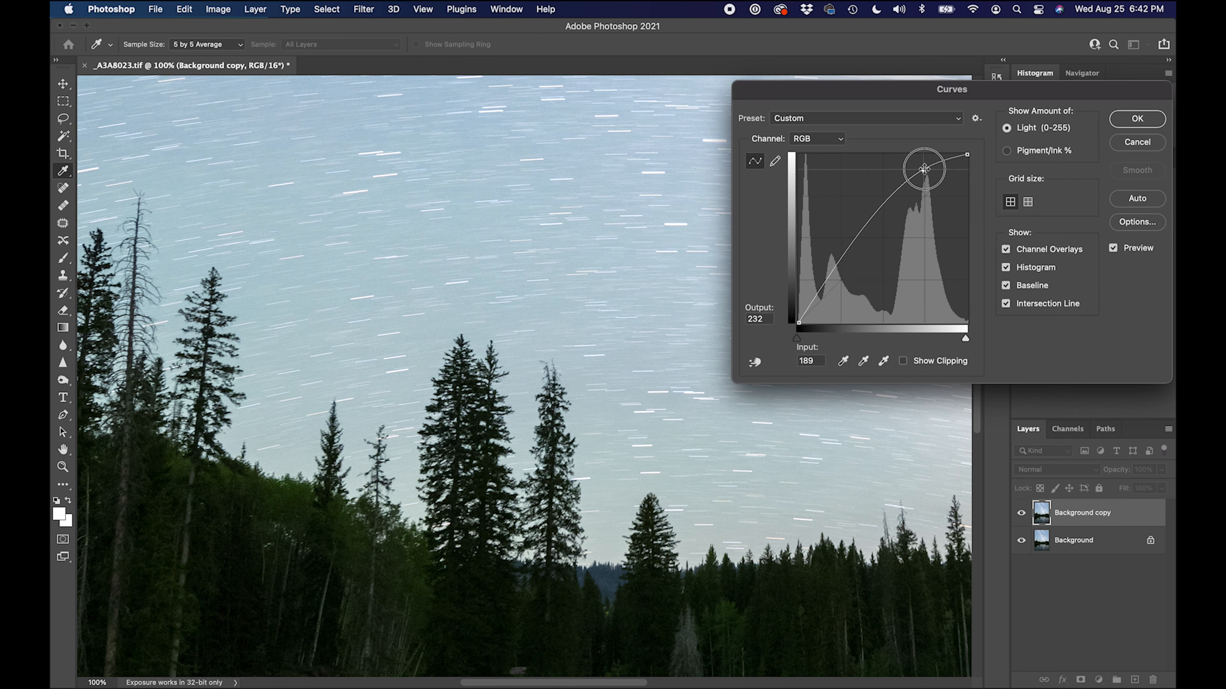
pyautogui.moveTo(923, 168); pyautogui.dragTo(923, 165)
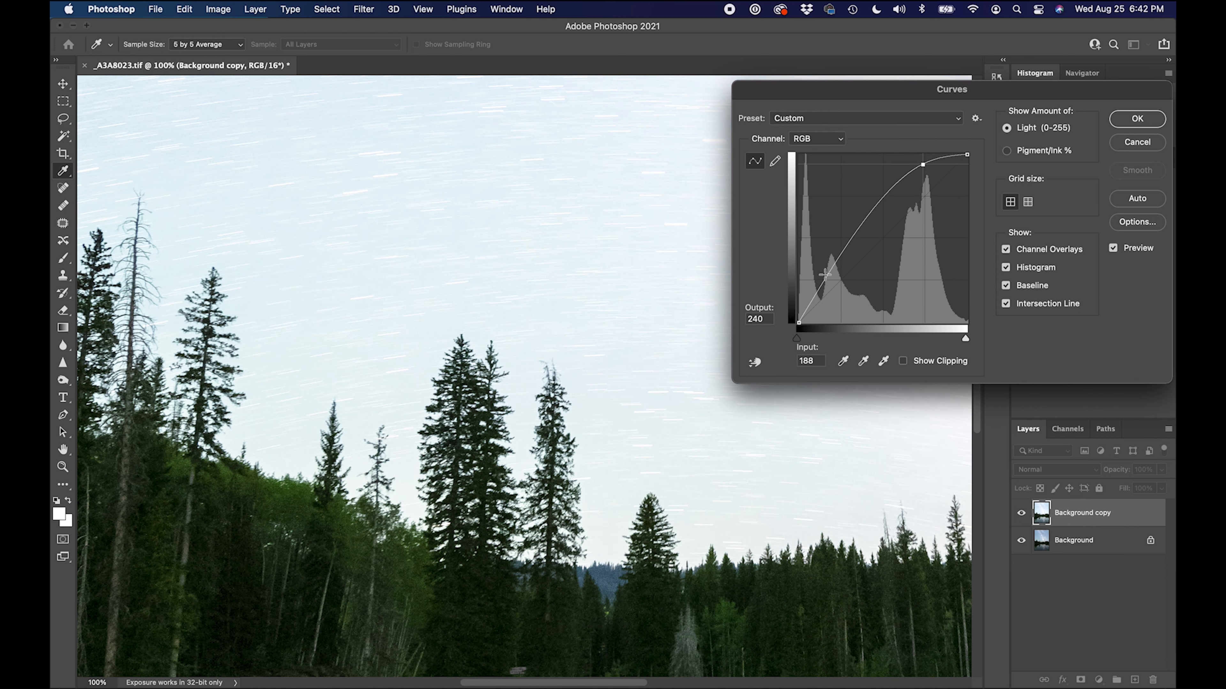
pyautogui.moveTo(824, 272); pyautogui.dragTo(840, 276)
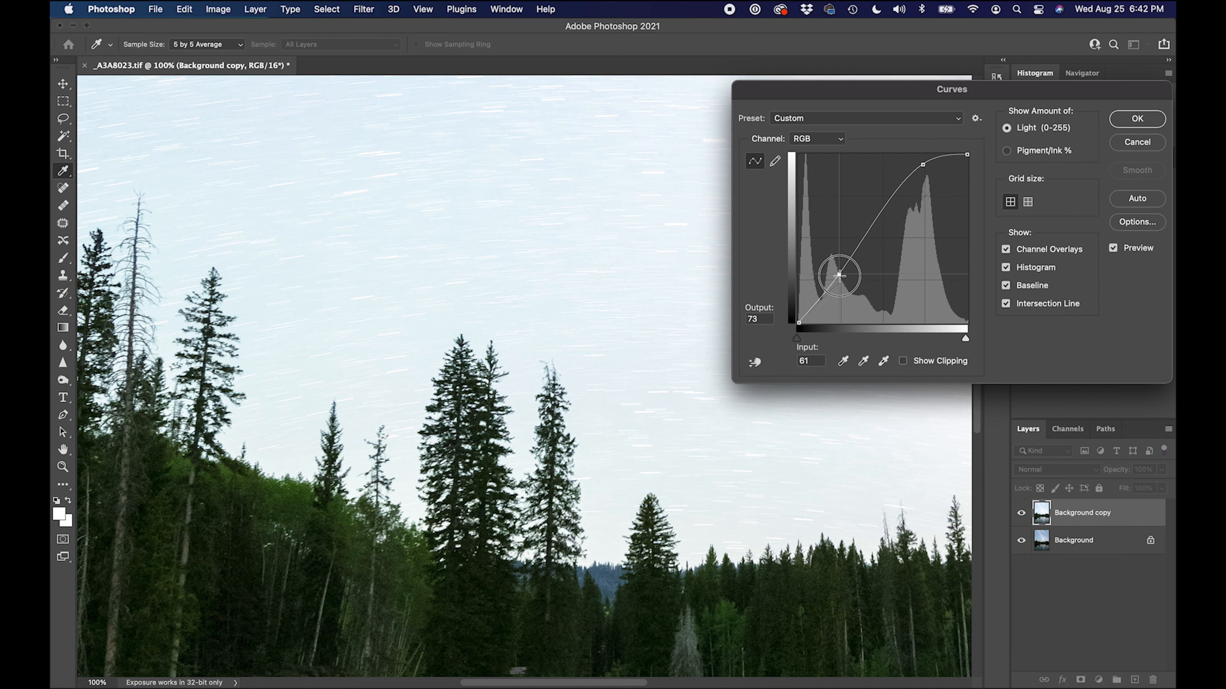
pyautogui.moveTo(842, 275); pyautogui.dragTo(843, 282)
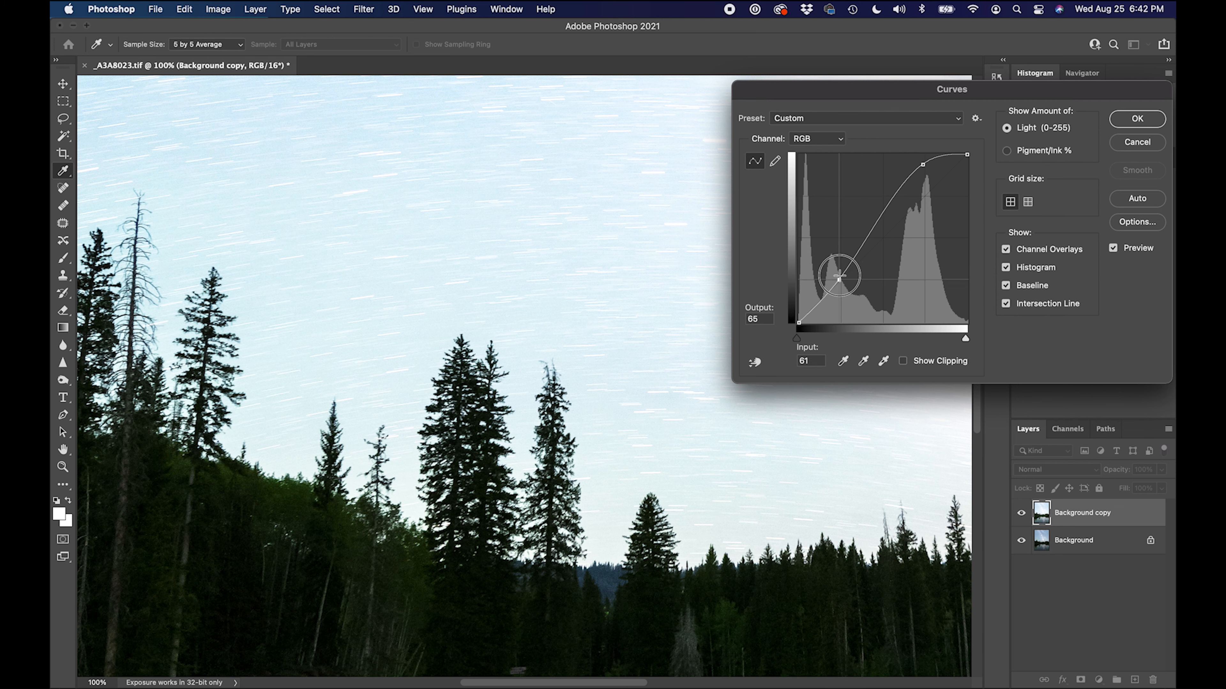
pyautogui.moveTo(840, 275); pyautogui.dragTo(840, 275)
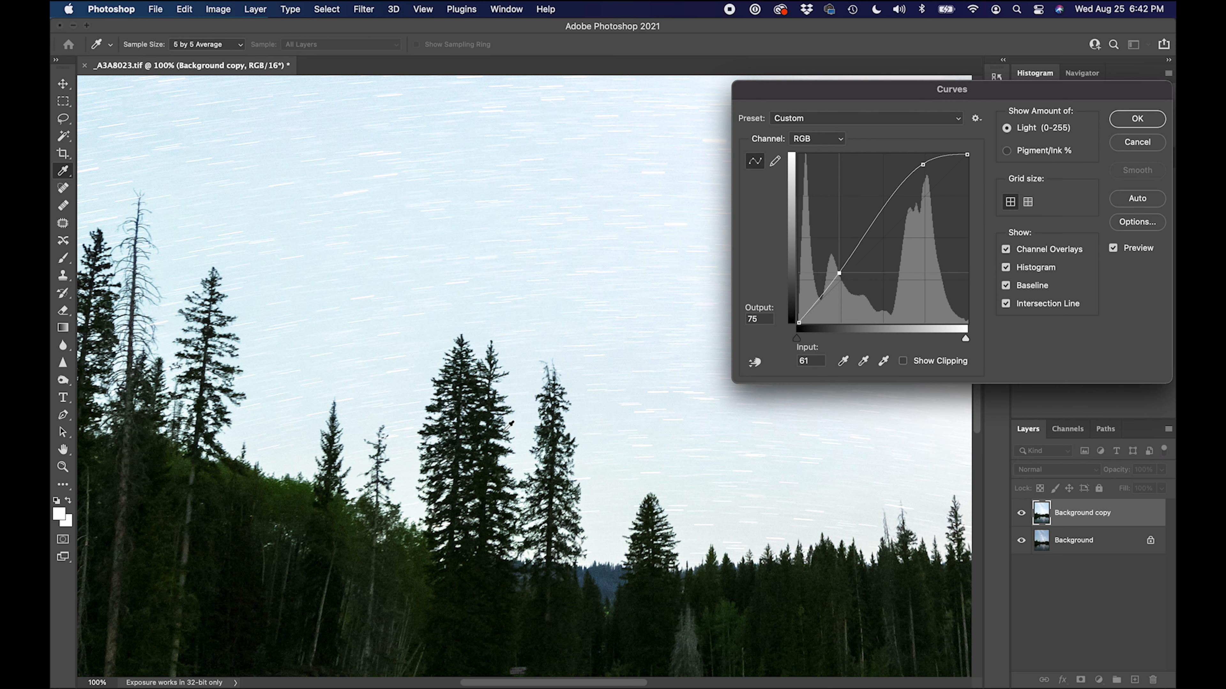
pyautogui.moveTo(394, 479)
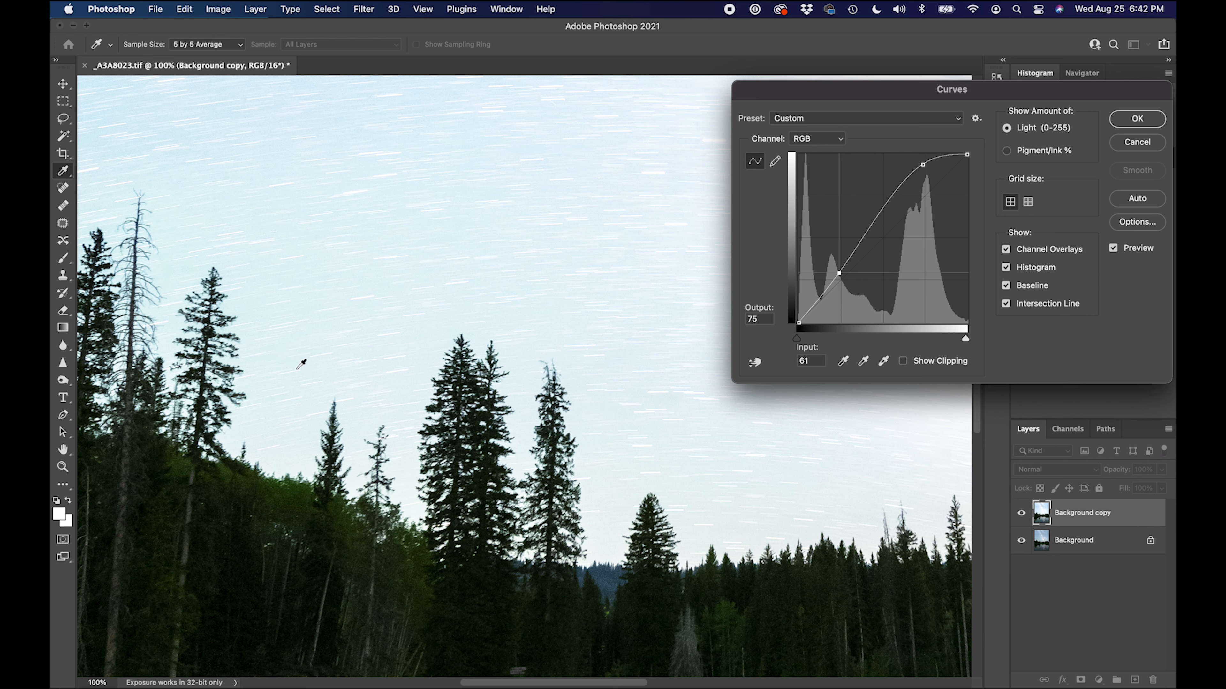
pyautogui.moveTo(1090, 125)
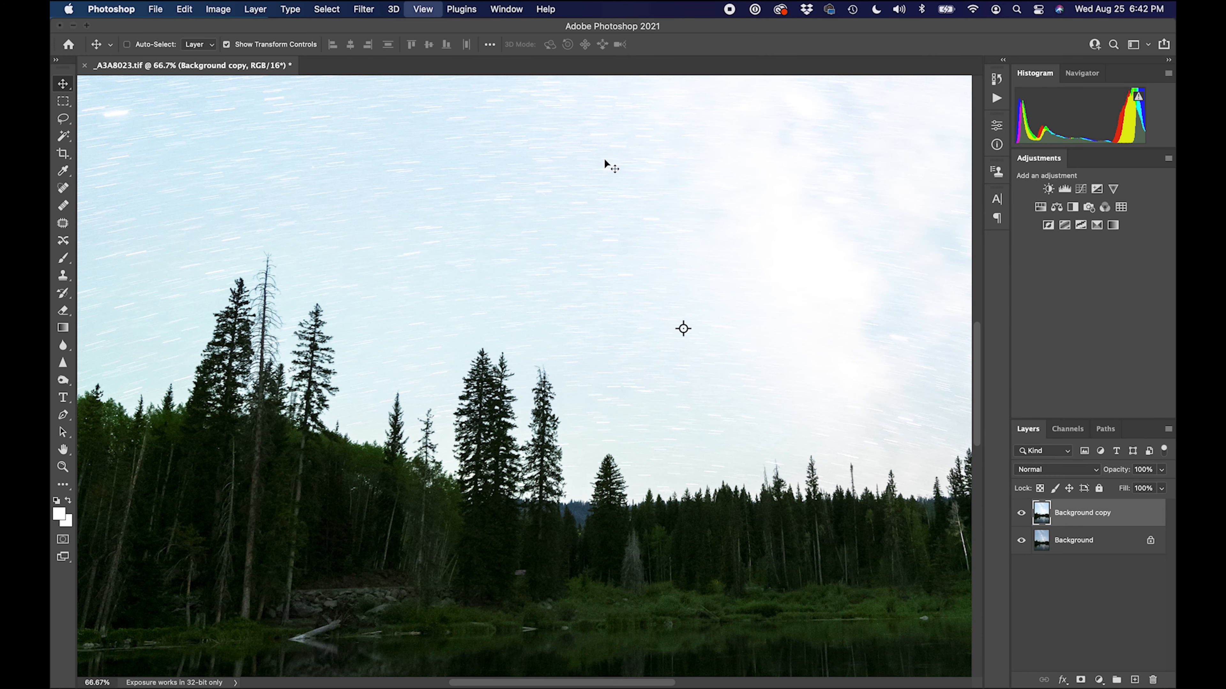
# Start Select and Mask on the background copy, keeping the Overlay view mode
pyautogui.click(326, 9)
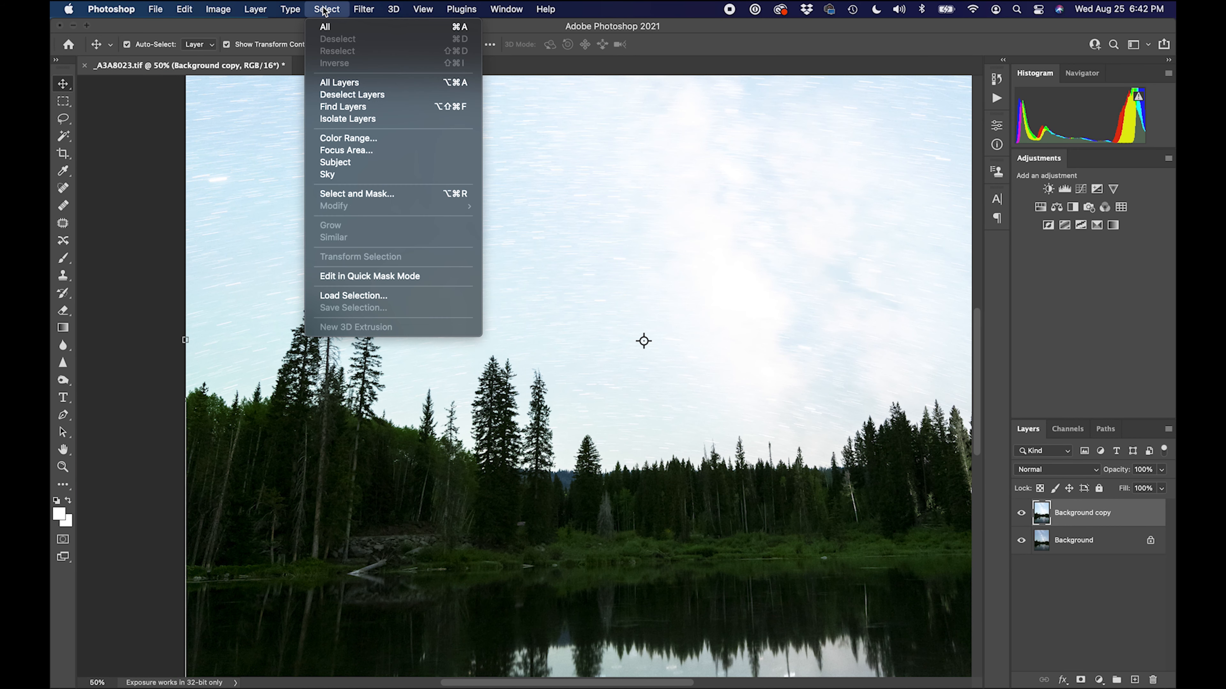
pyautogui.moveTo(356, 194)
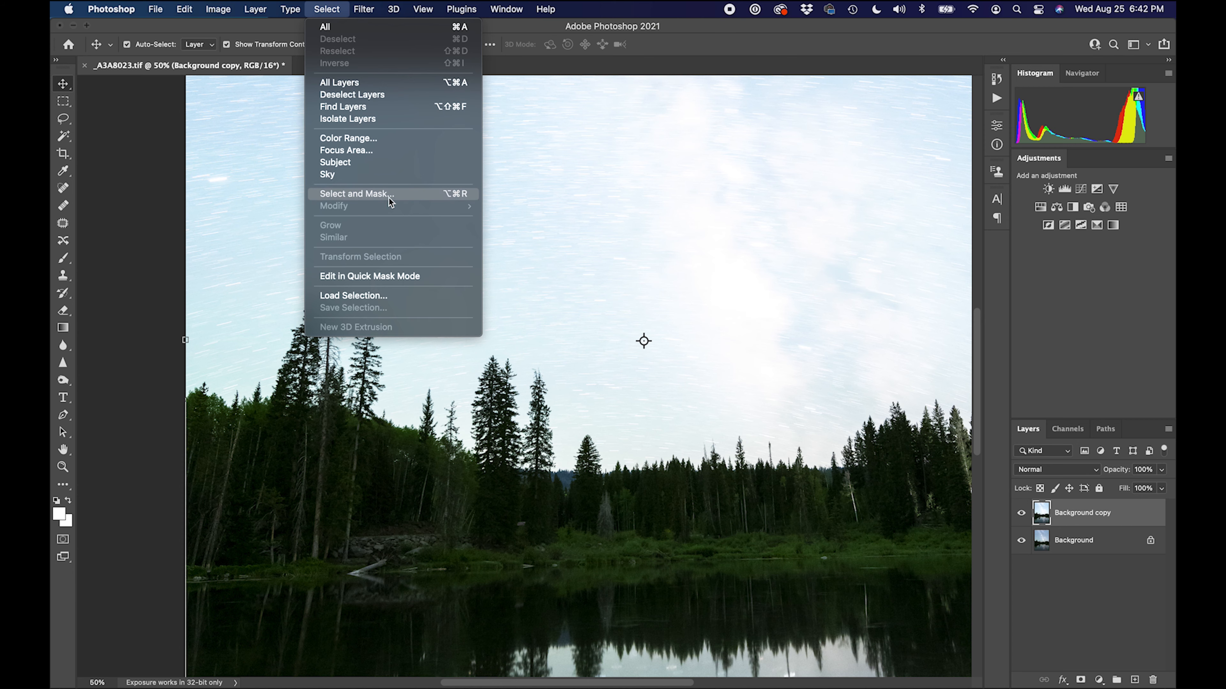
pyautogui.moveTo(414, 199)
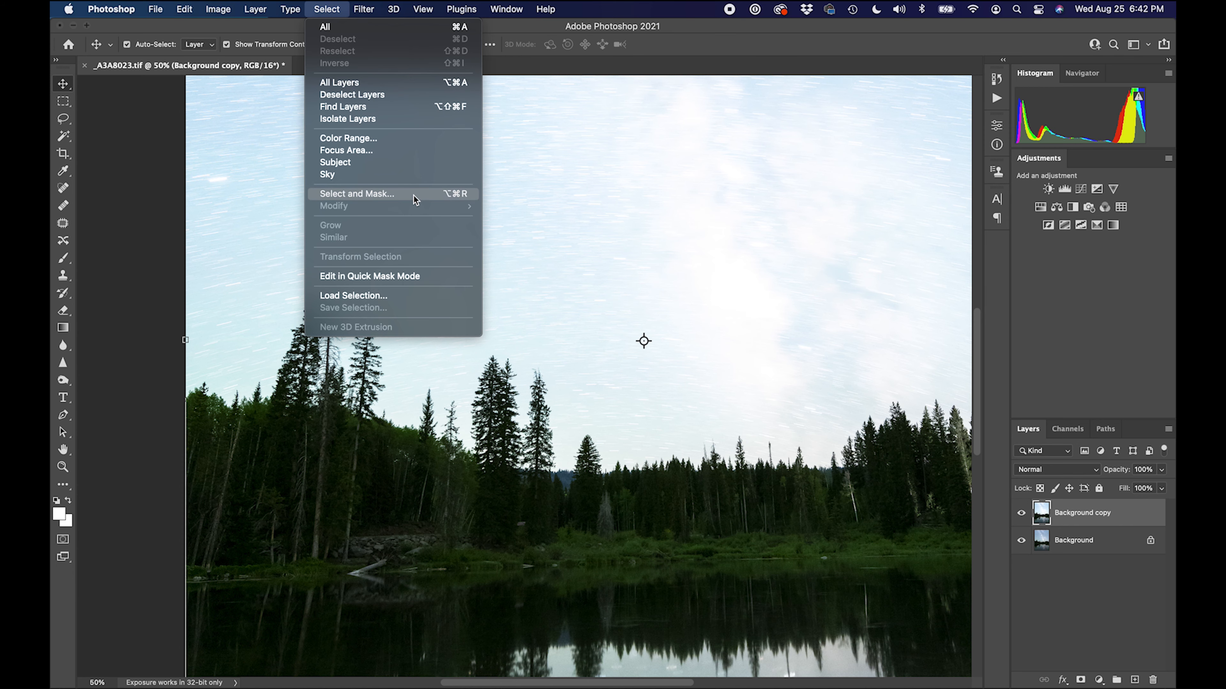
pyautogui.click(357, 194)
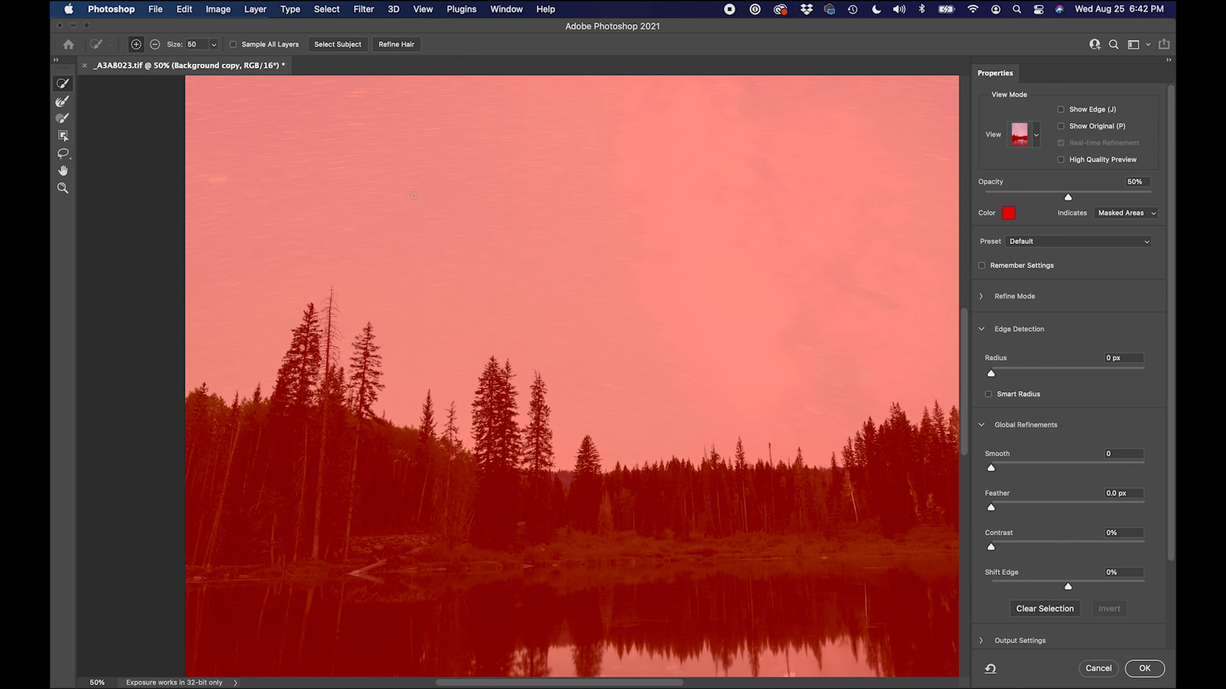
pyautogui.moveTo(616, 559)
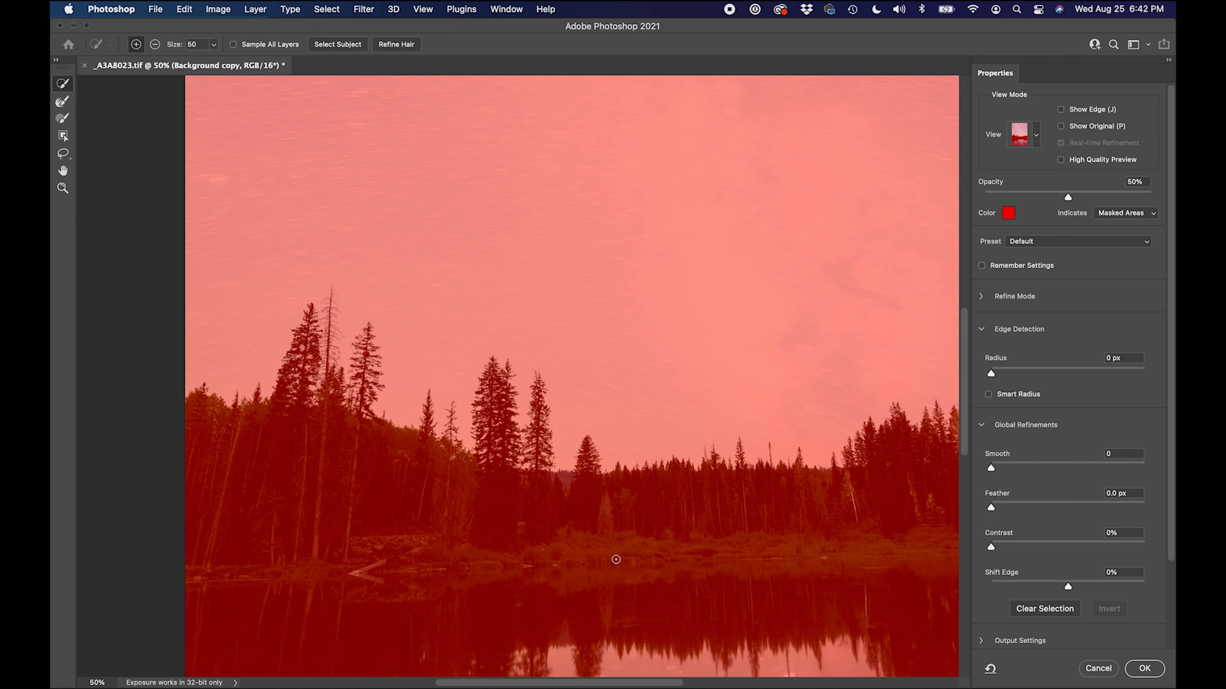
pyautogui.moveTo(870, 127)
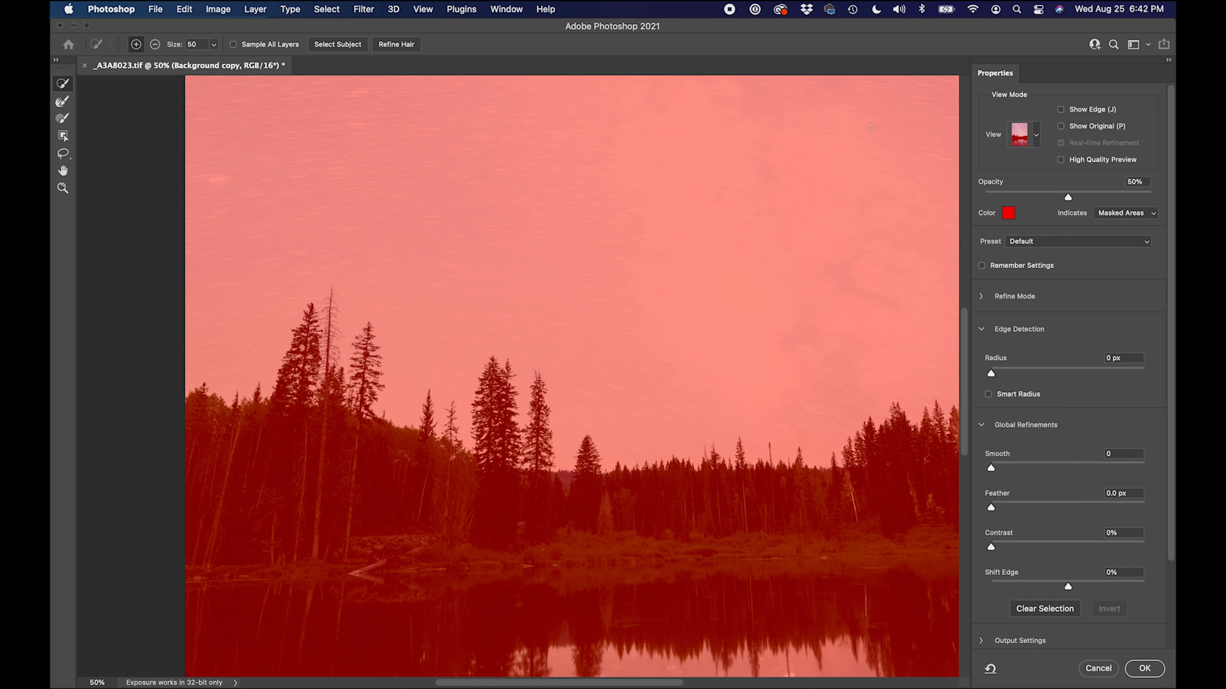
pyautogui.click(1025, 133)
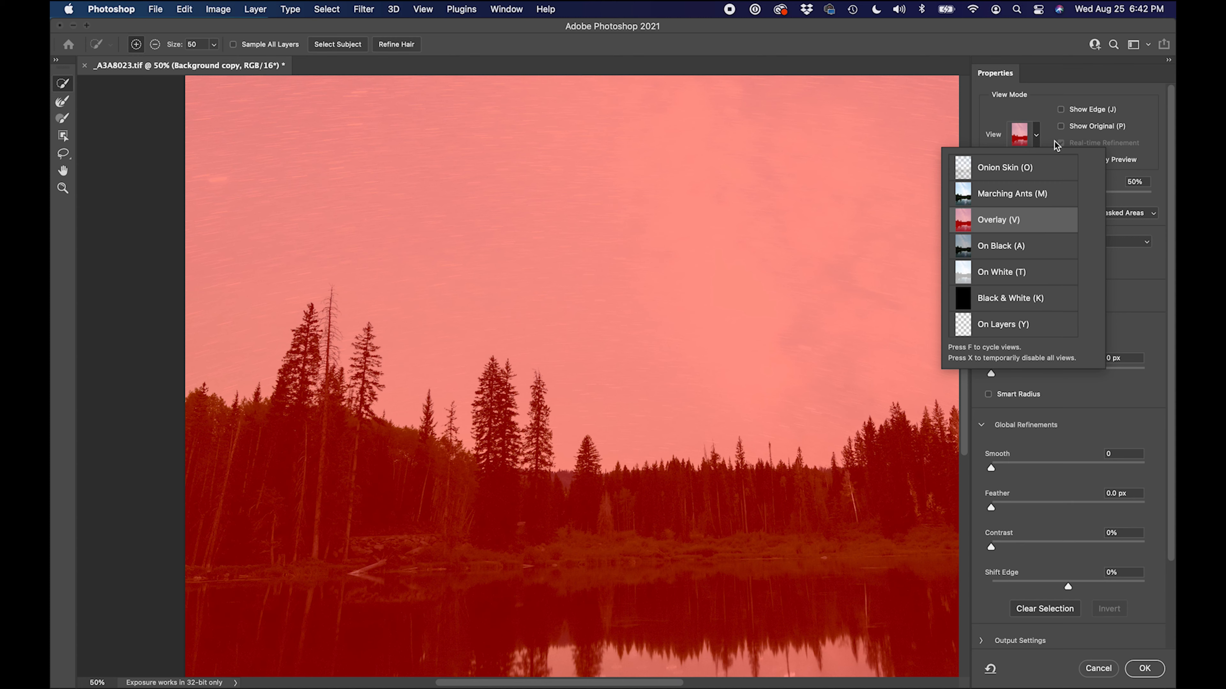
pyautogui.click(998, 219)
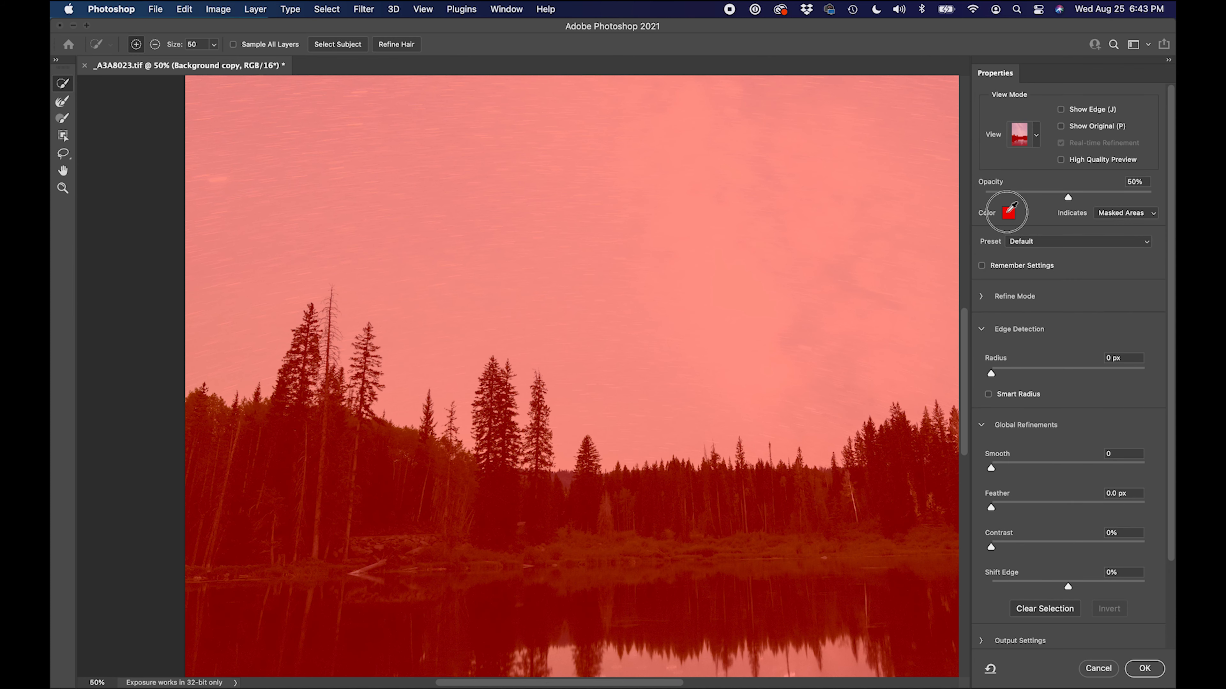
# Check the overlay colour in the picker and keep it red
pyautogui.click(1009, 212)
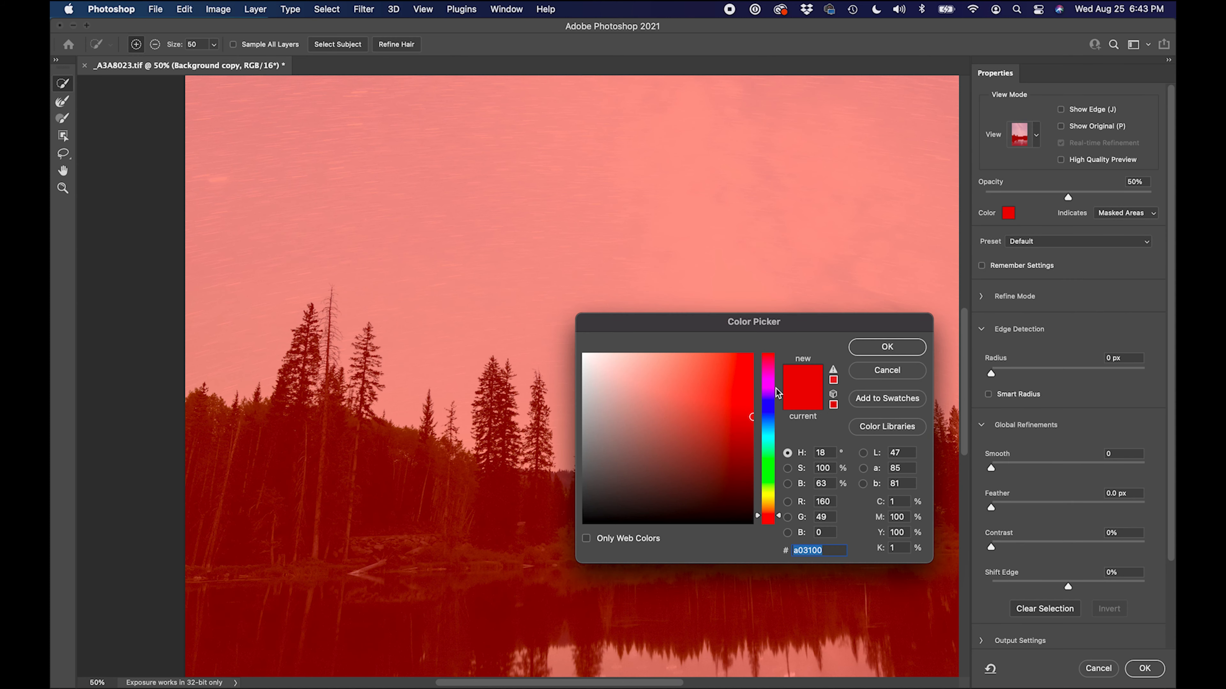
pyautogui.click(730, 415)
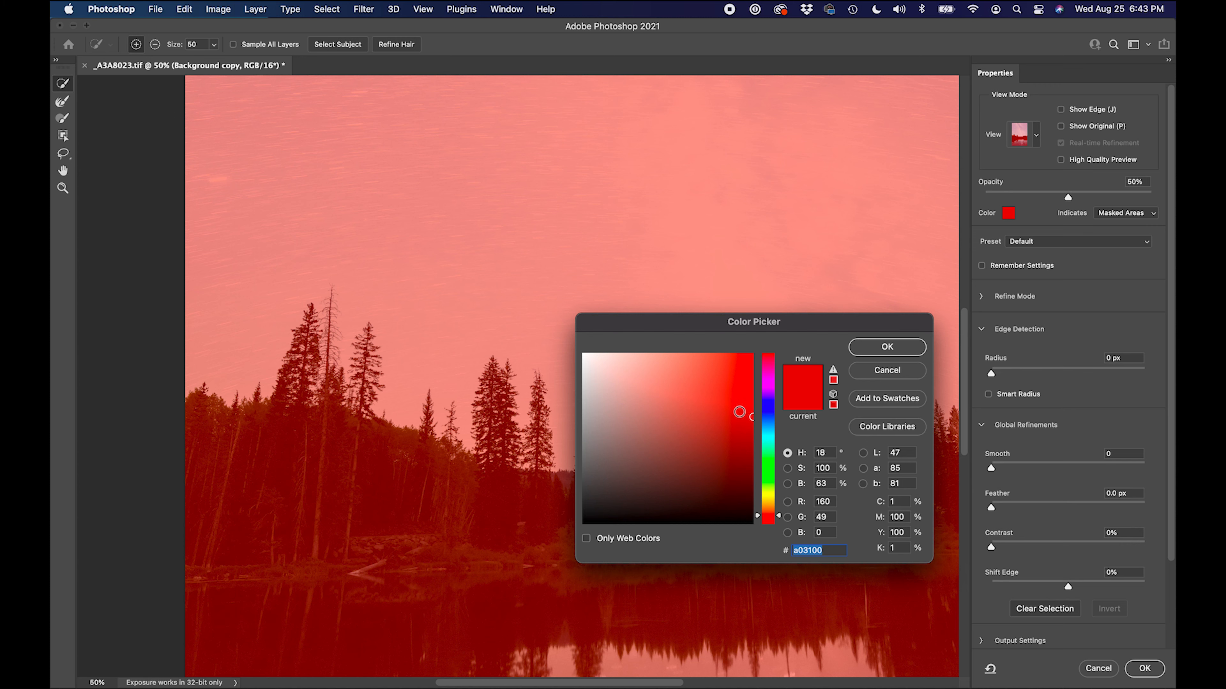
pyautogui.click(885, 347)
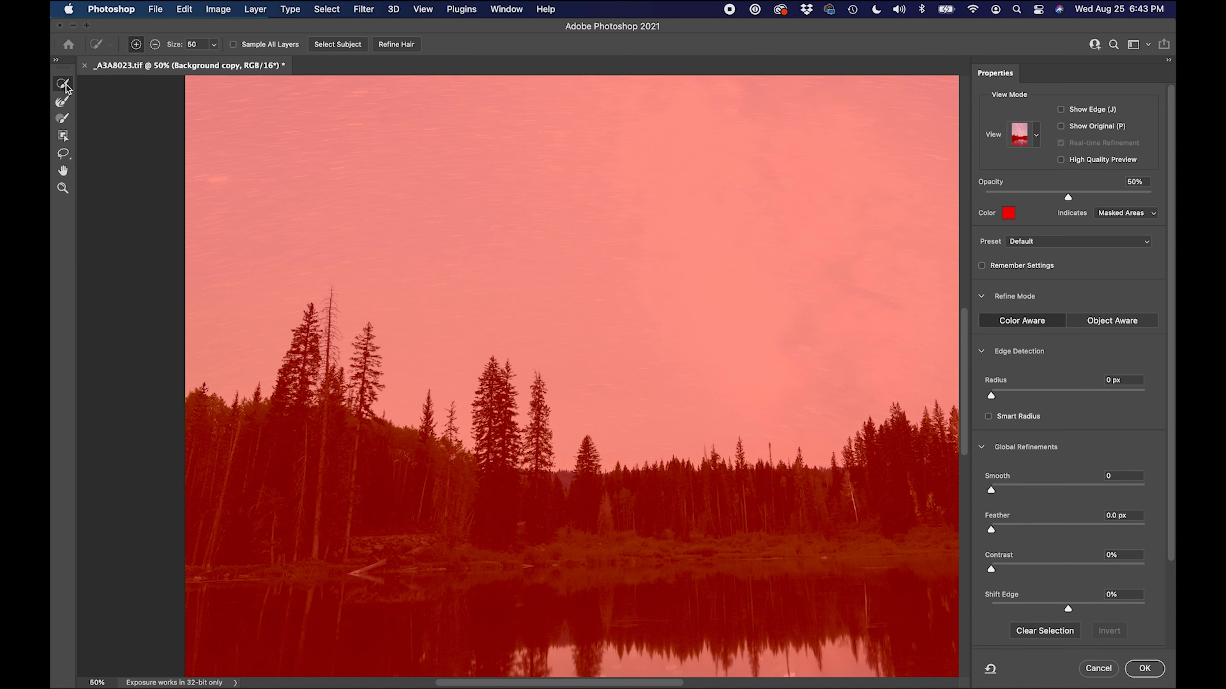
pyautogui.moveTo(63, 84)
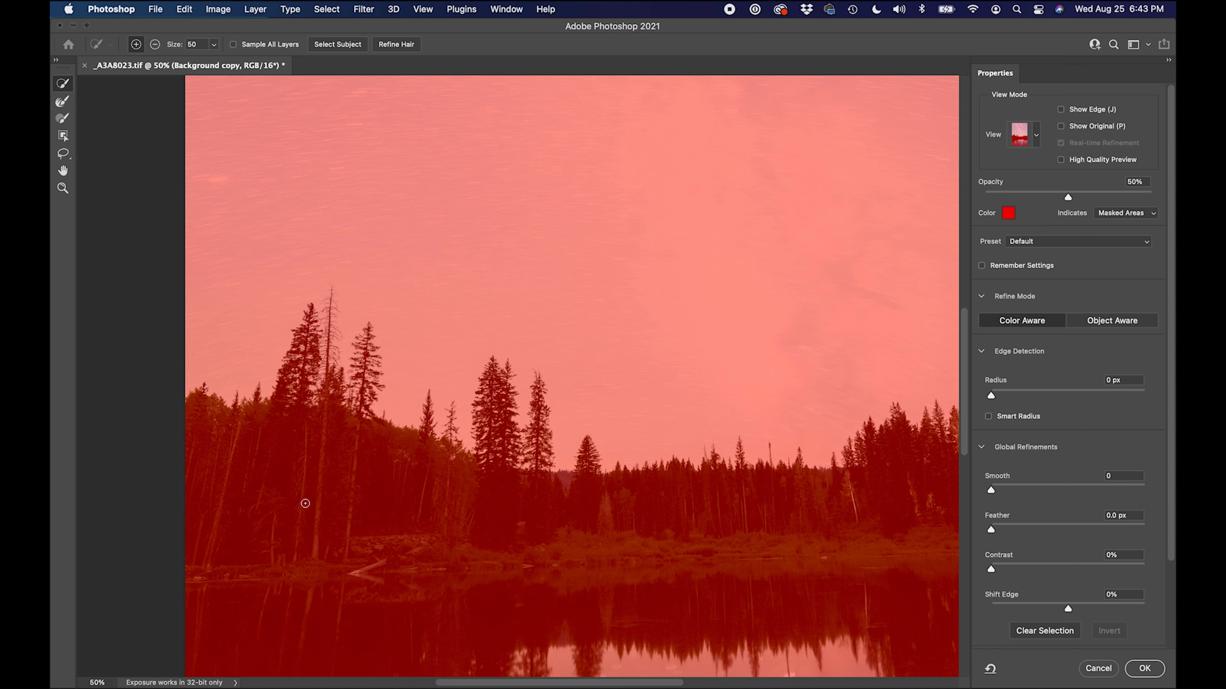
# Enlarge the Quick Selection brush to 96 px
pyautogui.click(213, 45)
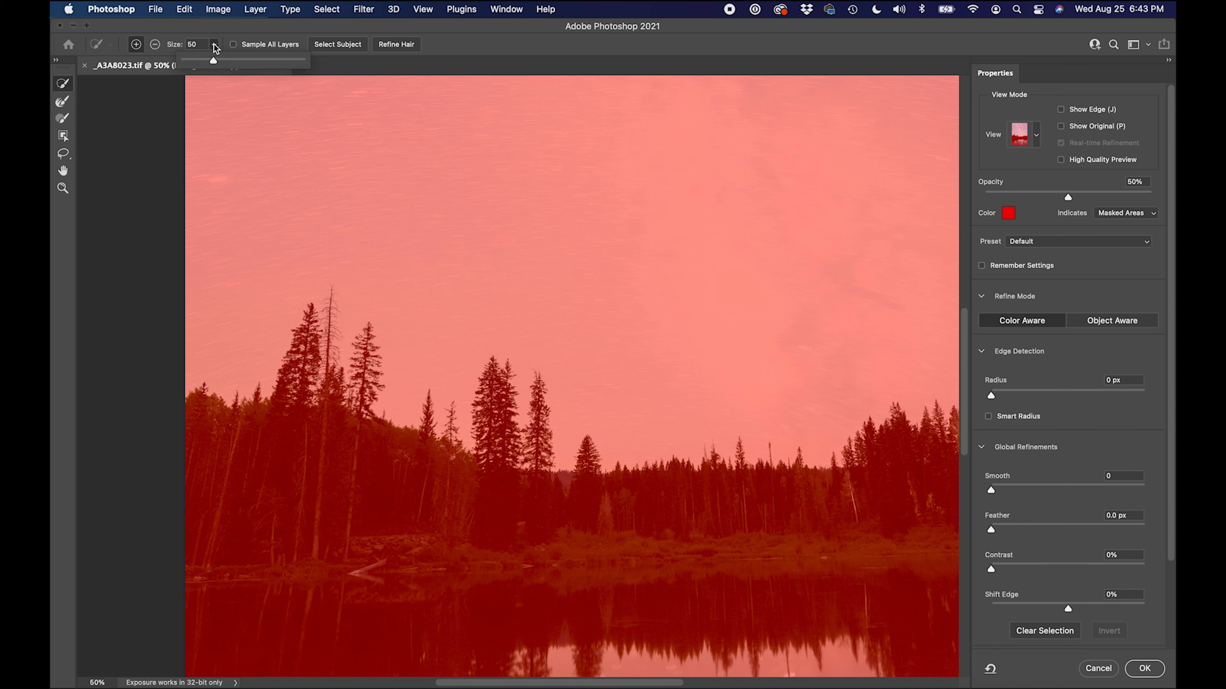
pyautogui.moveTo(211, 61); pyautogui.dragTo(238, 61)
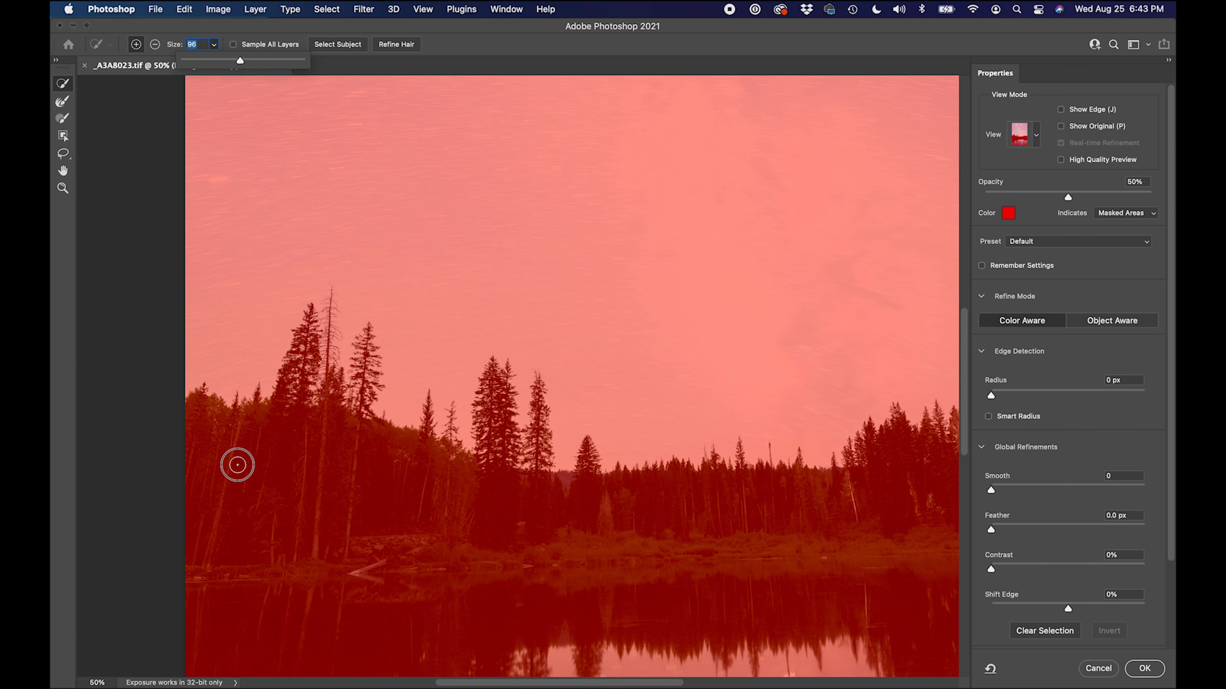
# Brush the whole tree line, its reflection and the tall tree tops into the selection
pyautogui.moveTo(237, 465); pyautogui.dragTo(418, 503)
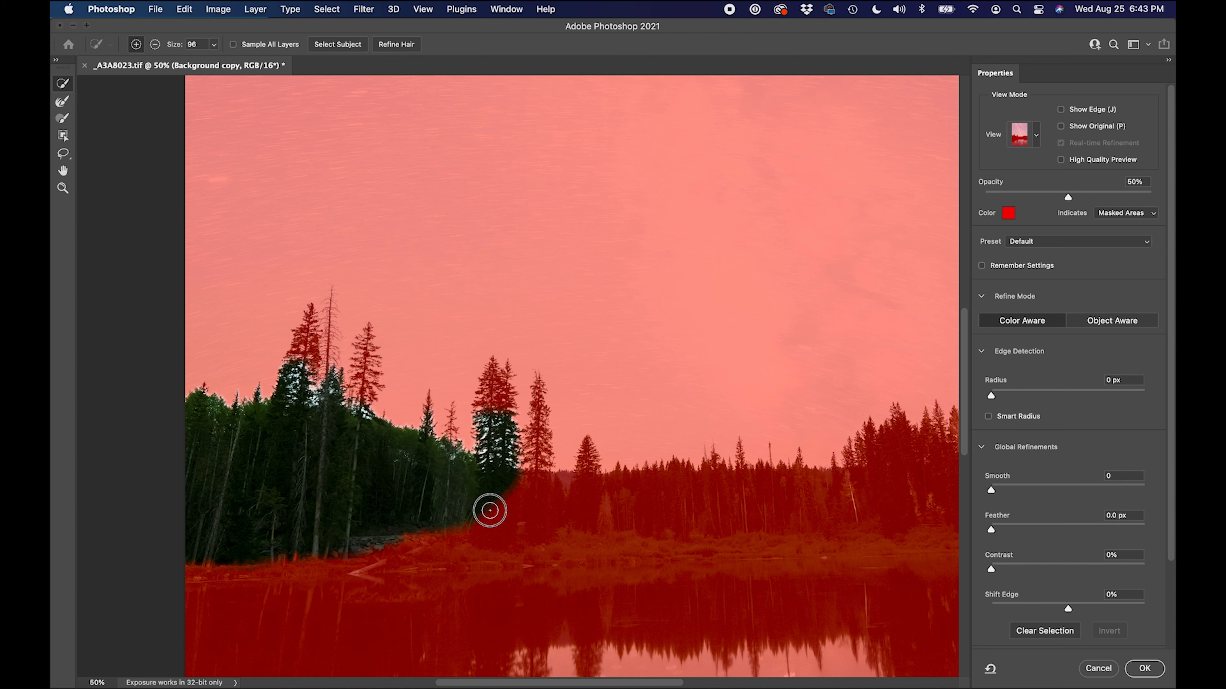
pyautogui.moveTo(489, 511); pyautogui.dragTo(677, 505)
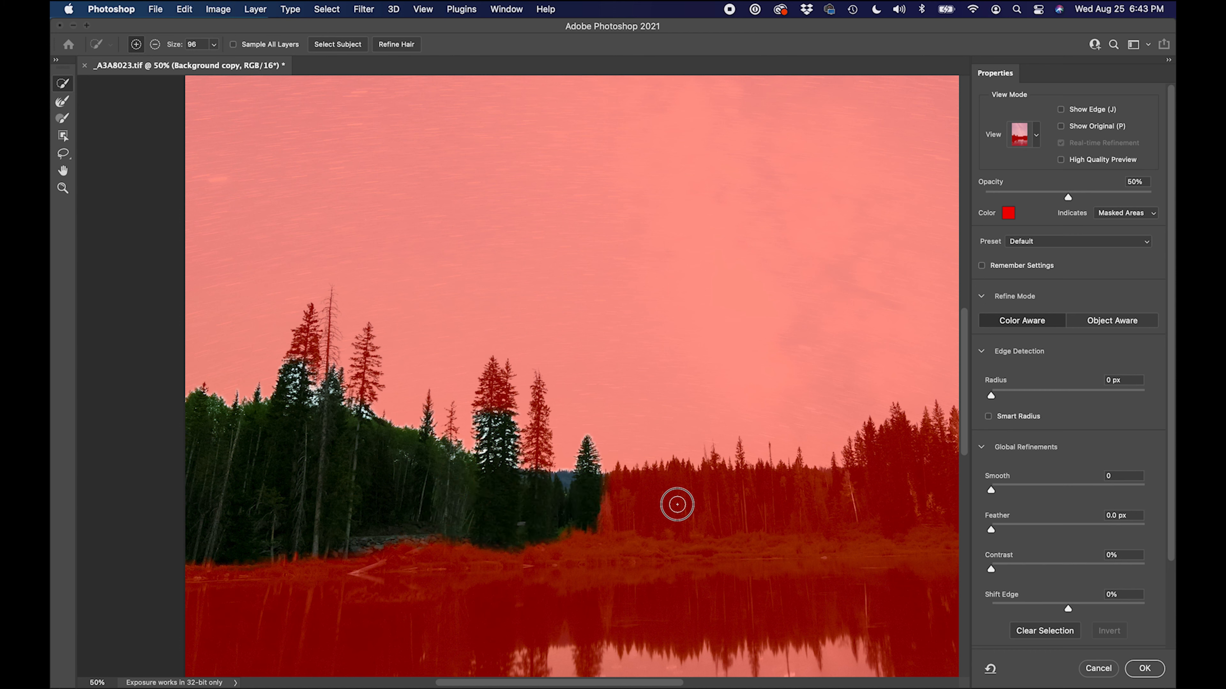
pyautogui.moveTo(678, 504); pyautogui.dragTo(914, 498)
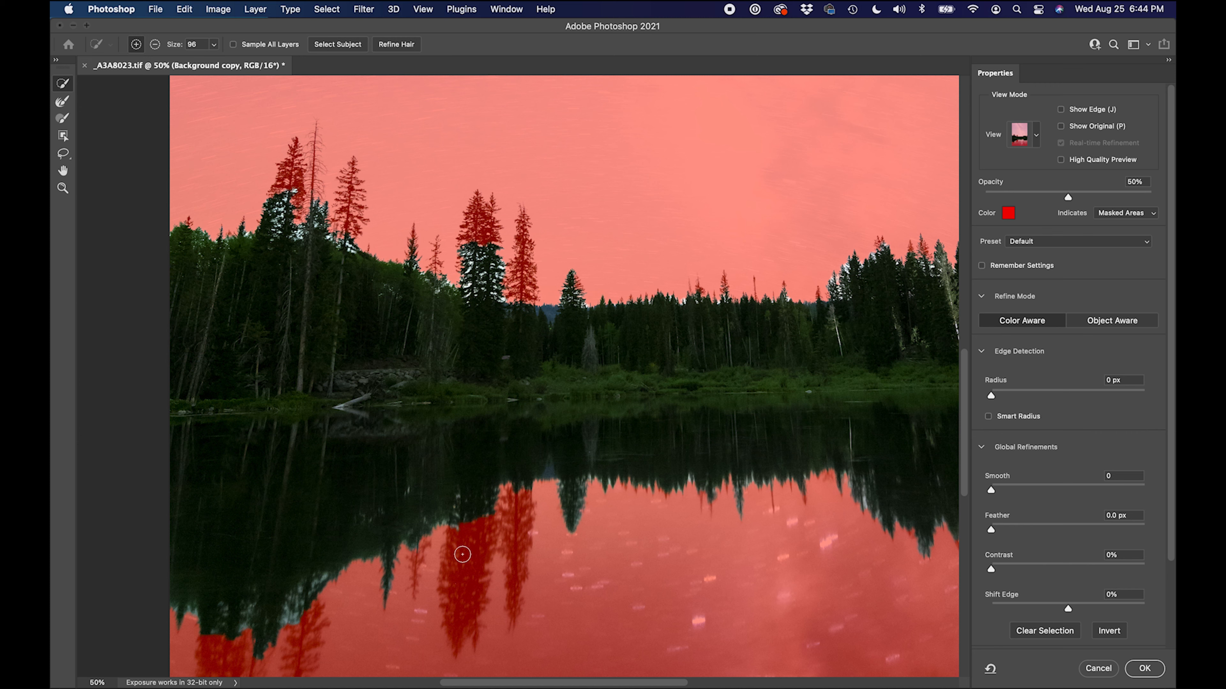
pyautogui.moveTo(471, 527)
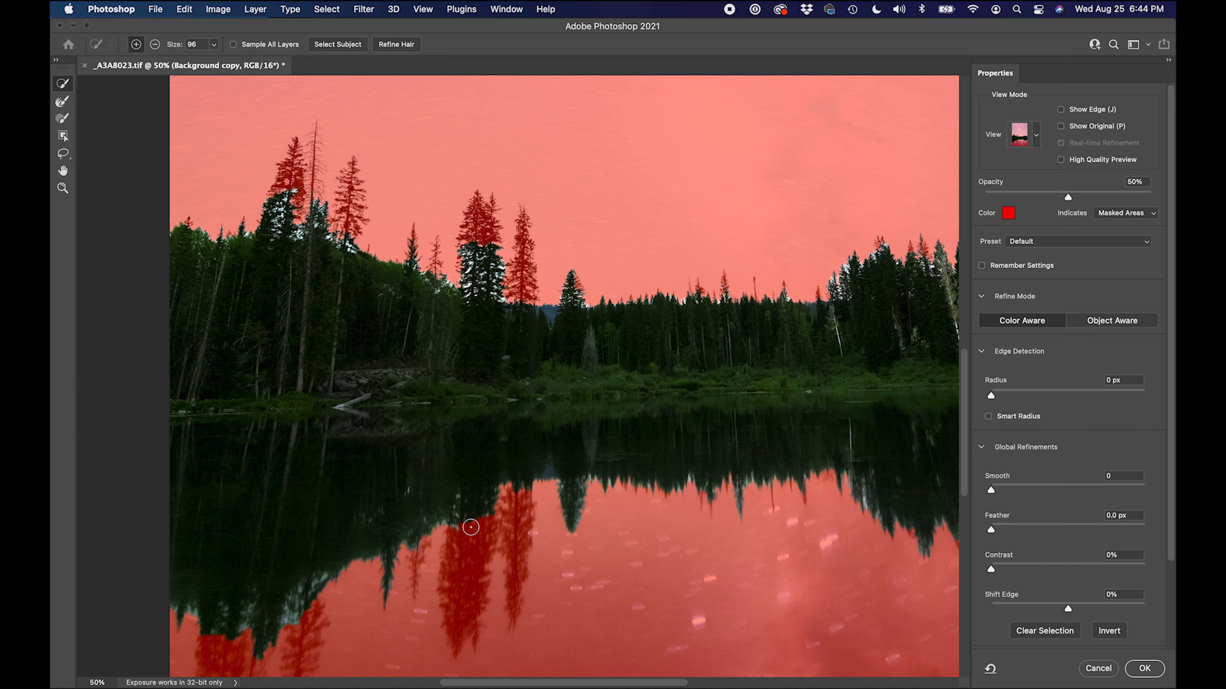
pyautogui.moveTo(471, 528); pyautogui.dragTo(515, 522)
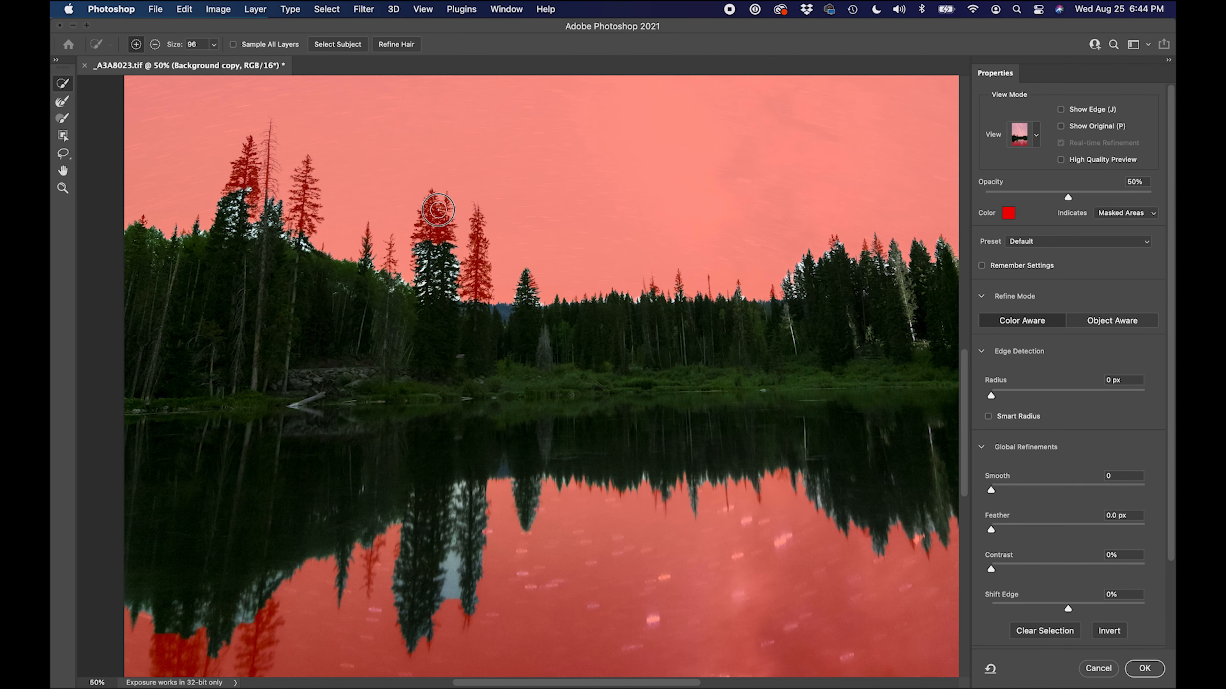
pyautogui.moveTo(438, 211); pyautogui.dragTo(475, 240)
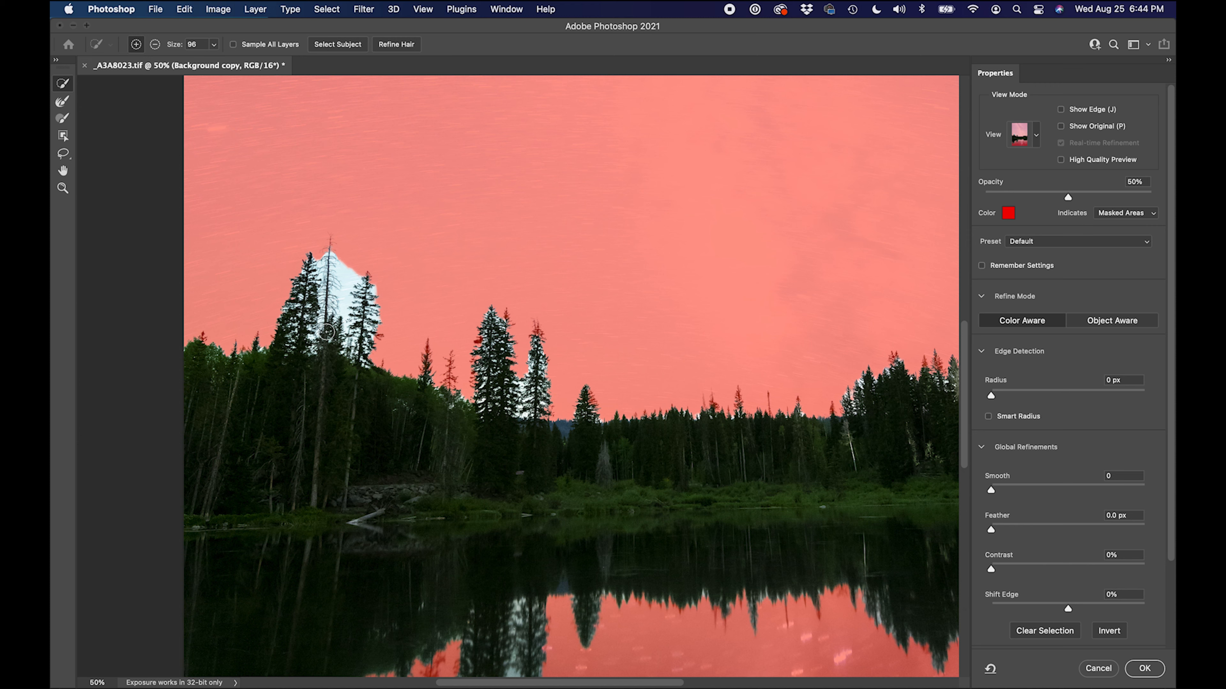
pyautogui.moveTo(63, 102)
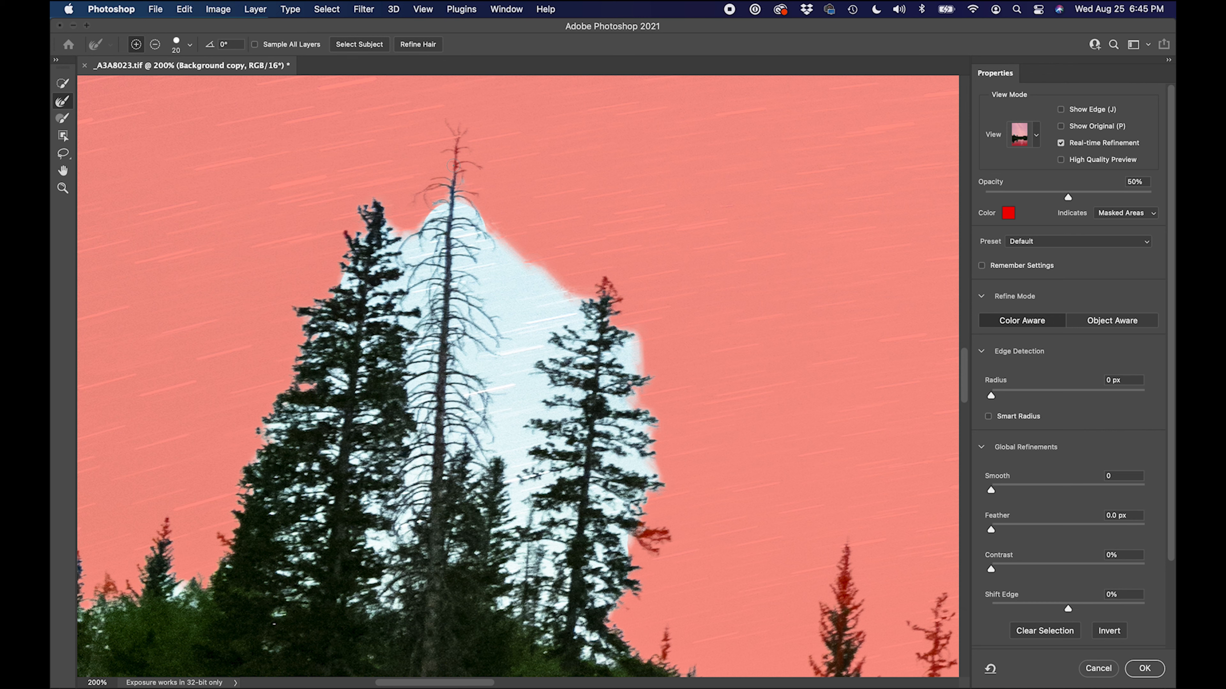
pyautogui.moveTo(454, 165)
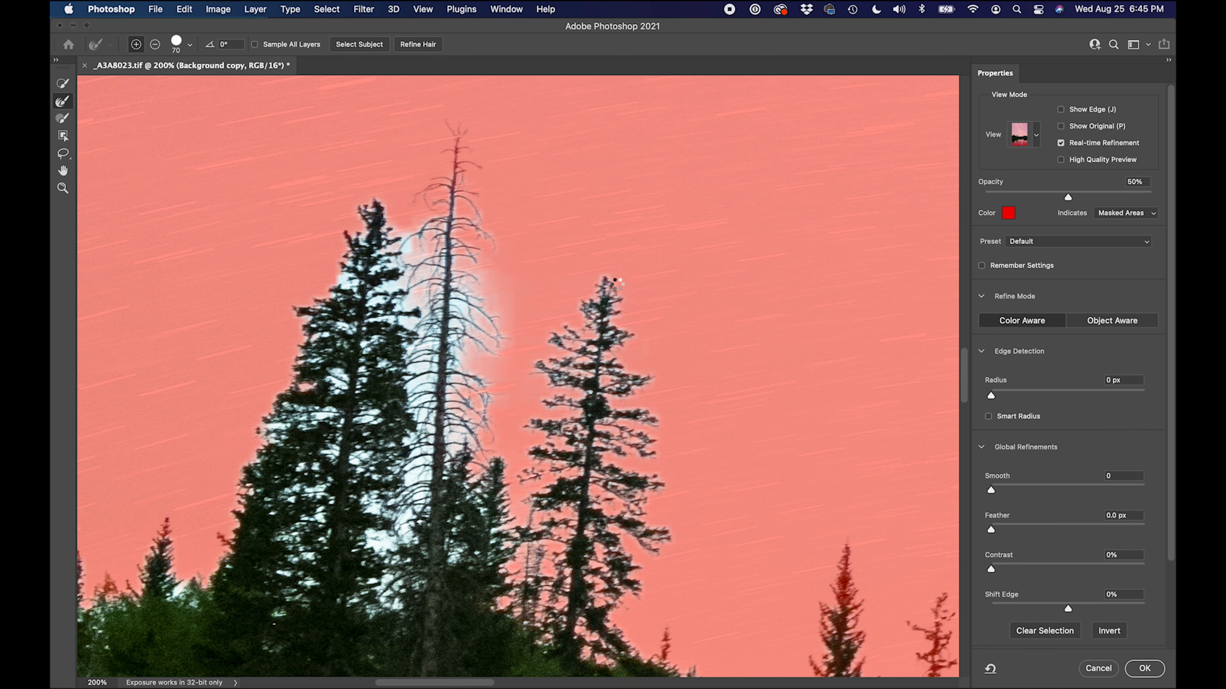
# Refine the mask edge around the bare tree so the sky gap is masked out
pyautogui.moveTo(614, 279); pyautogui.dragTo(504, 348)
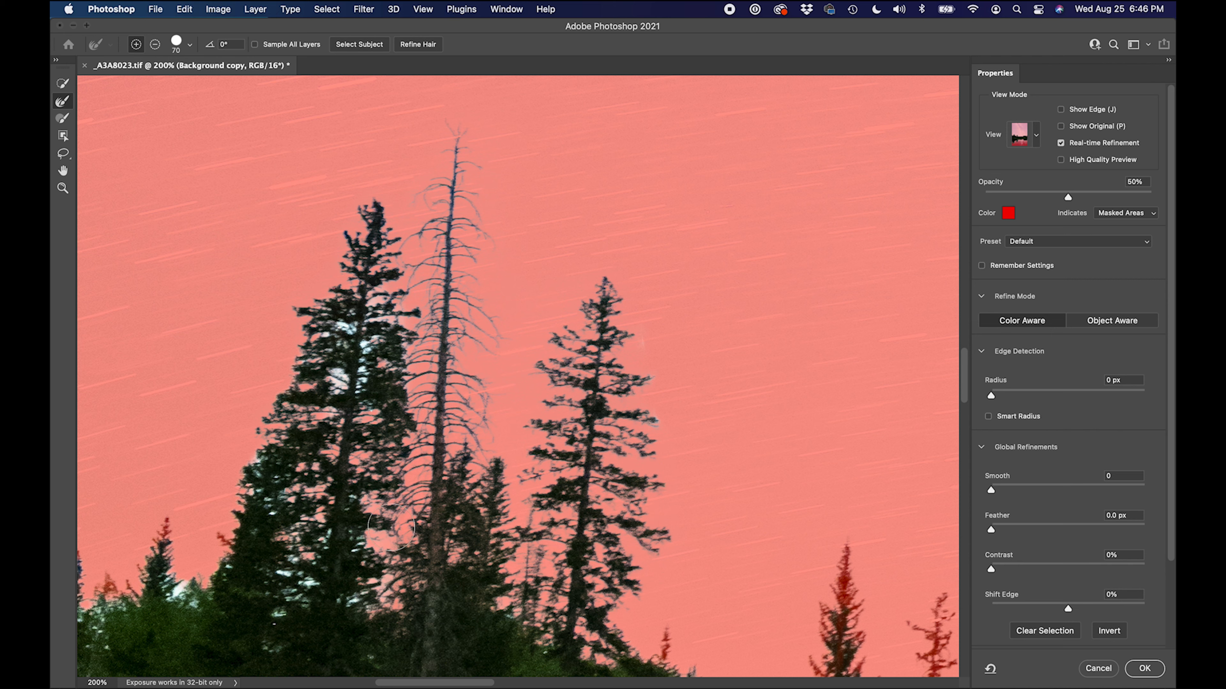
pyautogui.moveTo(721, 596)
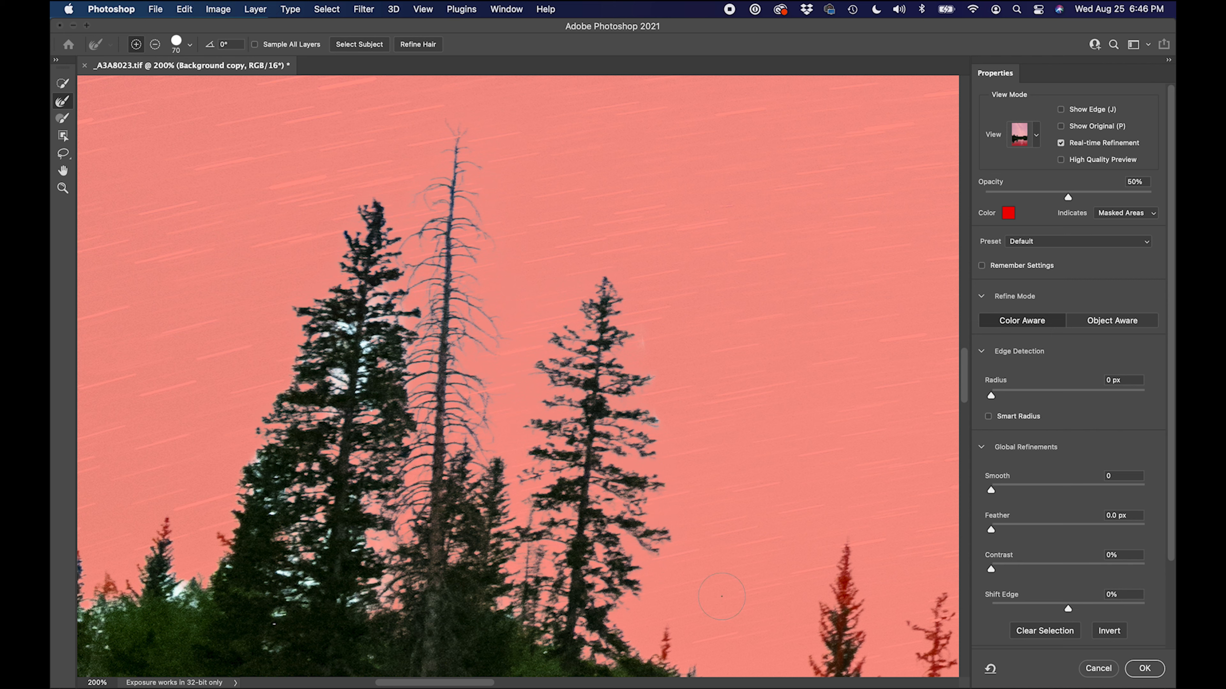
pyautogui.moveTo(734, 509)
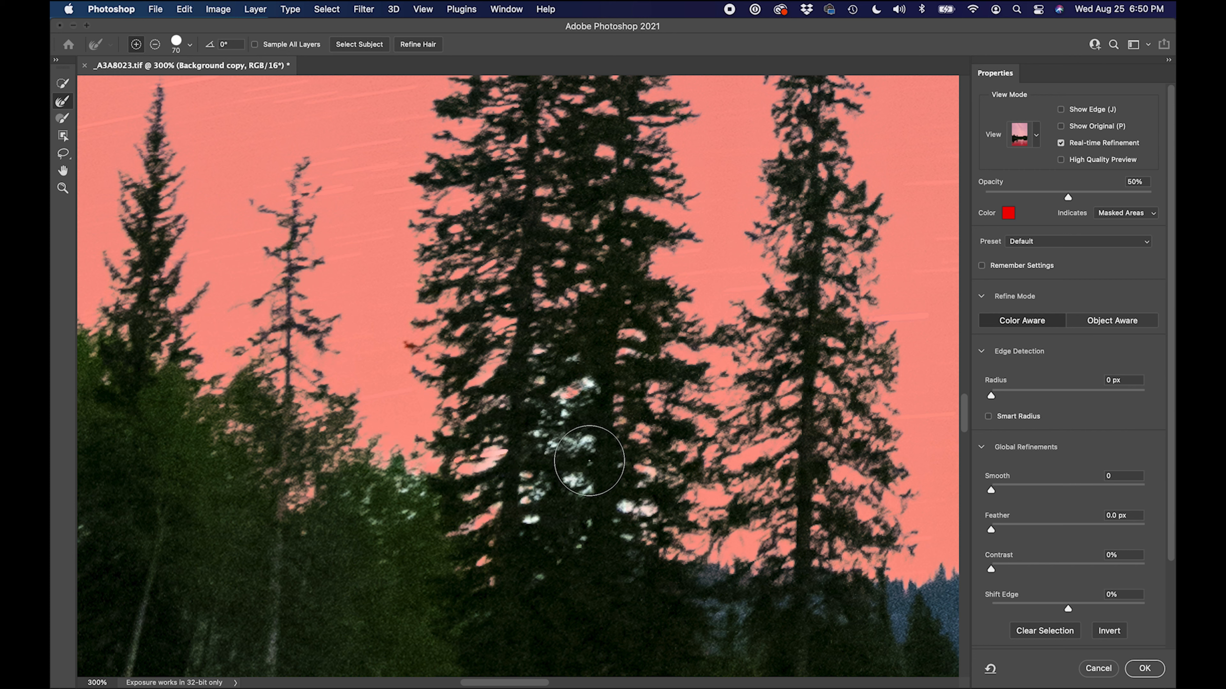
pyautogui.moveTo(579, 377)
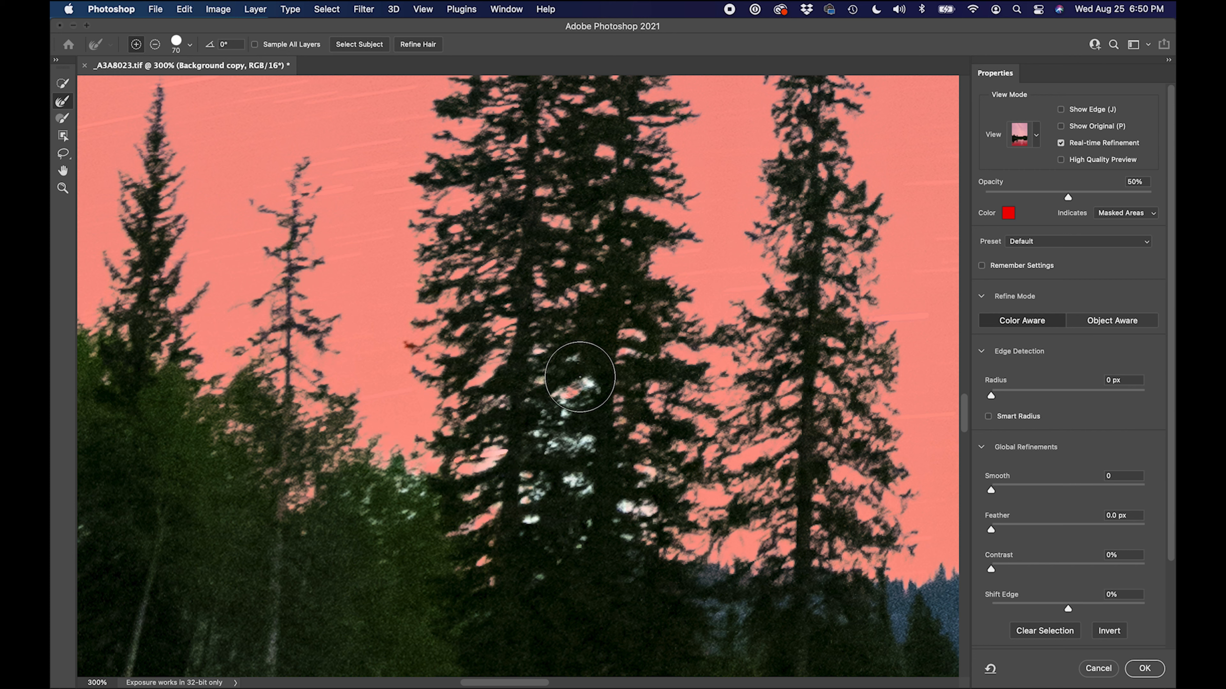
pyautogui.moveTo(501, 377)
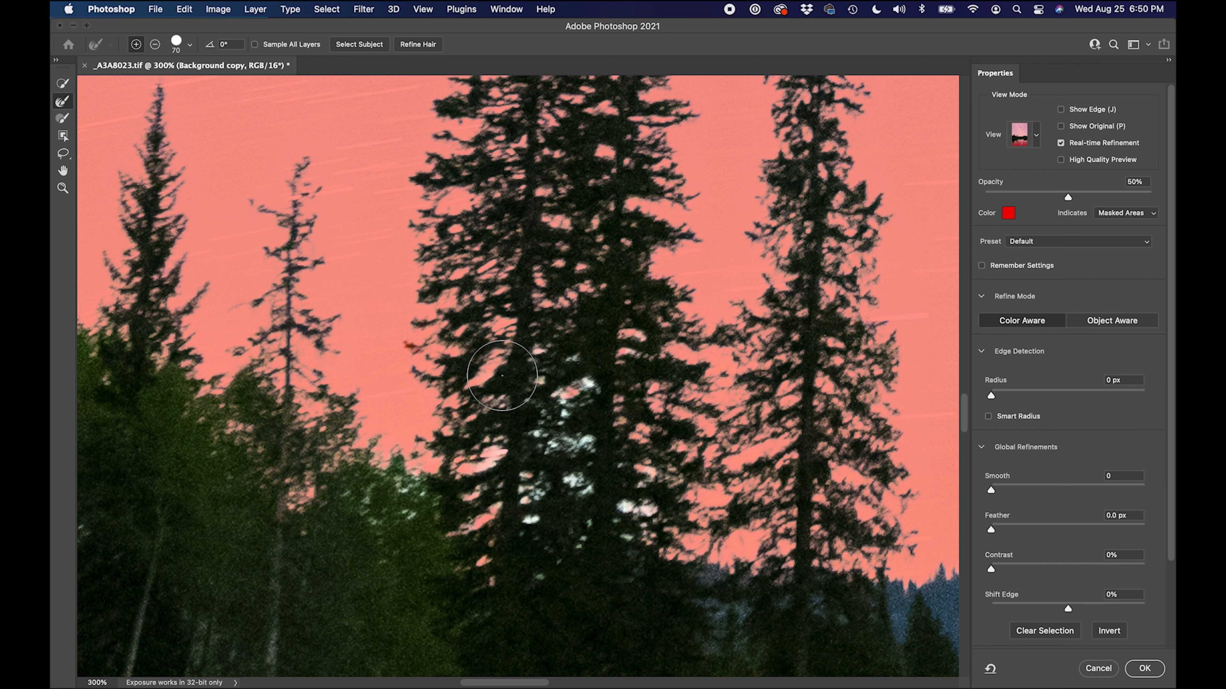
pyautogui.moveTo(390, 332)
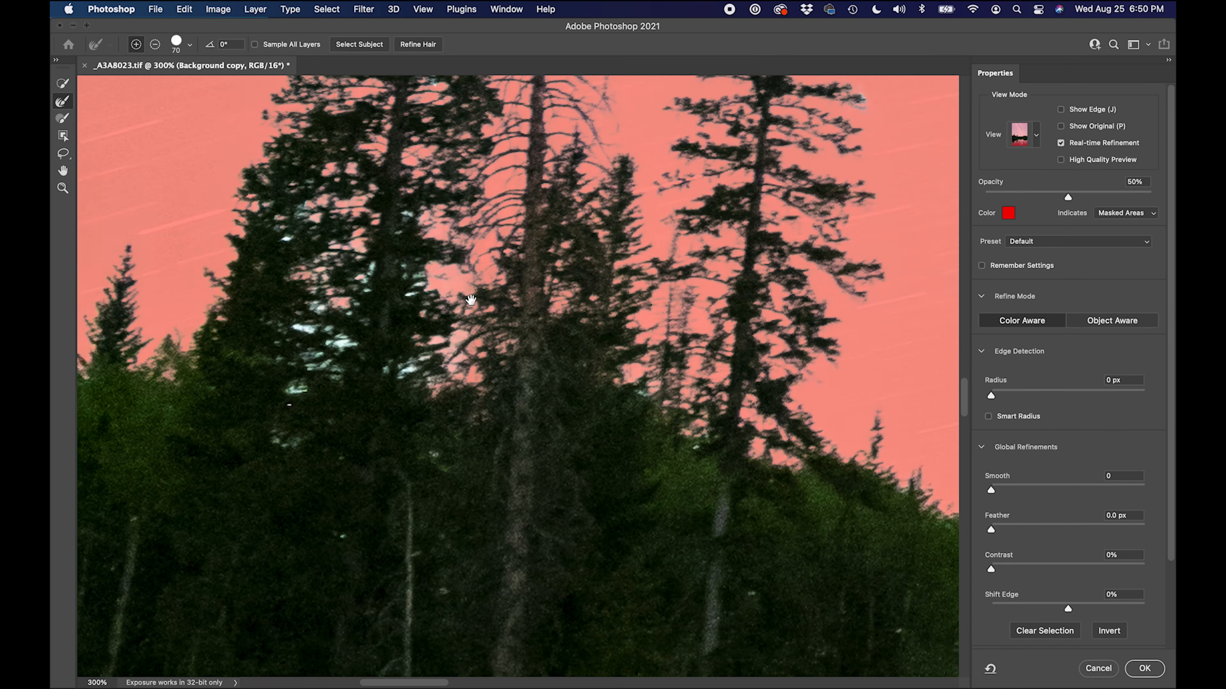
# Pan to the reflected trees and refine their mask edges with the Refine Edge Brush
pyautogui.moveTo(472, 300); pyautogui.dragTo(461, 453)
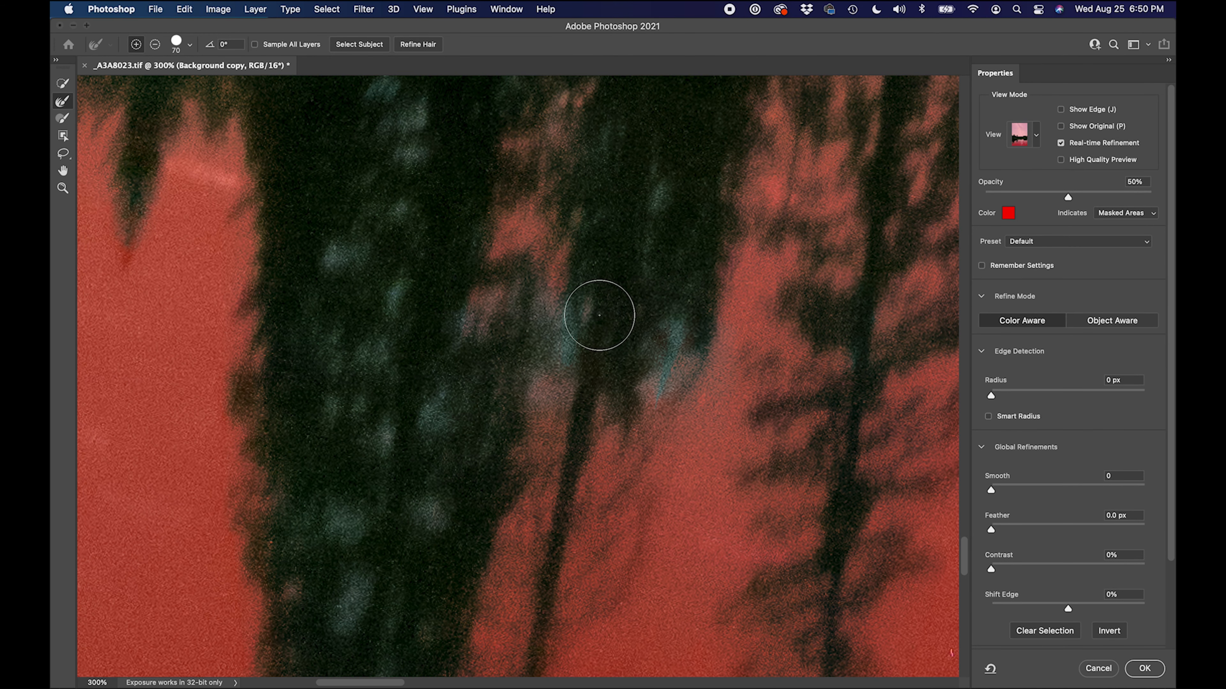
pyautogui.moveTo(386, 435)
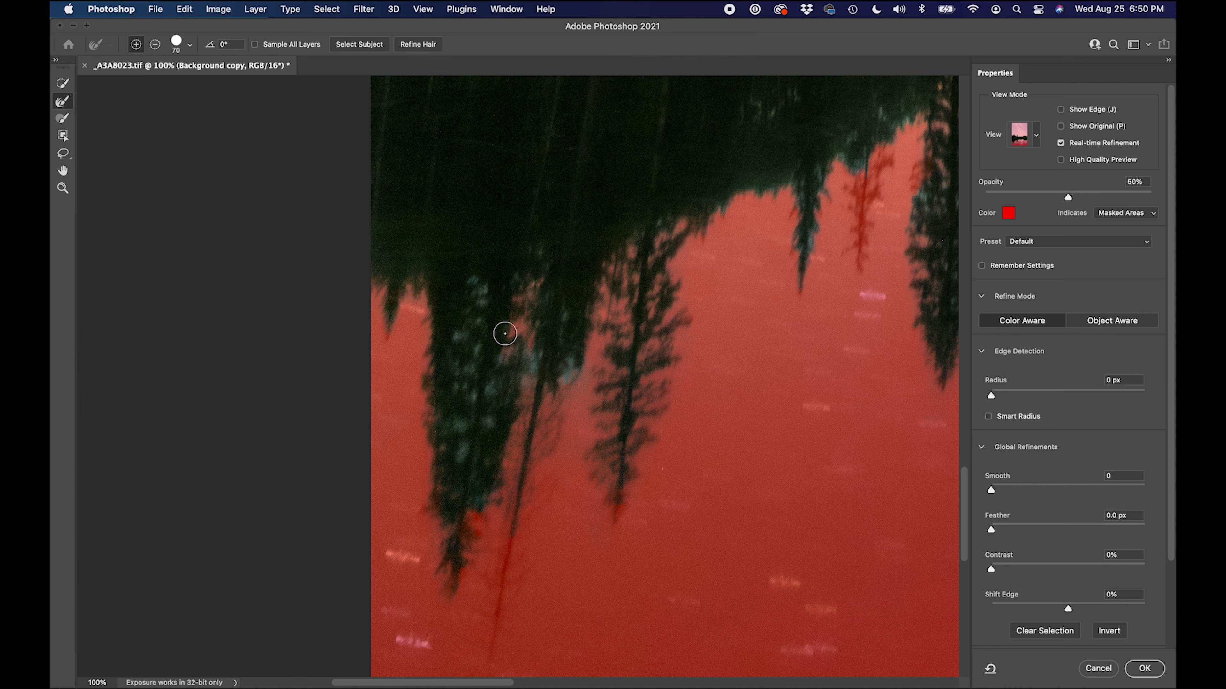
pyautogui.moveTo(762, 210)
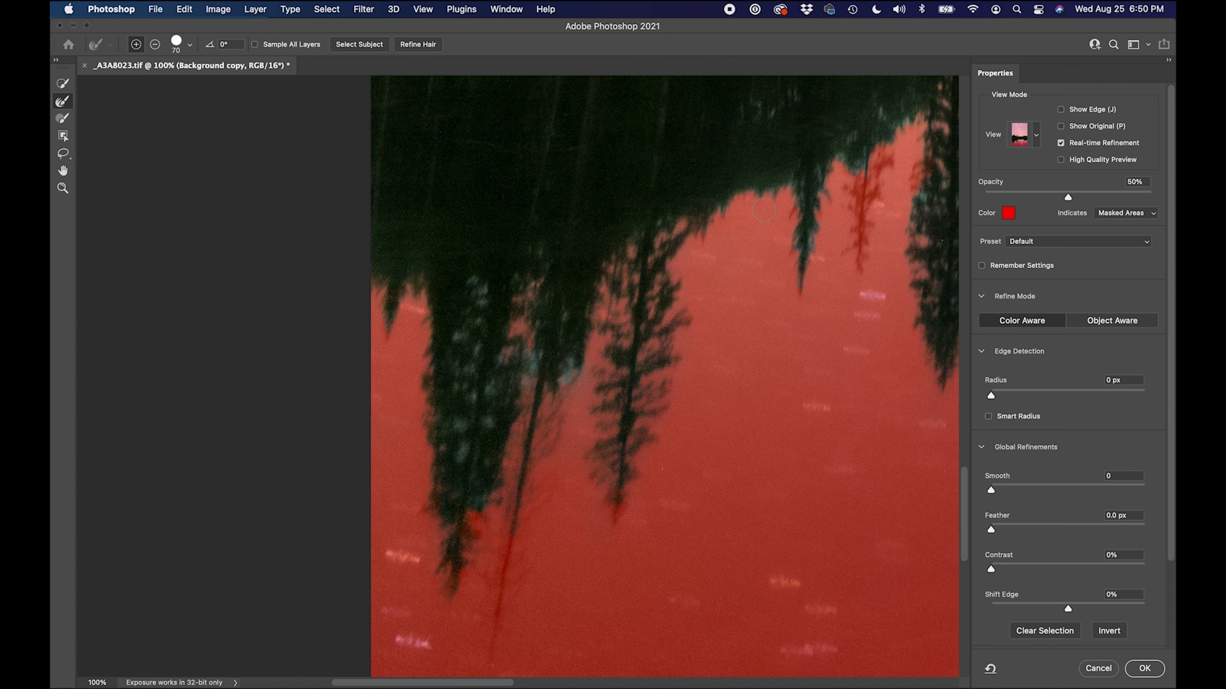
pyautogui.moveTo(897, 177)
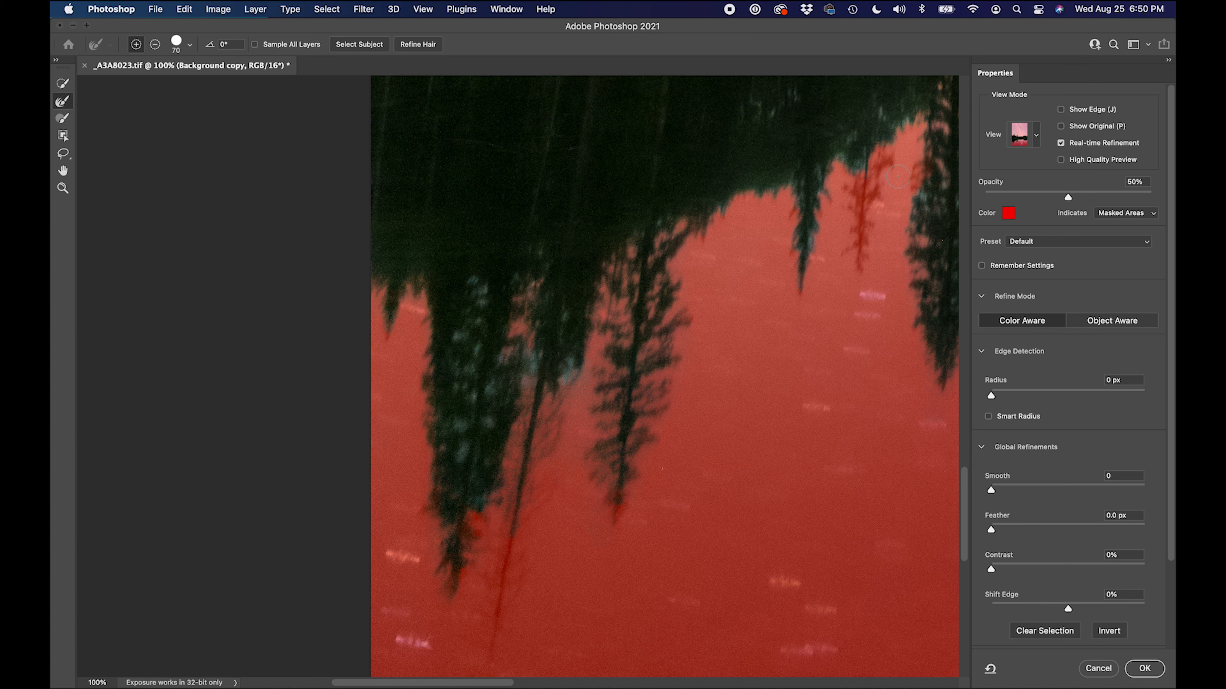
pyautogui.moveTo(578, 186)
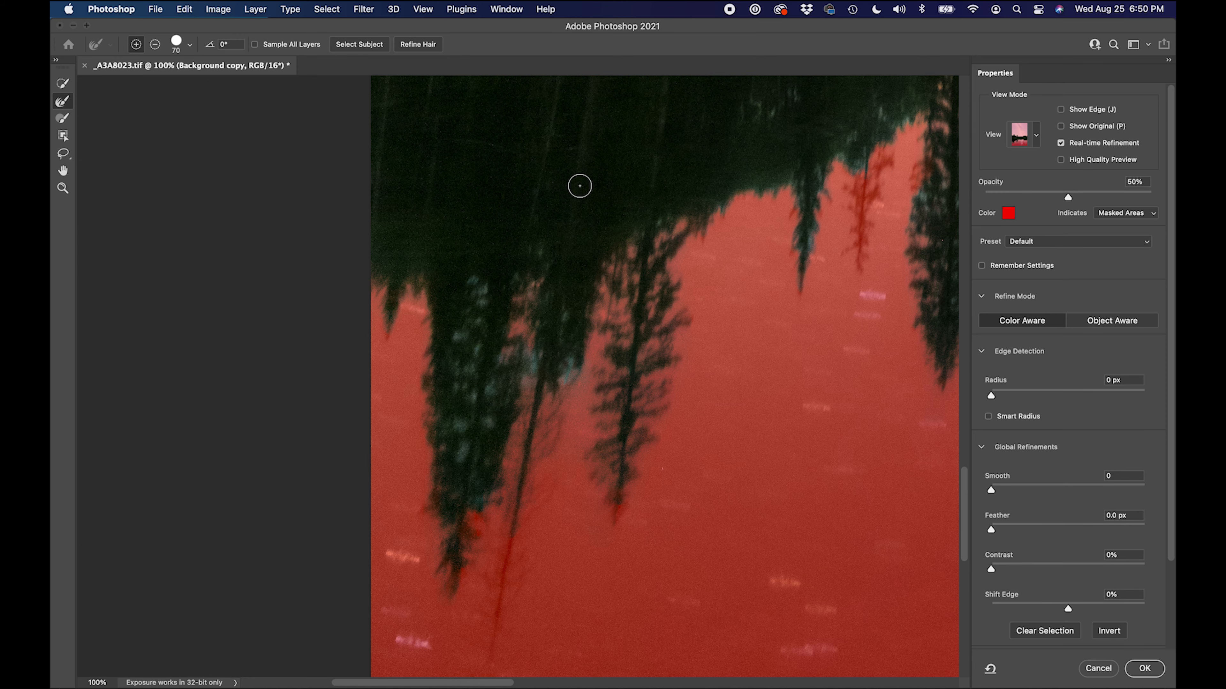
pyautogui.moveTo(579, 186); pyautogui.dragTo(576, 238)
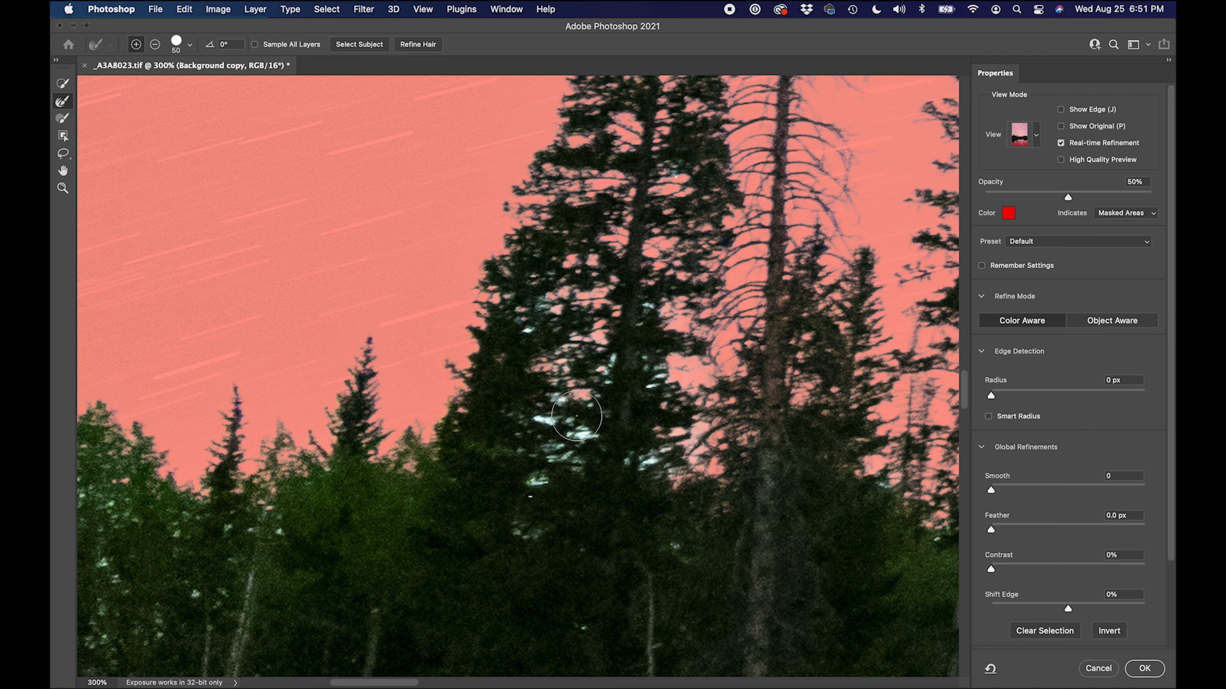
pyautogui.click(189, 44)
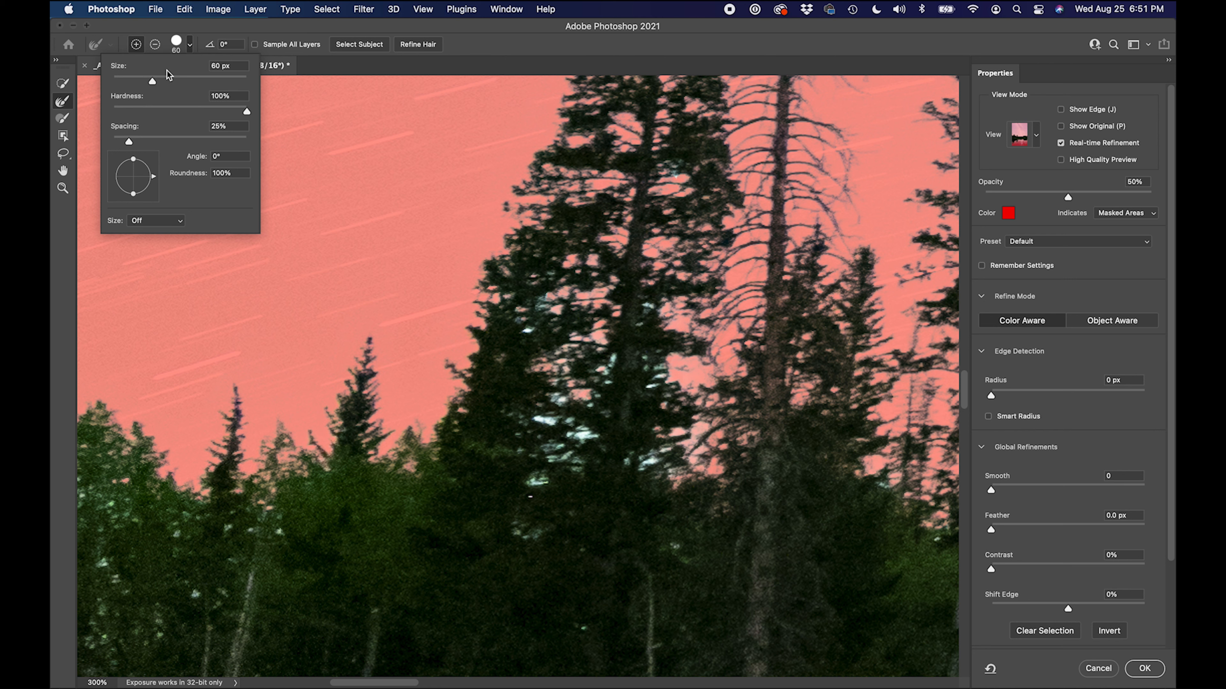
# Shrink the Refine Edge brush to about 36 px and move to the neighbouring branches
pyautogui.moveTo(152, 81); pyautogui.dragTo(132, 80)
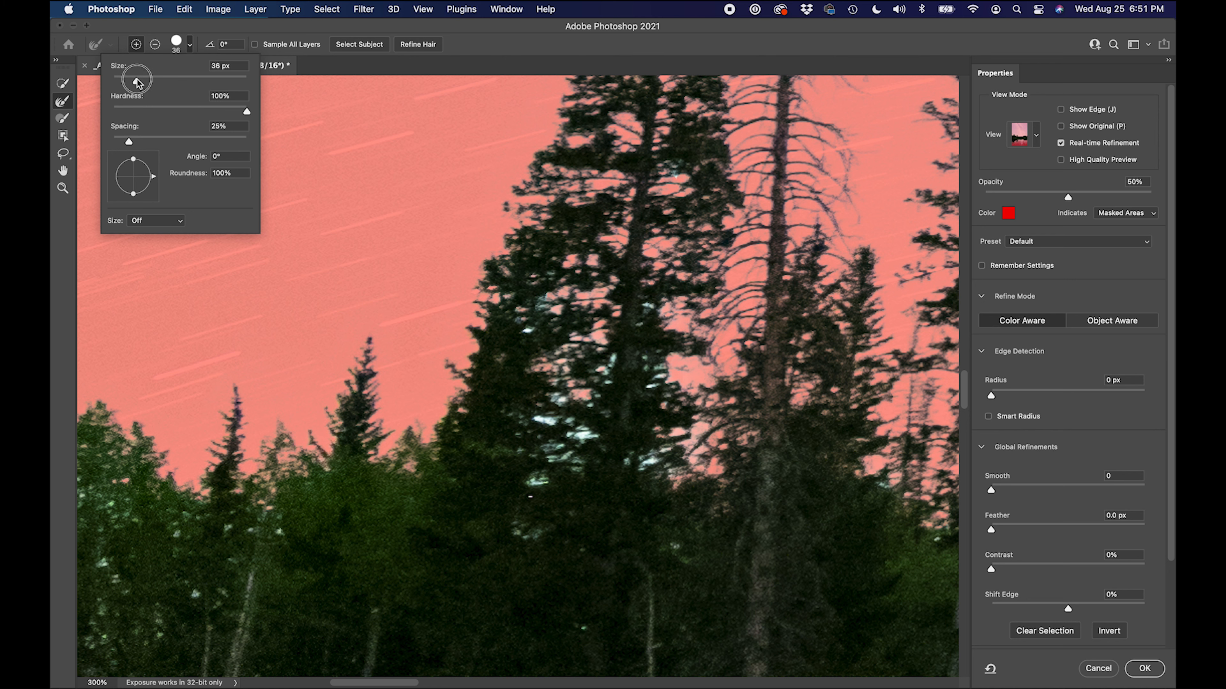
pyautogui.click(568, 362)
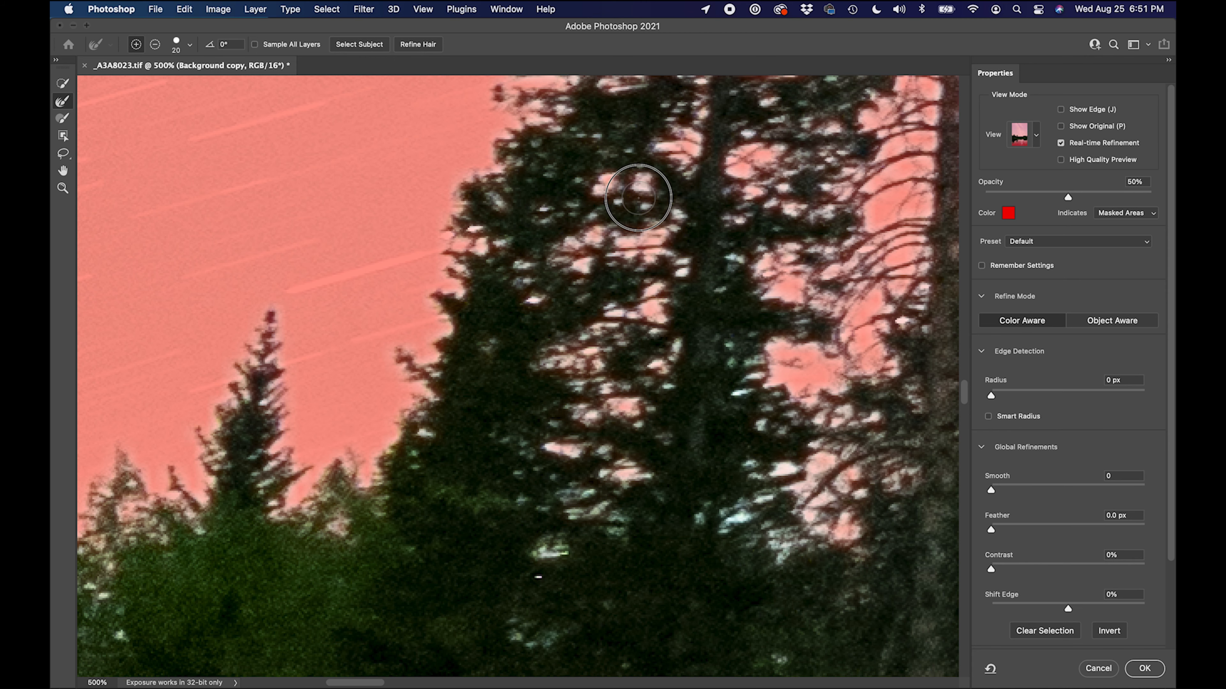
pyautogui.moveTo(327, 403)
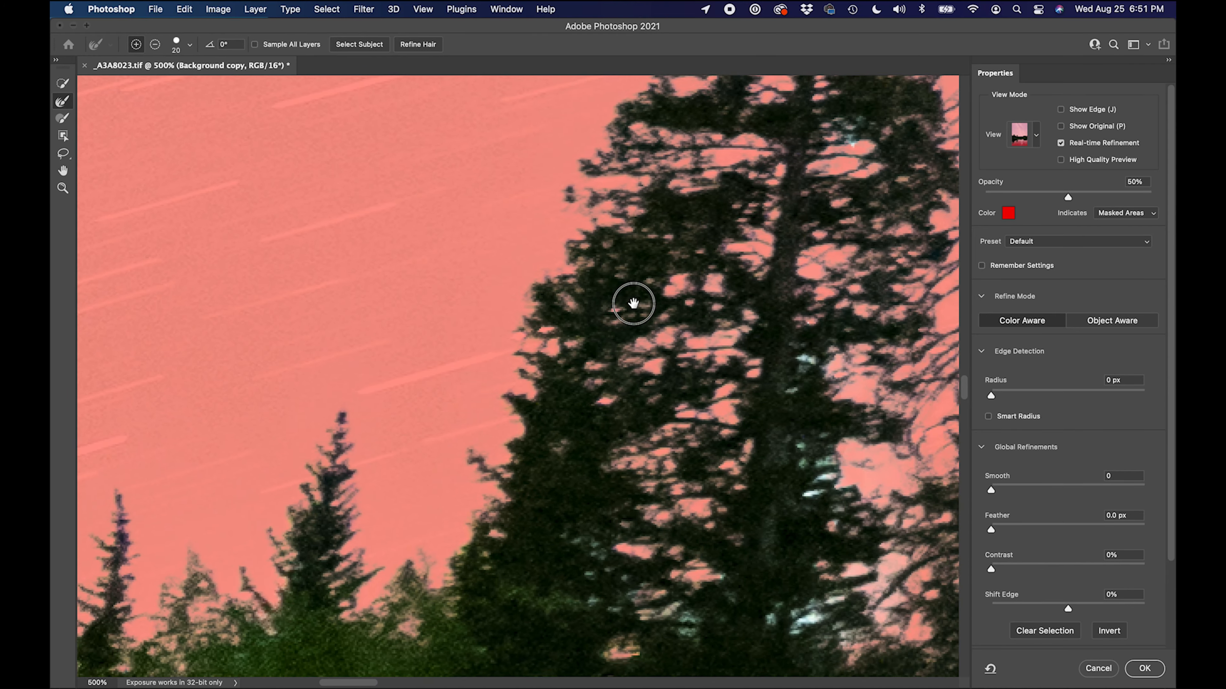
pyautogui.moveTo(633, 303); pyautogui.dragTo(665, 519)
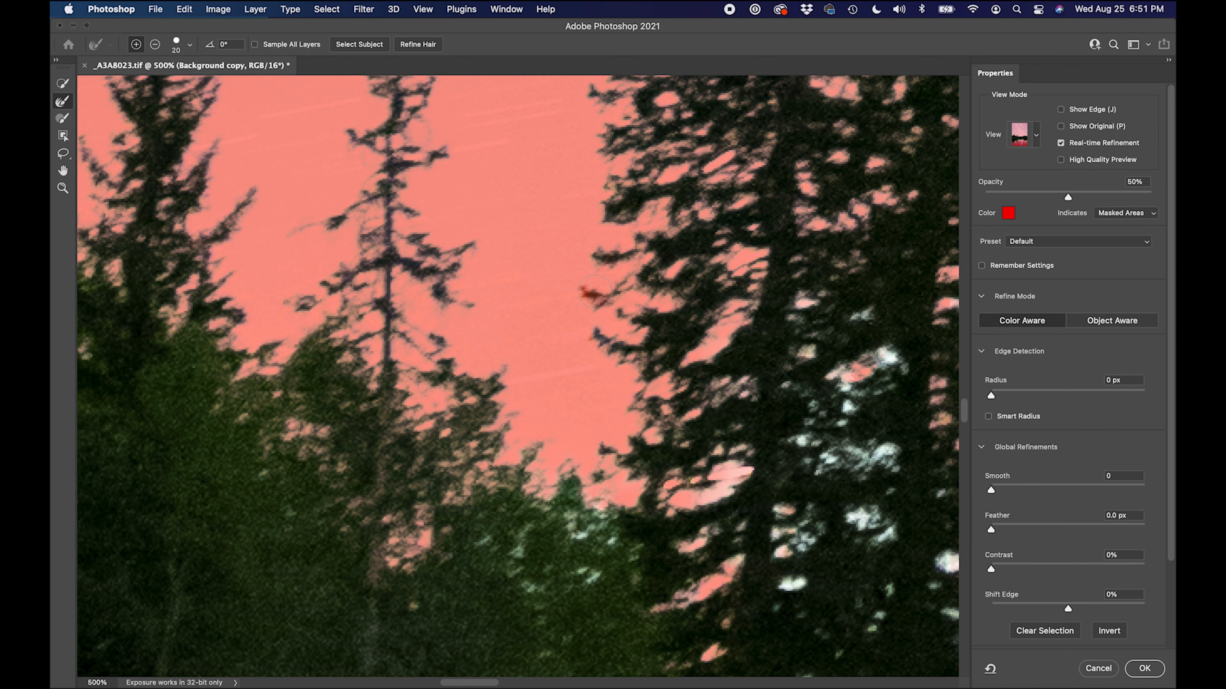
# Refine the fine branch edges and the forest edge so sky gaps are masked
pyautogui.click(659, 254)
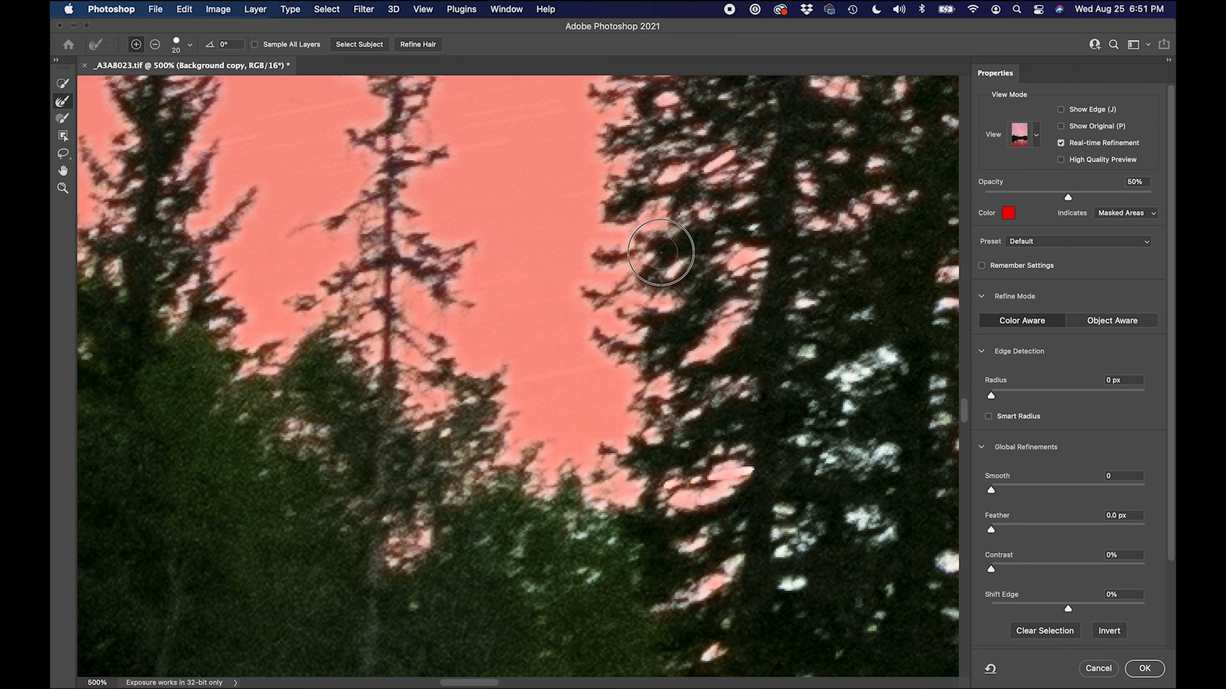
pyautogui.moveTo(525, 323)
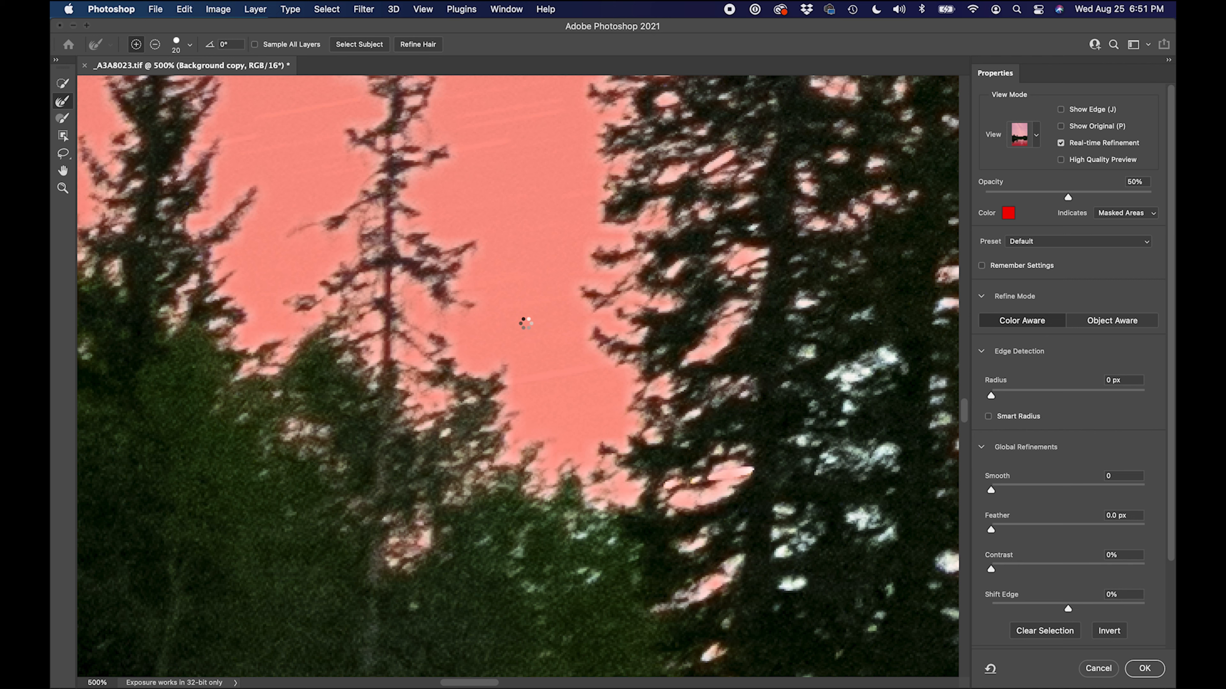
pyautogui.moveTo(525, 323); pyautogui.dragTo(634, 321)
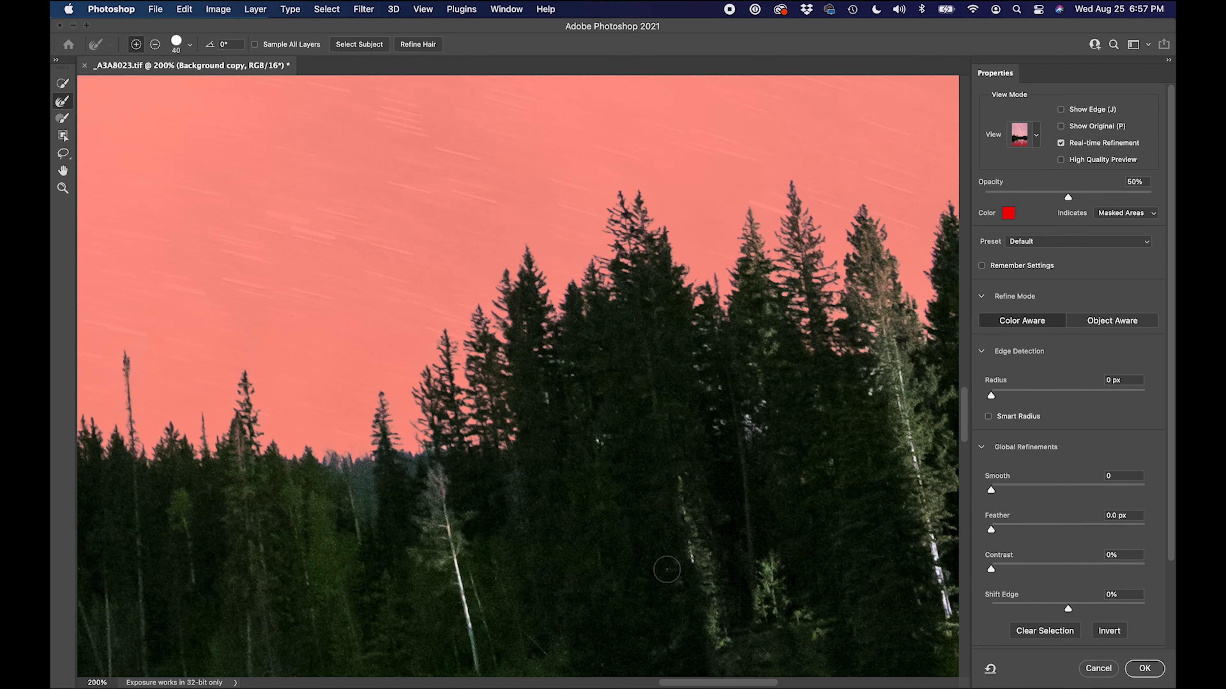
pyautogui.moveTo(666, 569); pyautogui.dragTo(648, 349)
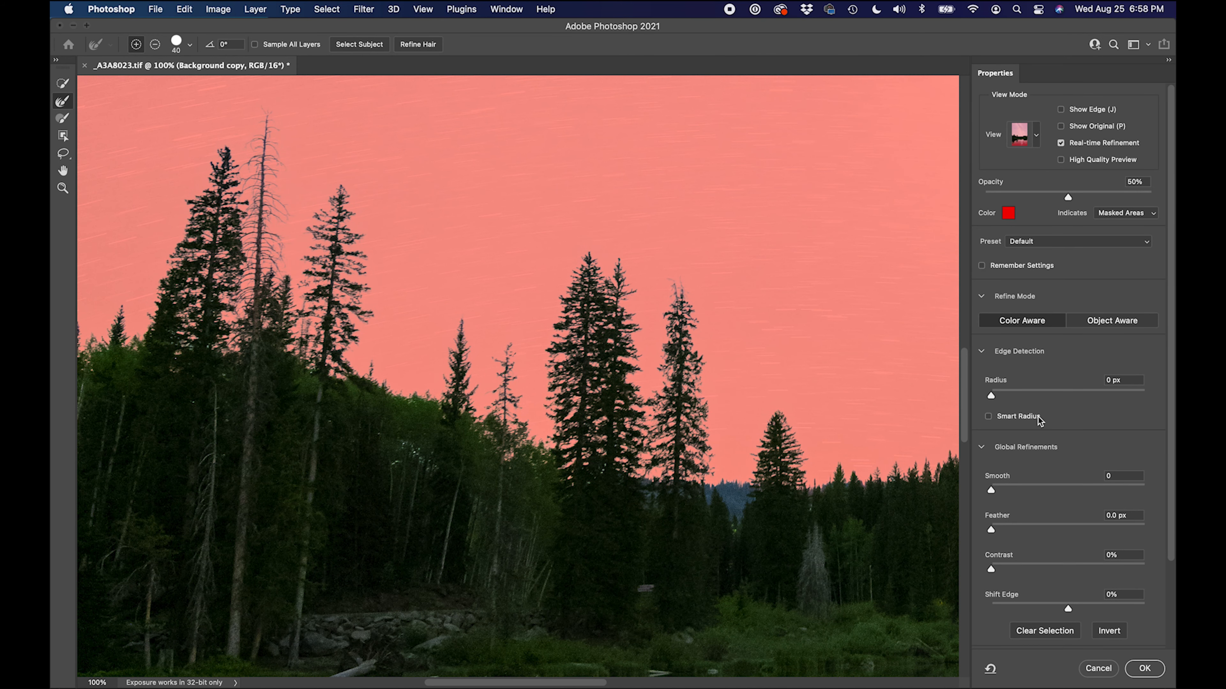
# Set Global Refinements smoothing to 7 and feather to 0.5 px
pyautogui.scroll(-3)
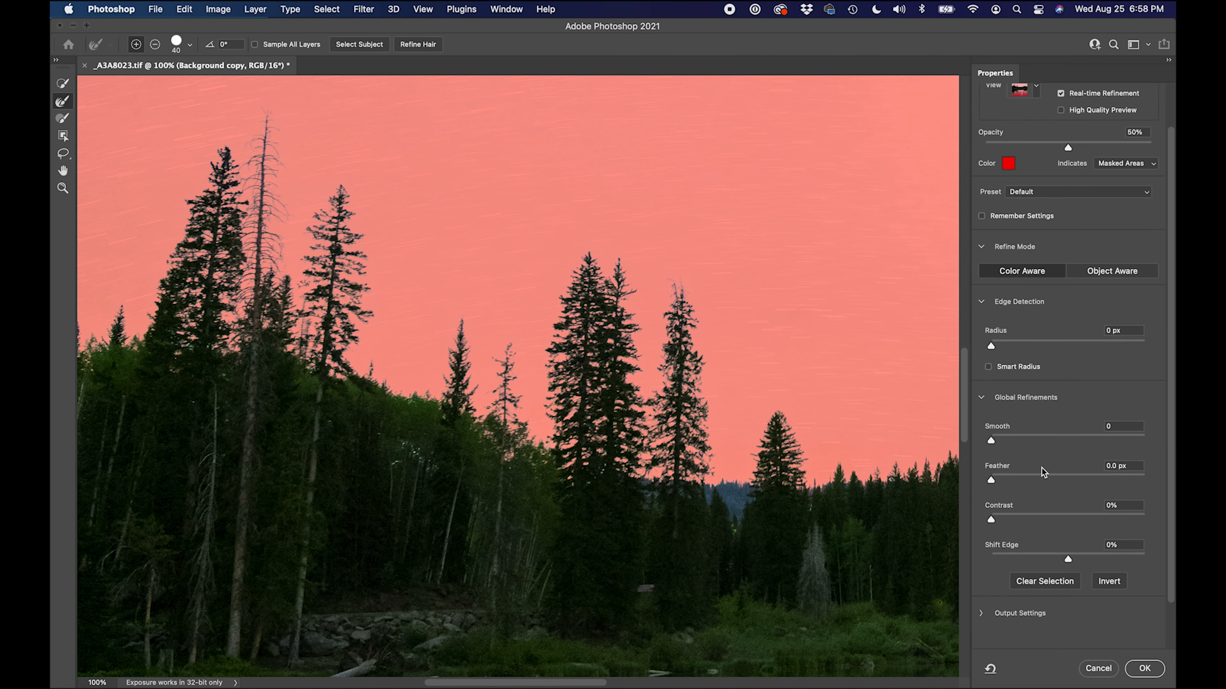
pyautogui.moveTo(990, 440); pyautogui.dragTo(997, 439)
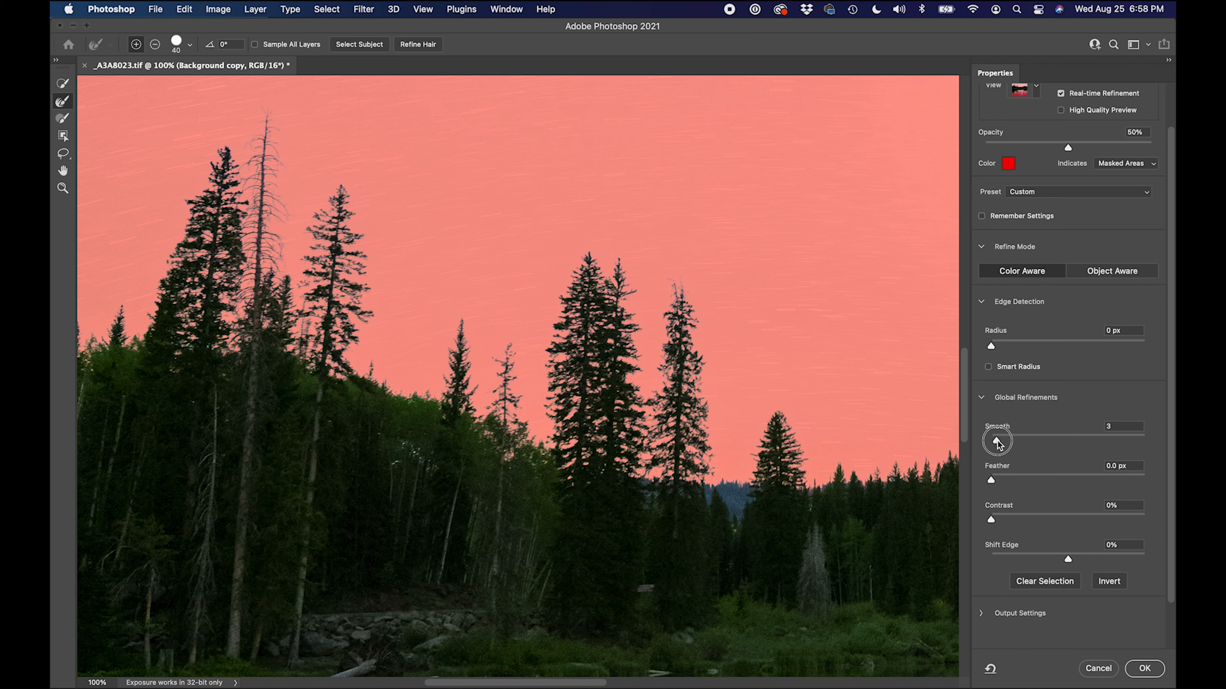
pyautogui.moveTo(996, 440); pyautogui.dragTo(990, 480)
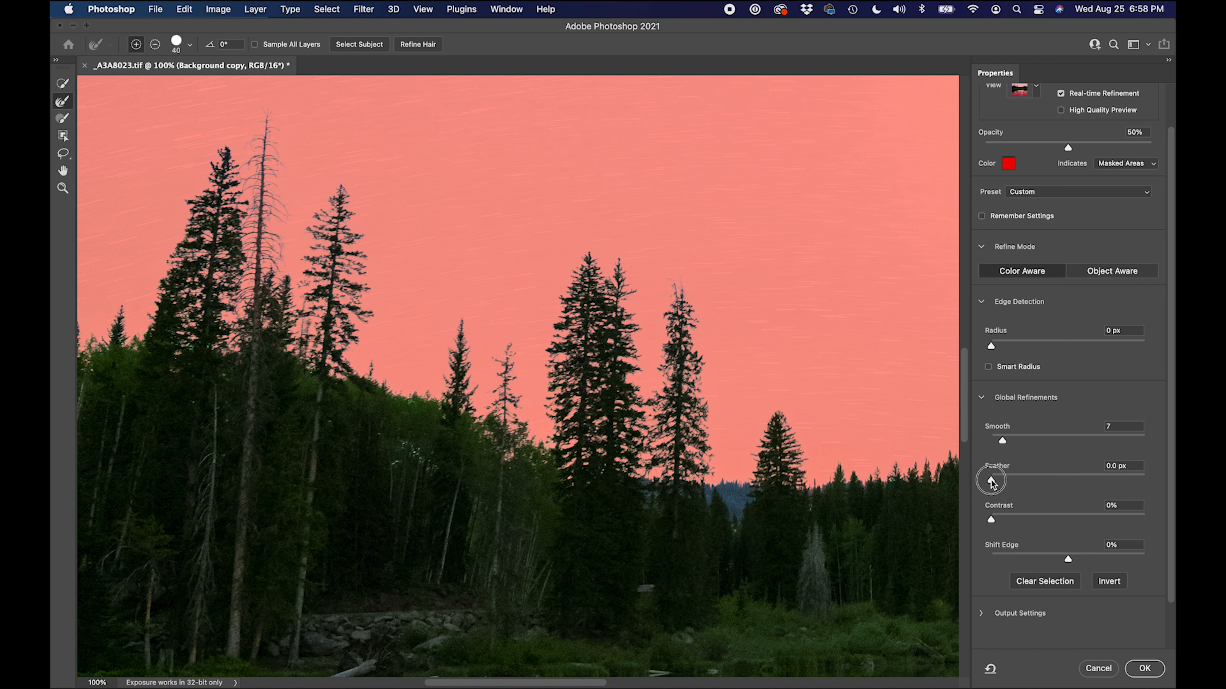
pyautogui.moveTo(990, 479); pyautogui.dragTo(995, 480)
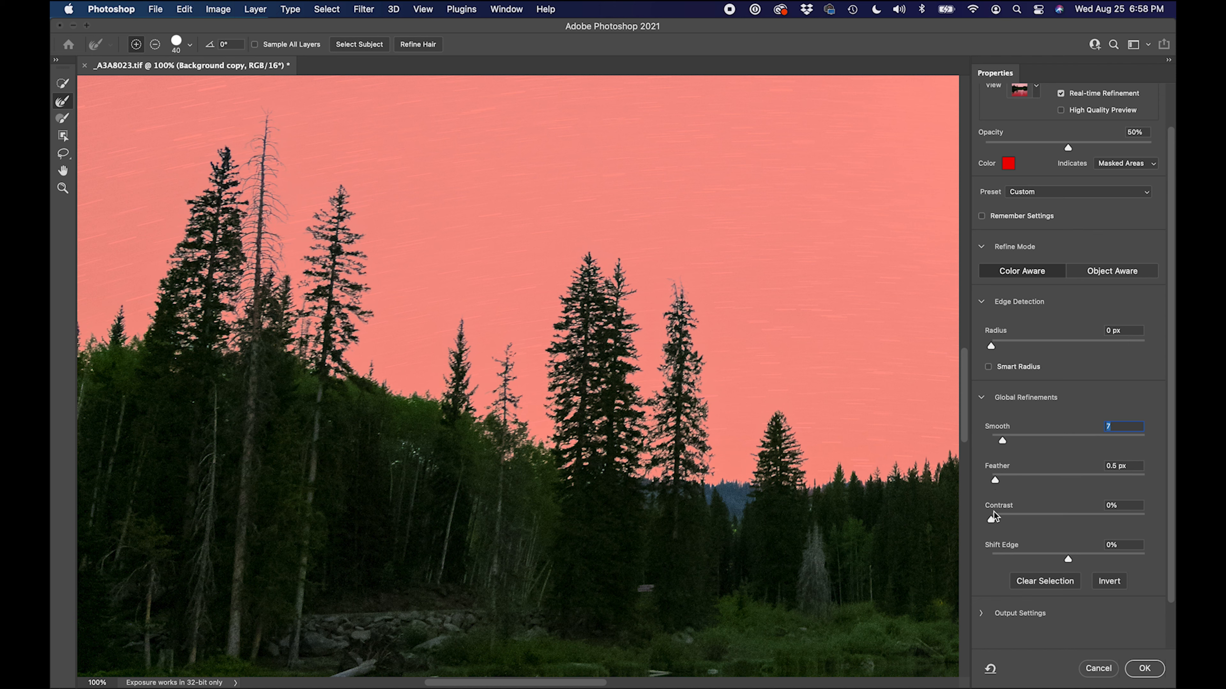
# Test the edge Contrast slider up to maximum, then return it to 0%
pyautogui.moveTo(991, 517); pyautogui.dragTo(1016, 517)
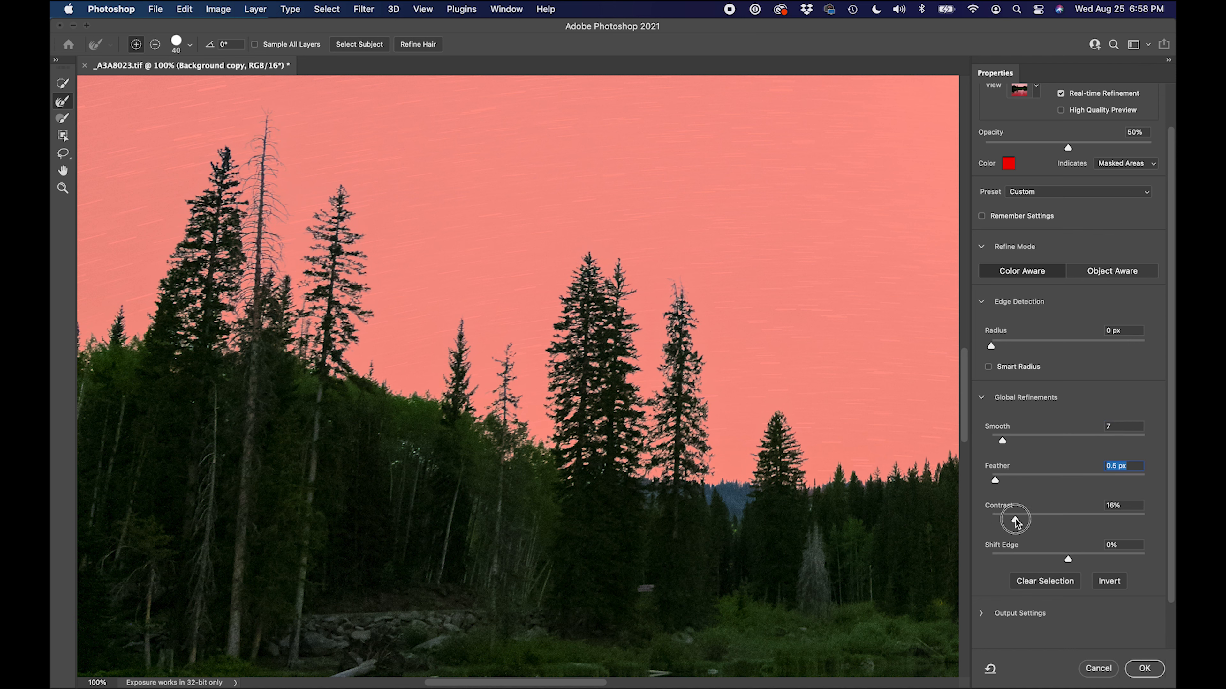
pyautogui.moveTo(1014, 522); pyautogui.dragTo(1065, 522)
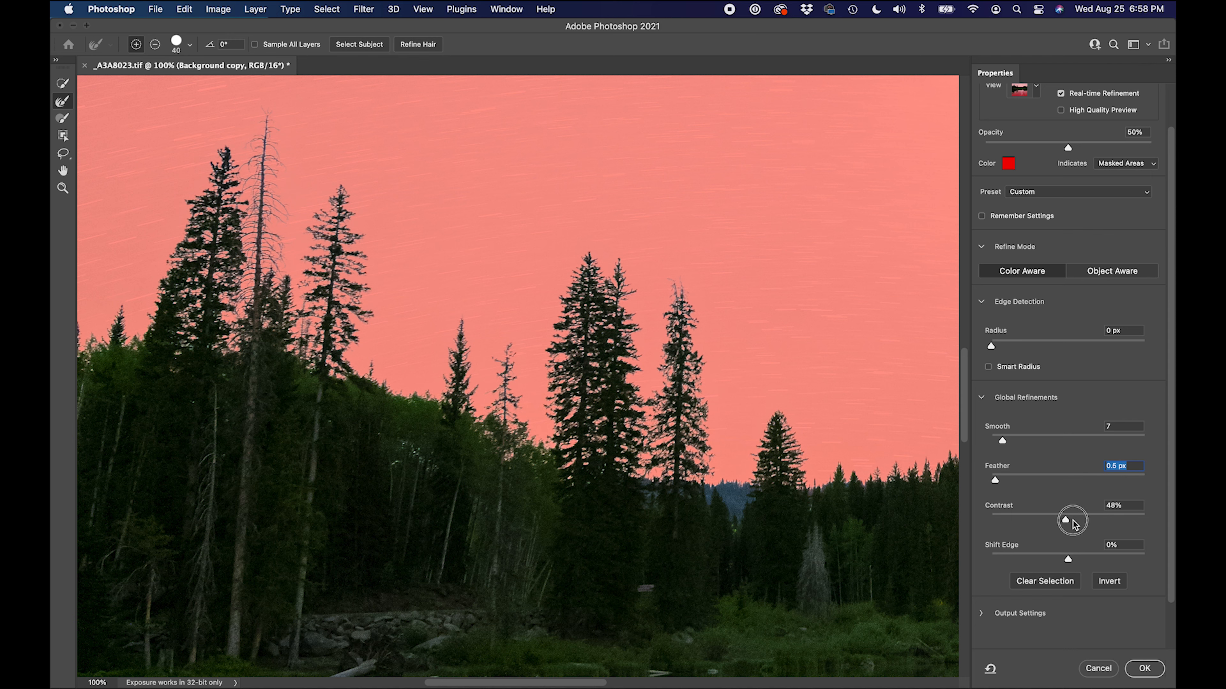
pyautogui.moveTo(1067, 521); pyautogui.dragTo(1090, 522)
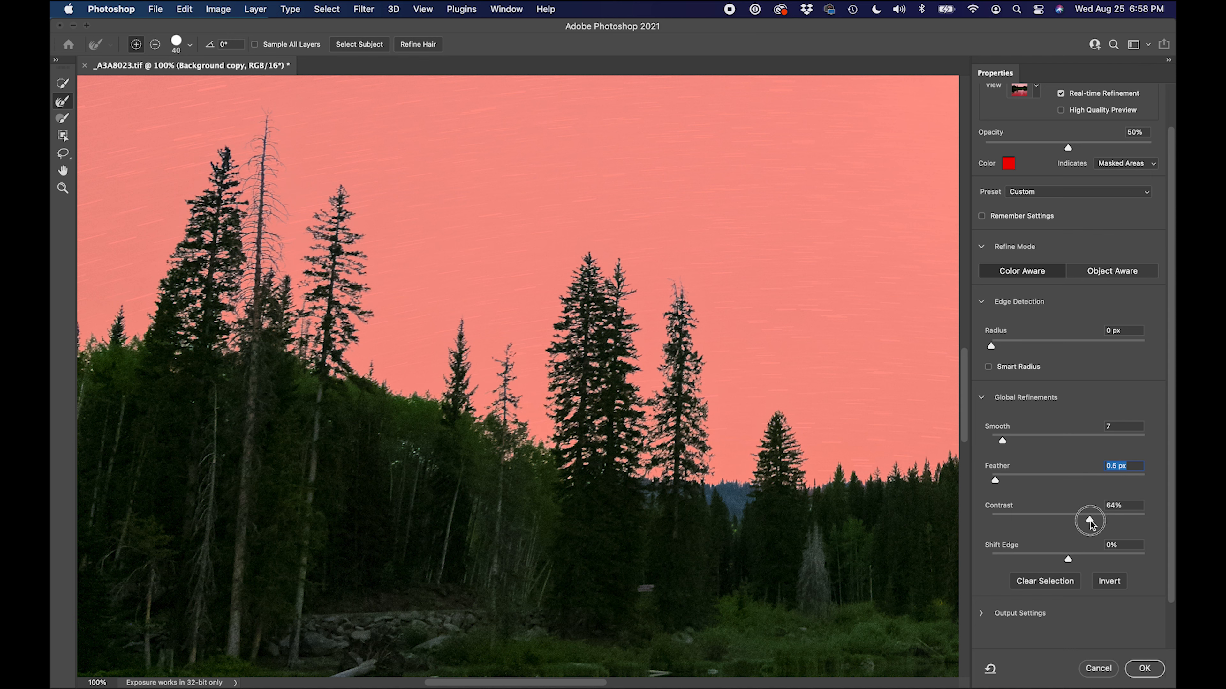
pyautogui.moveTo(1093, 521); pyautogui.dragTo(1003, 520)
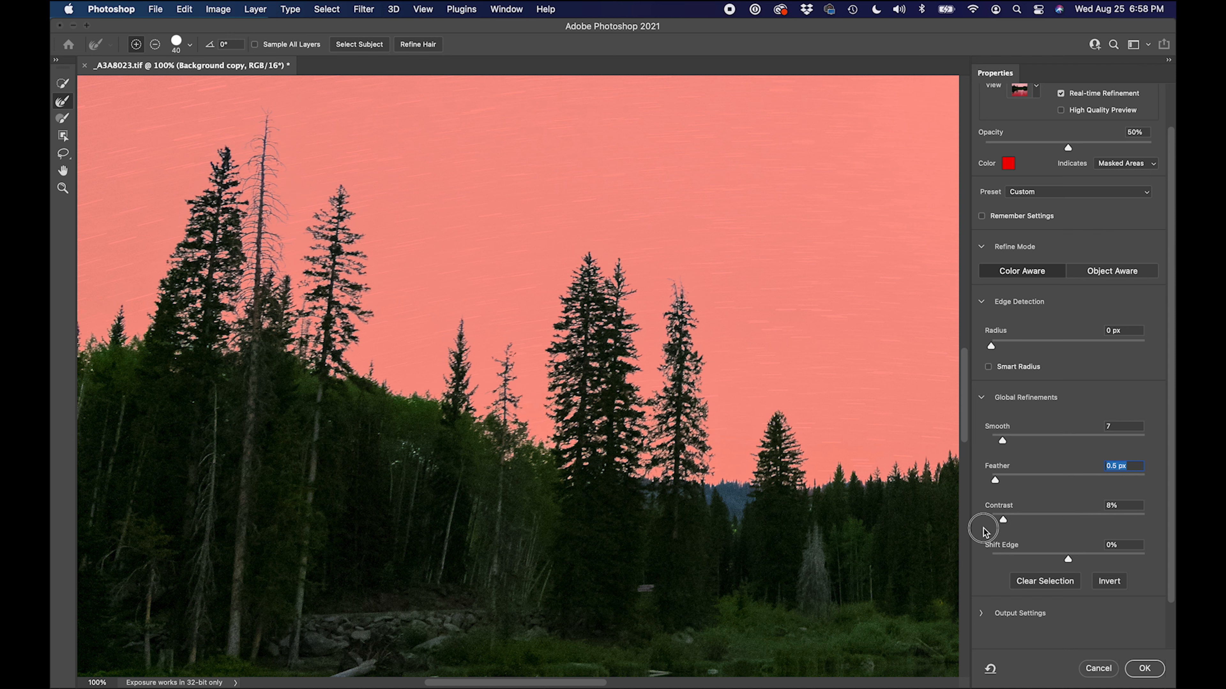
pyautogui.moveTo(1002, 519); pyautogui.dragTo(1143, 519)
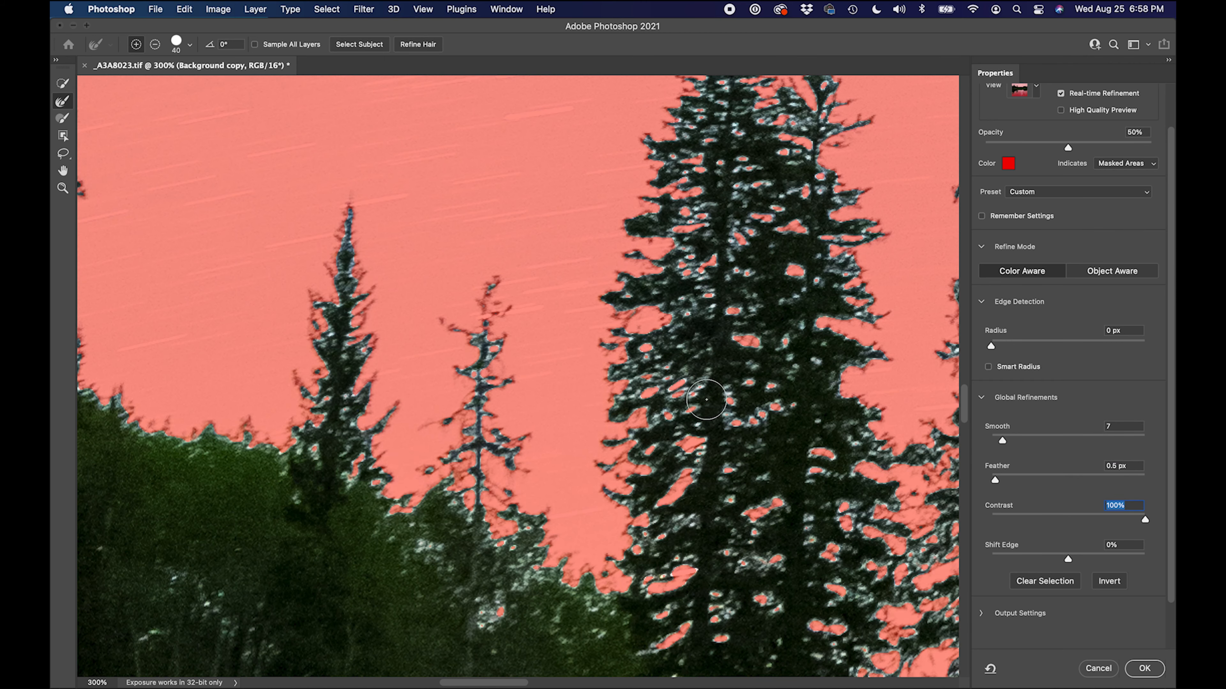
pyautogui.moveTo(1136, 523)
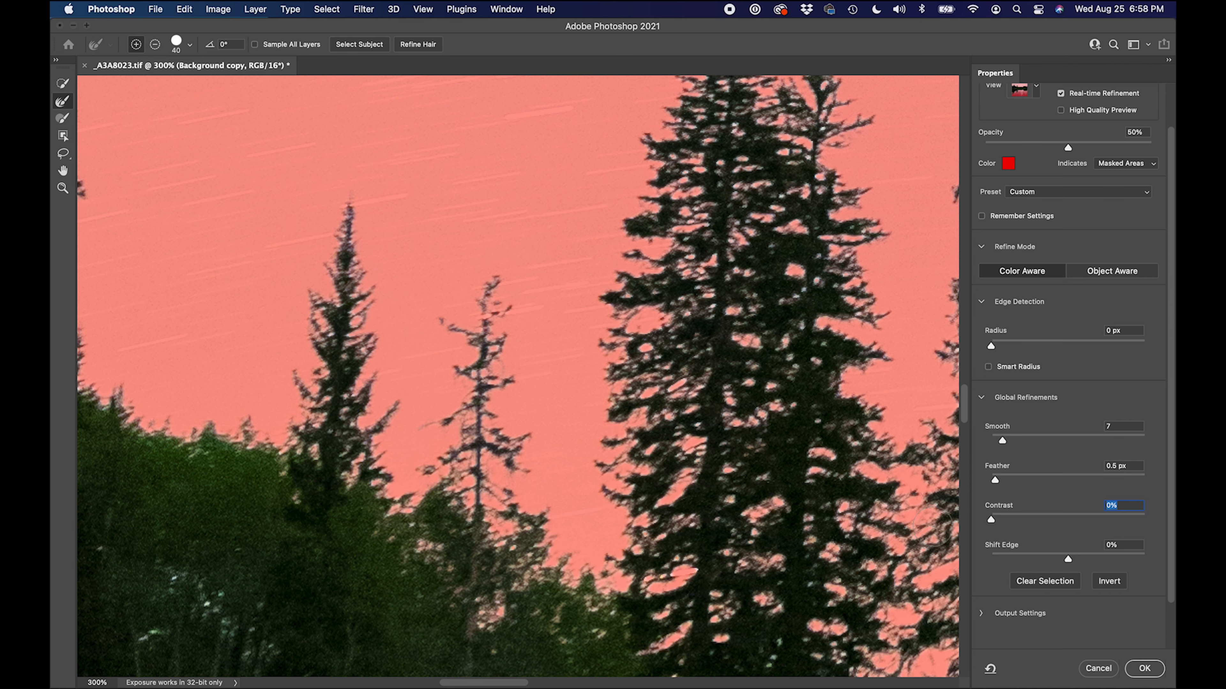
pyautogui.moveTo(990, 520); pyautogui.dragTo(1006, 519)
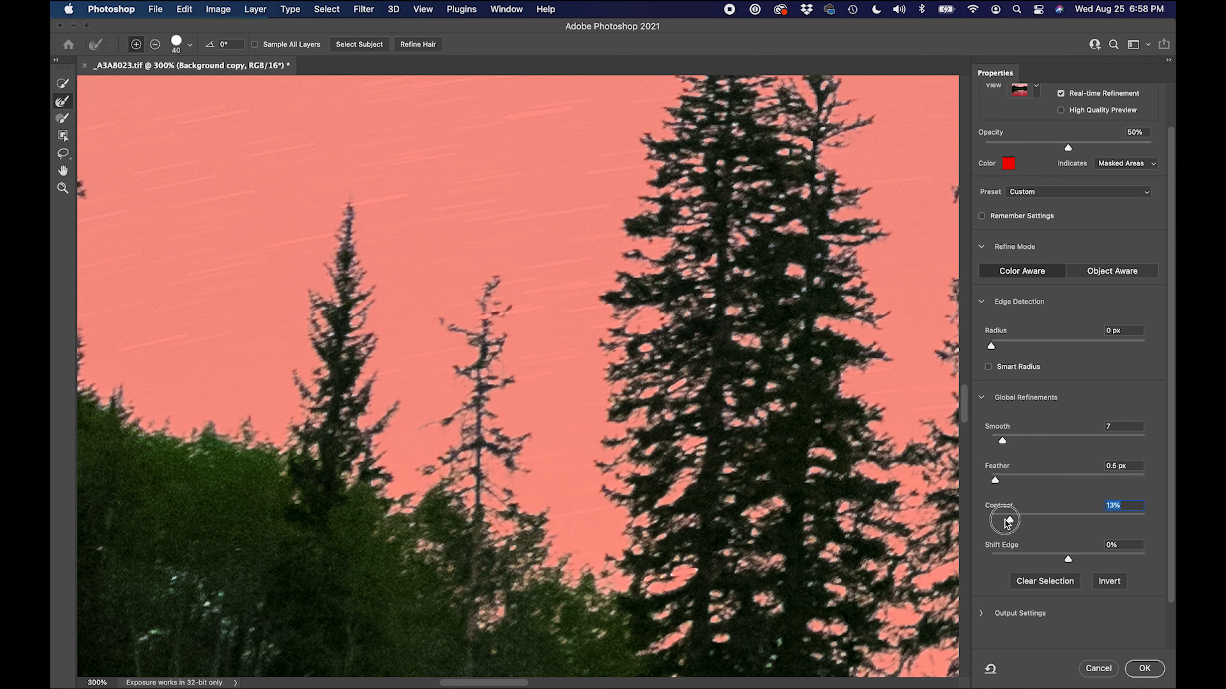
pyautogui.moveTo(1008, 522); pyautogui.dragTo(990, 523)
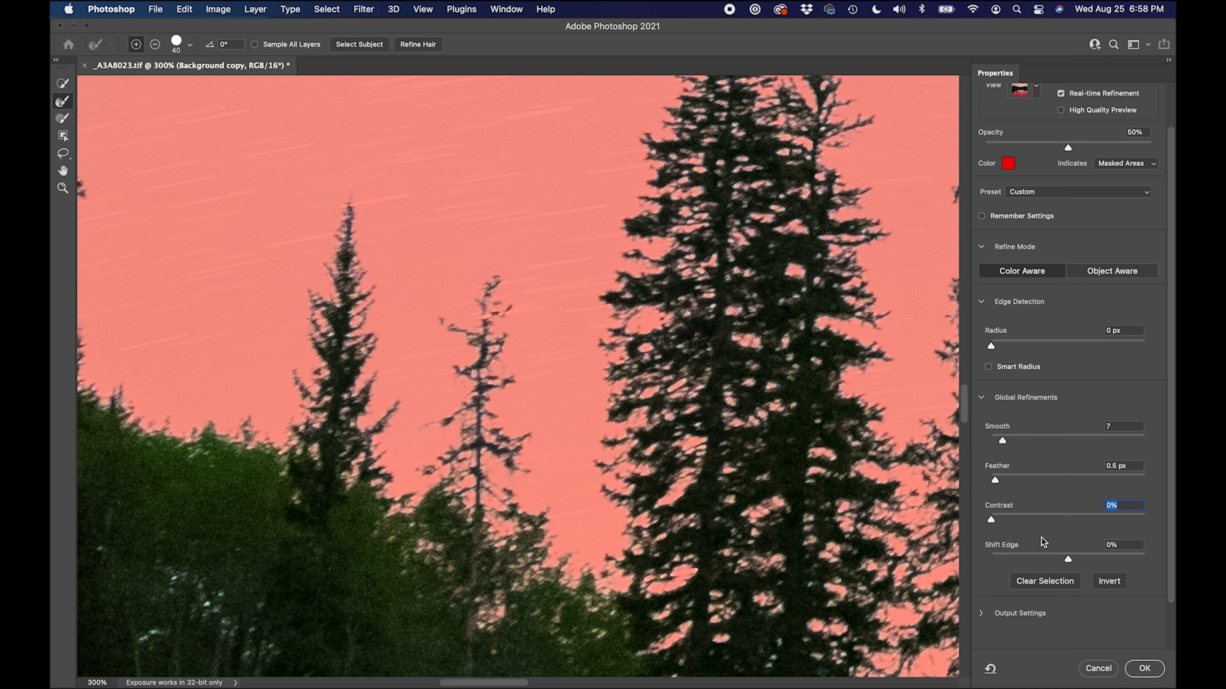
pyautogui.moveTo(1069, 571)
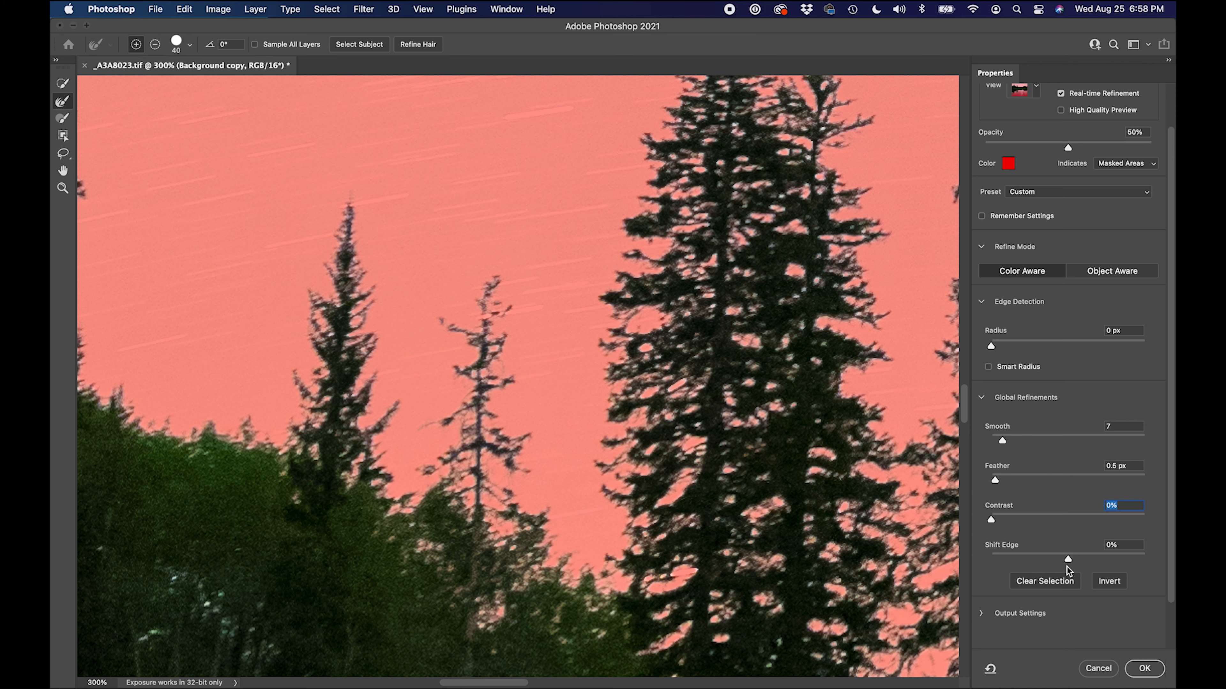
# Test the Shift Edge slider across outward and inward values and settle it at -10%
pyautogui.moveTo(1068, 556); pyautogui.dragTo(1073, 556)
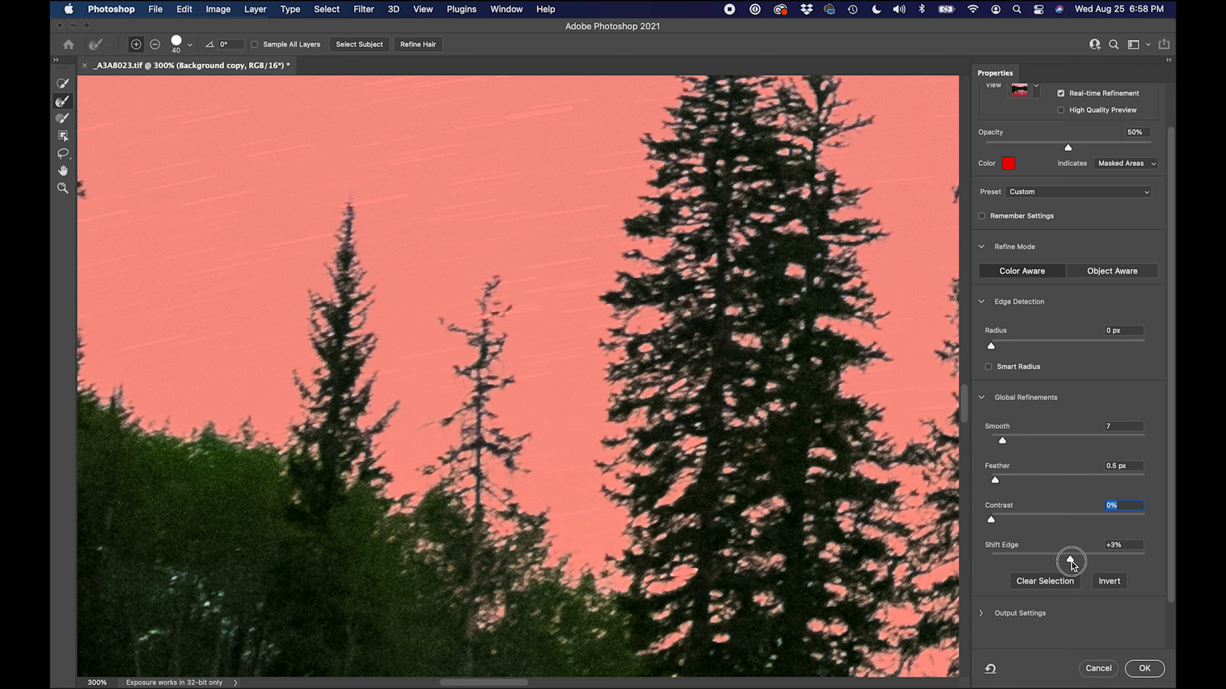
pyautogui.moveTo(1071, 560); pyautogui.dragTo(1116, 561)
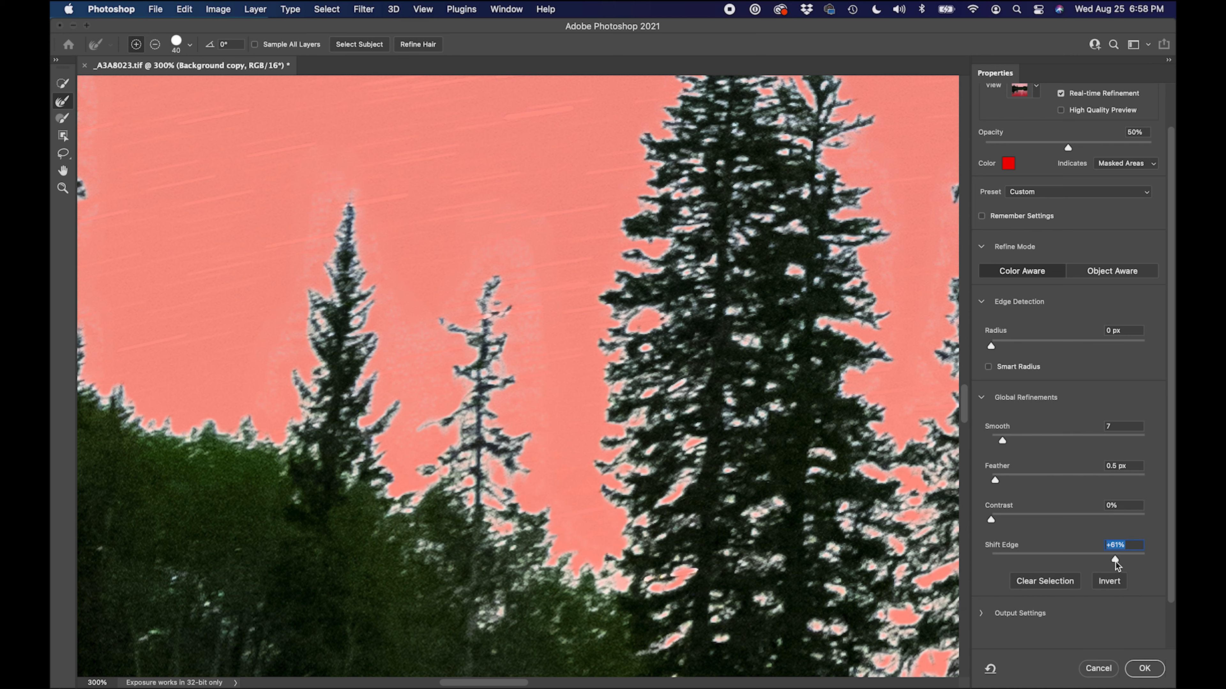
pyautogui.moveTo(1115, 561); pyautogui.dragTo(1051, 563)
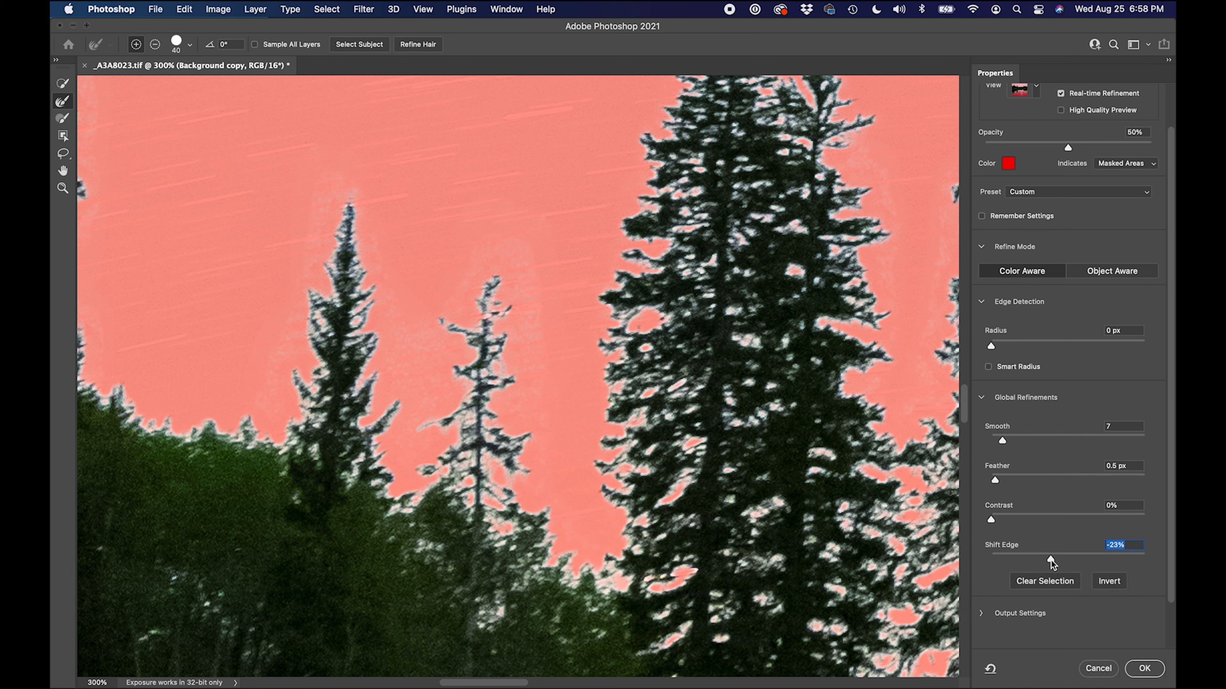
pyautogui.moveTo(1063, 555); pyautogui.dragTo(1051, 554)
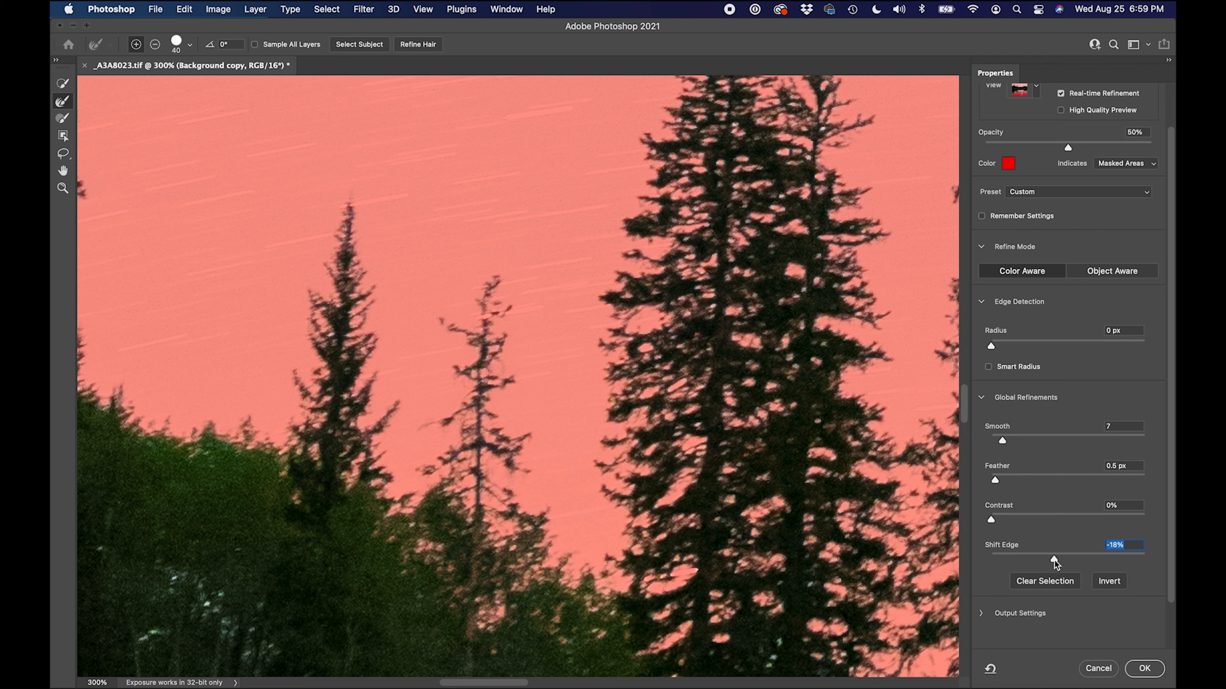
pyautogui.moveTo(991, 553); pyautogui.dragTo(1077, 554)
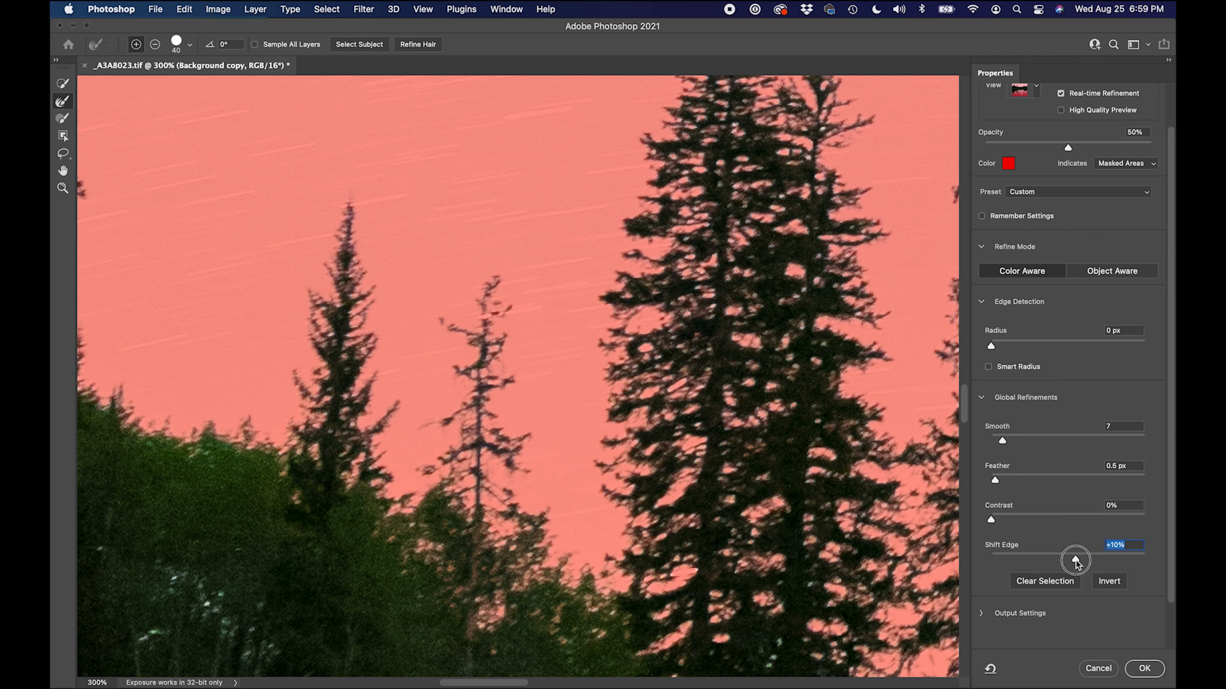
pyautogui.moveTo(1076, 560); pyautogui.dragTo(1090, 561)
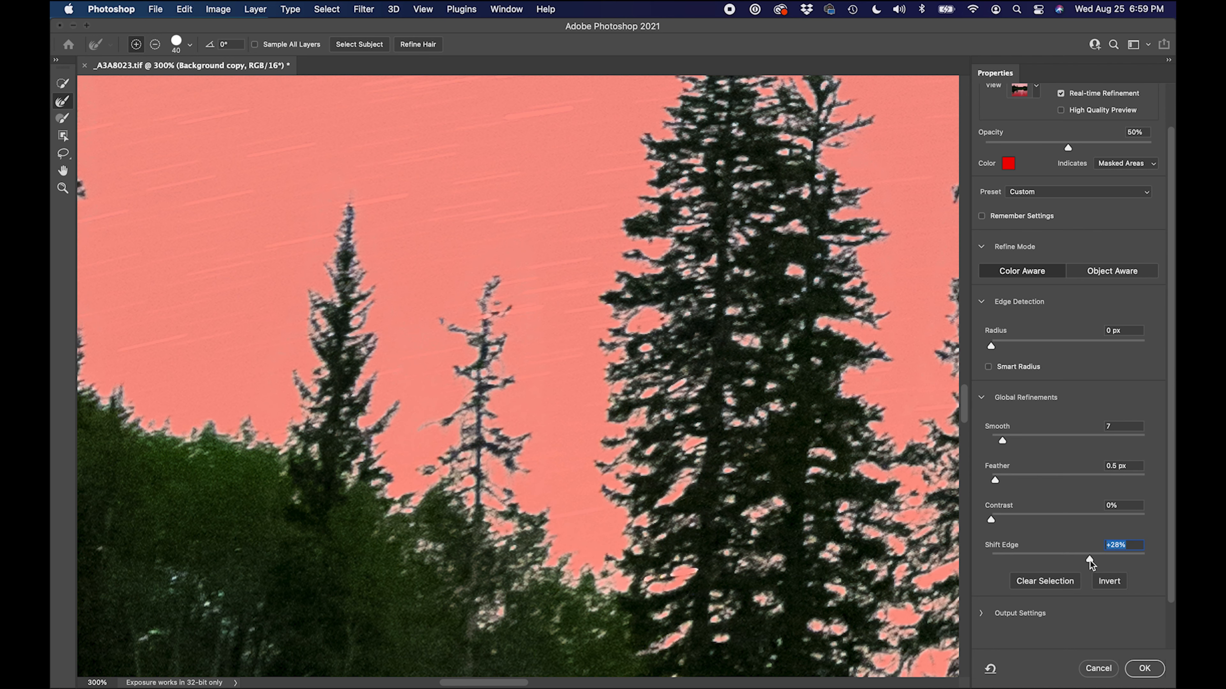
pyautogui.moveTo(1089, 559); pyautogui.dragTo(1101, 559)
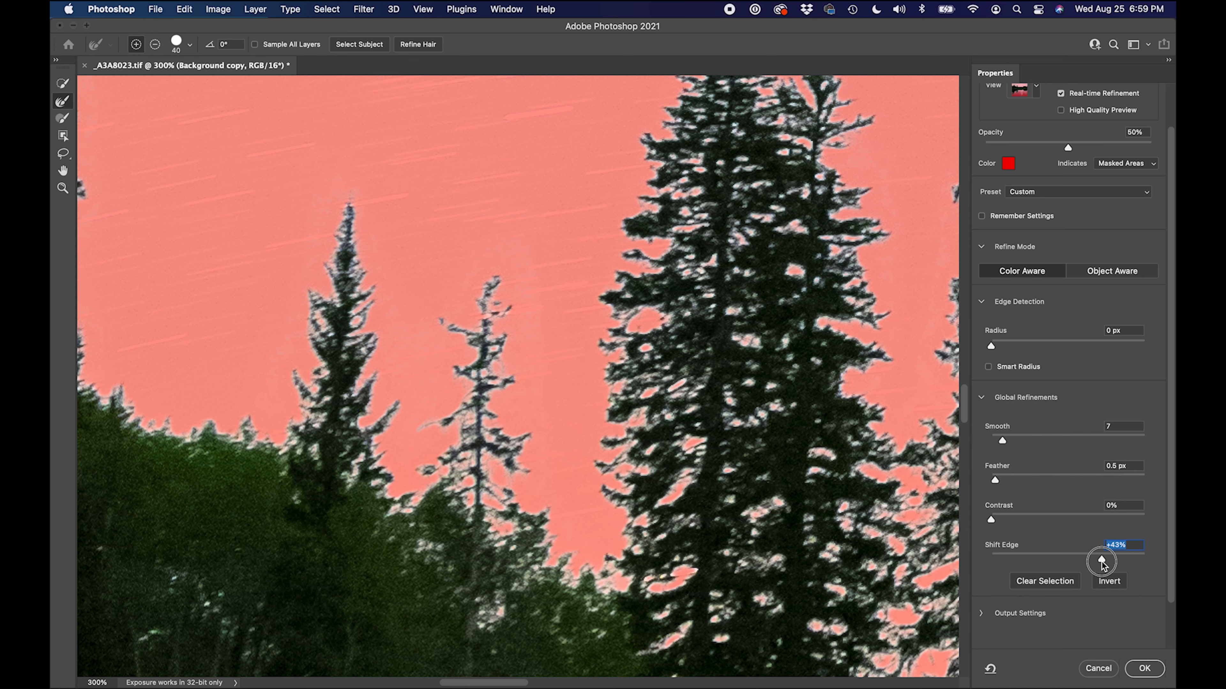
pyautogui.moveTo(1102, 561); pyautogui.dragTo(1055, 561)
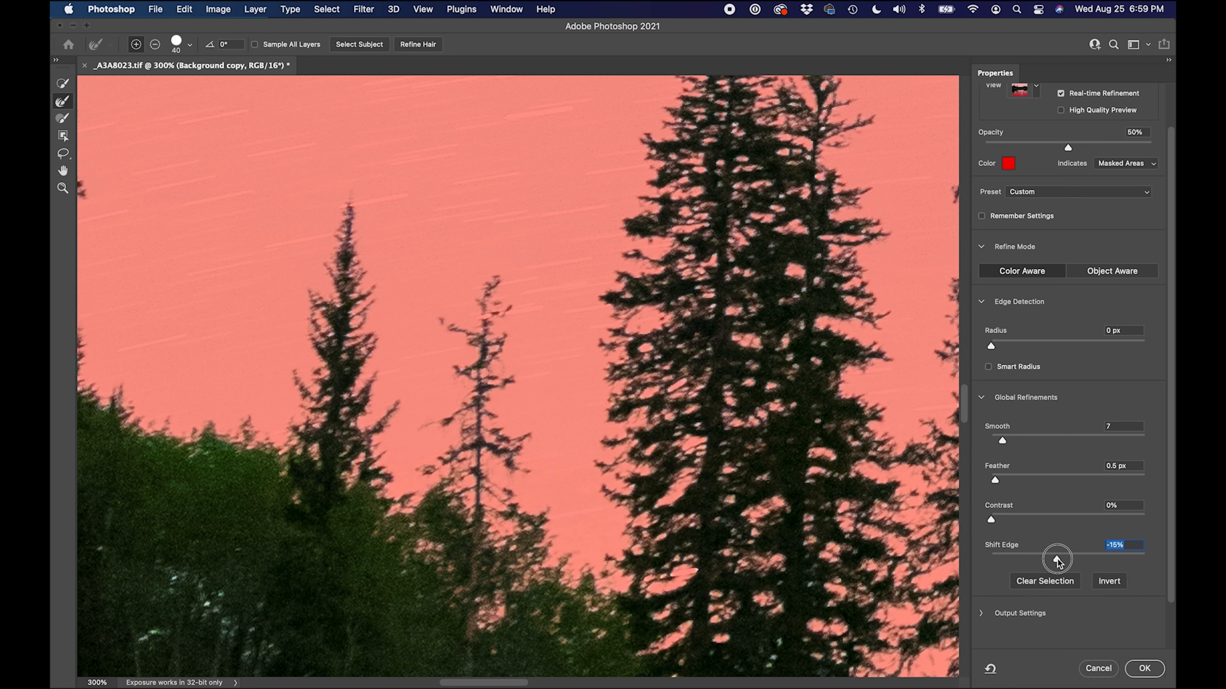
pyautogui.moveTo(1057, 558); pyautogui.dragTo(1065, 557)
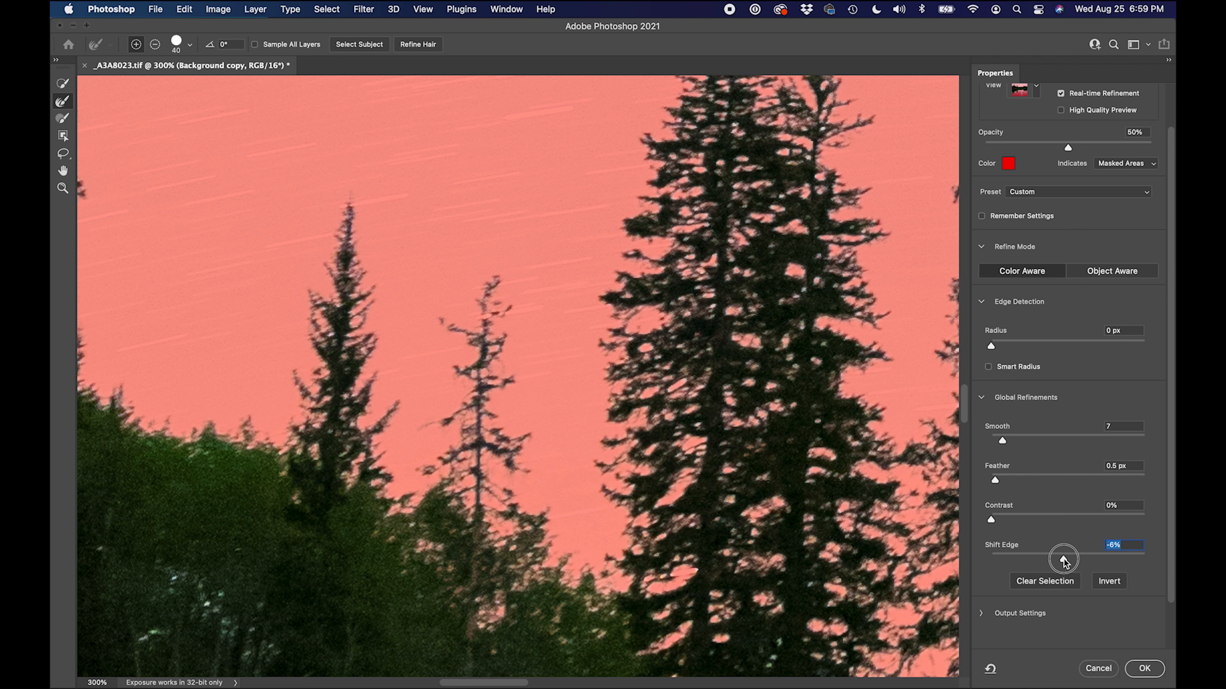
pyautogui.moveTo(1063, 559); pyautogui.dragTo(1083, 559)
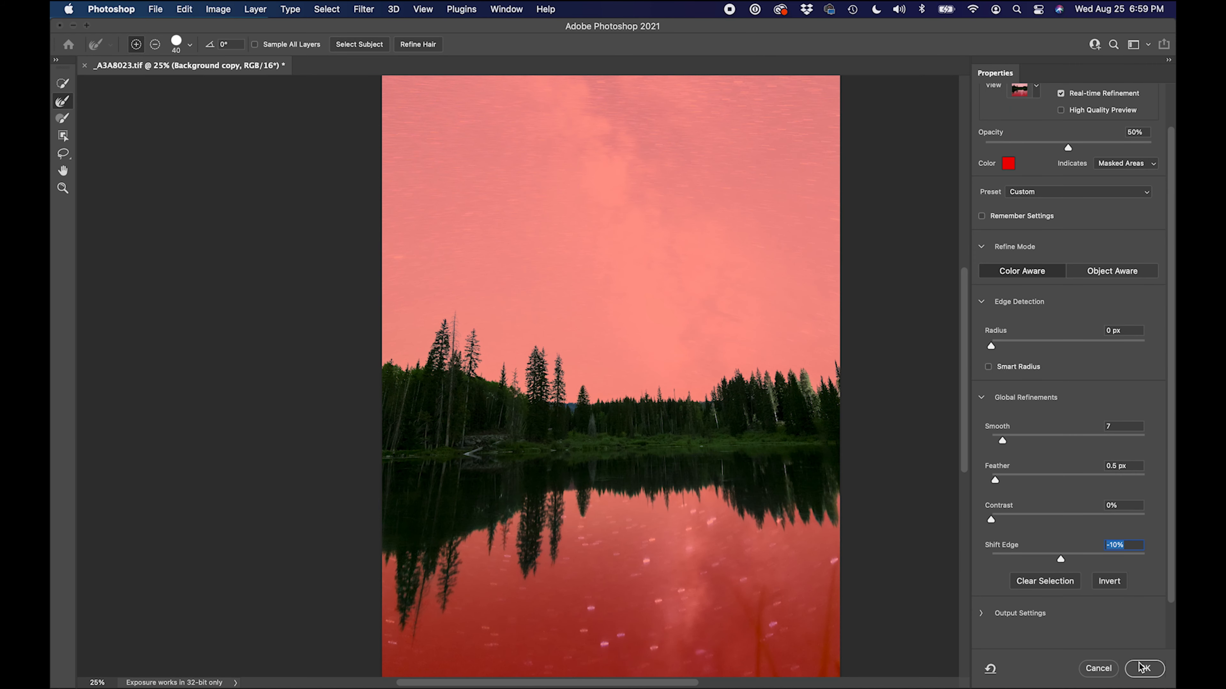
# Confirm Select and Mask as a layer mask on Background copy and target its image thumbnail
pyautogui.click(1142, 668)
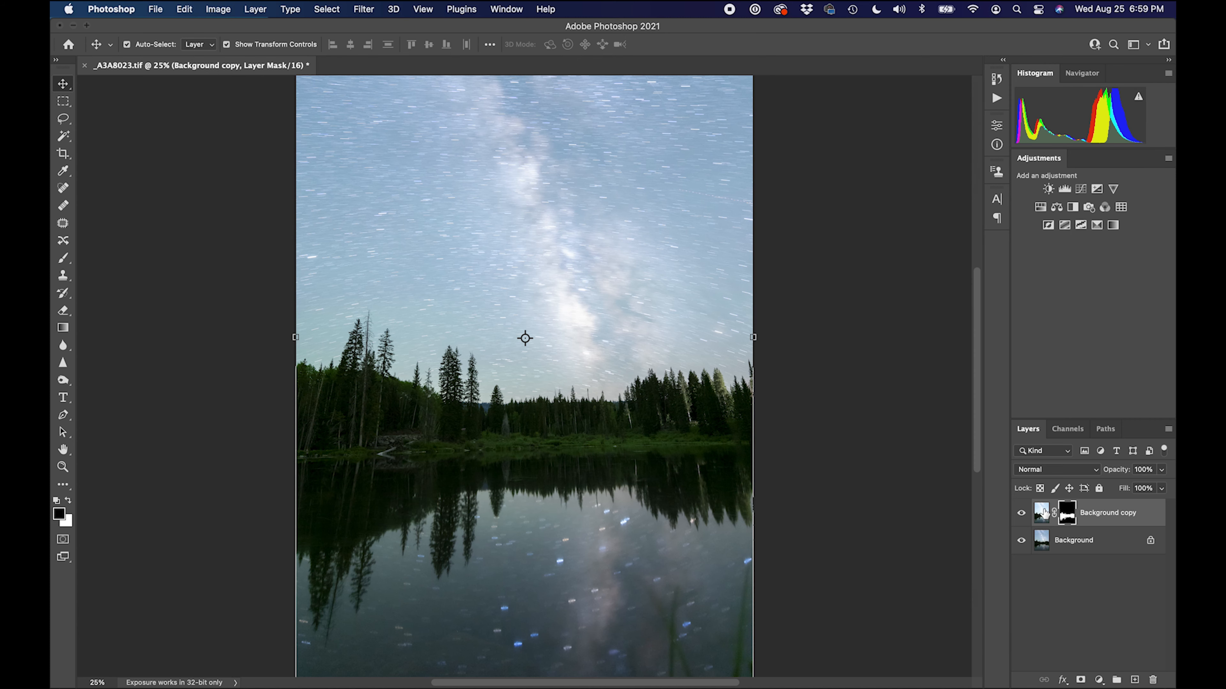
pyautogui.click(1020, 540)
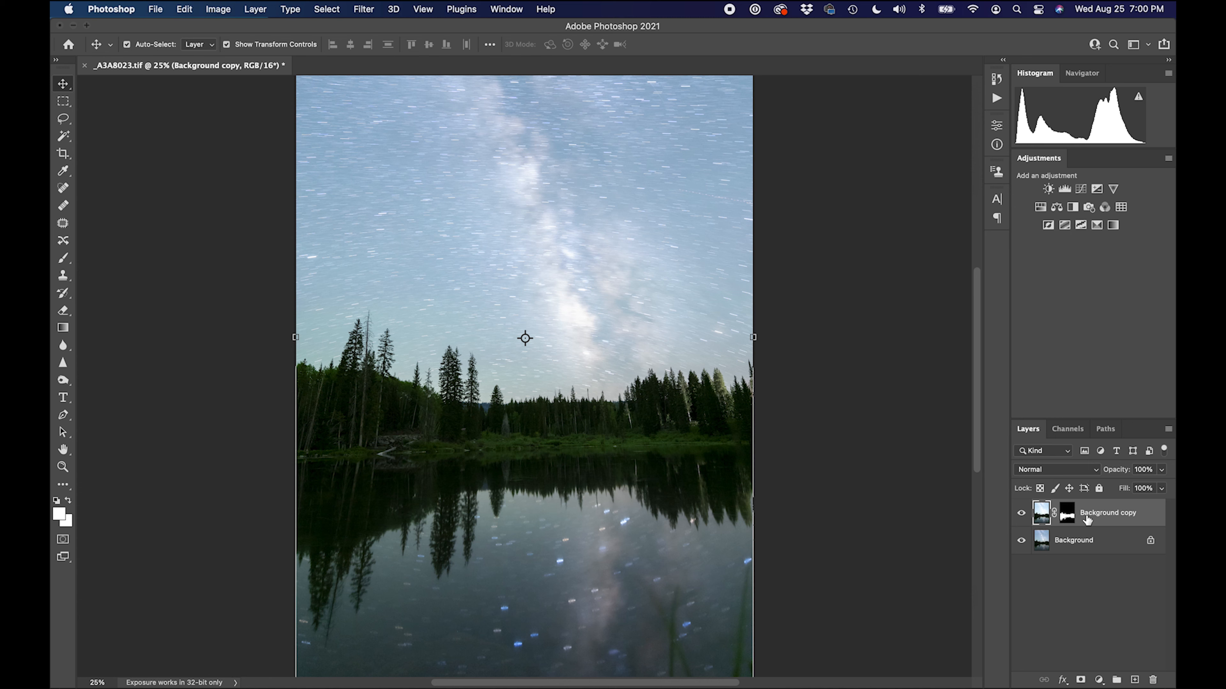
pyautogui.moveTo(1087, 520)
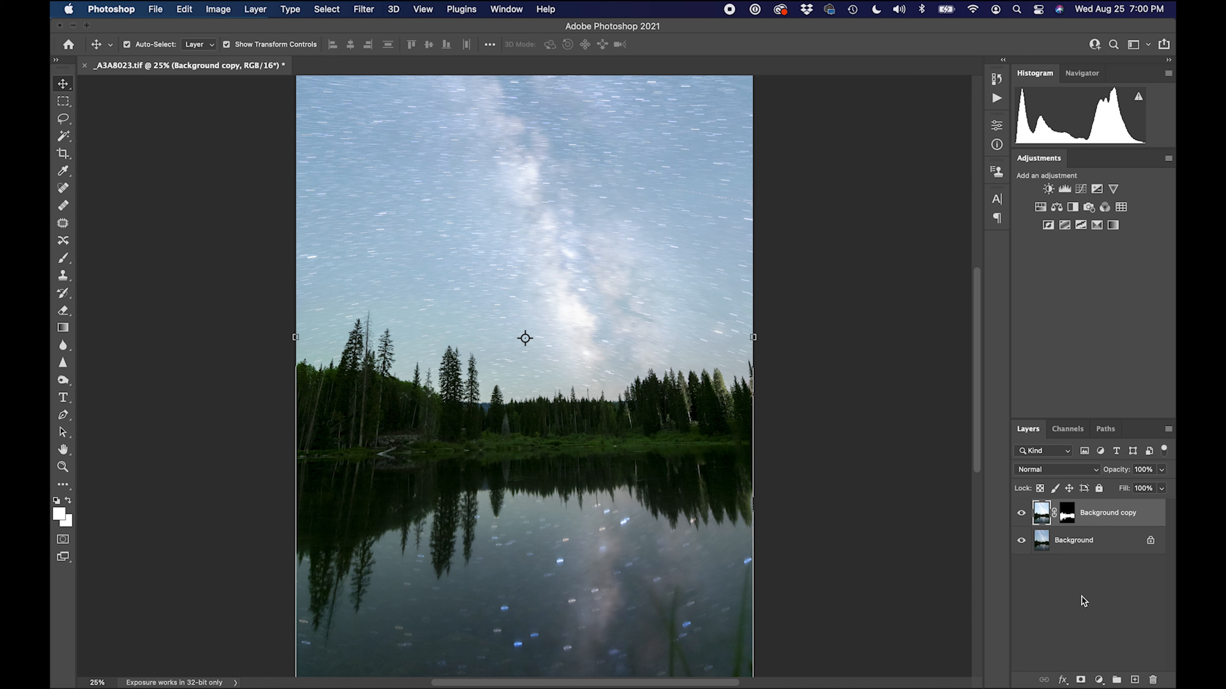
pyautogui.moveTo(1083, 547)
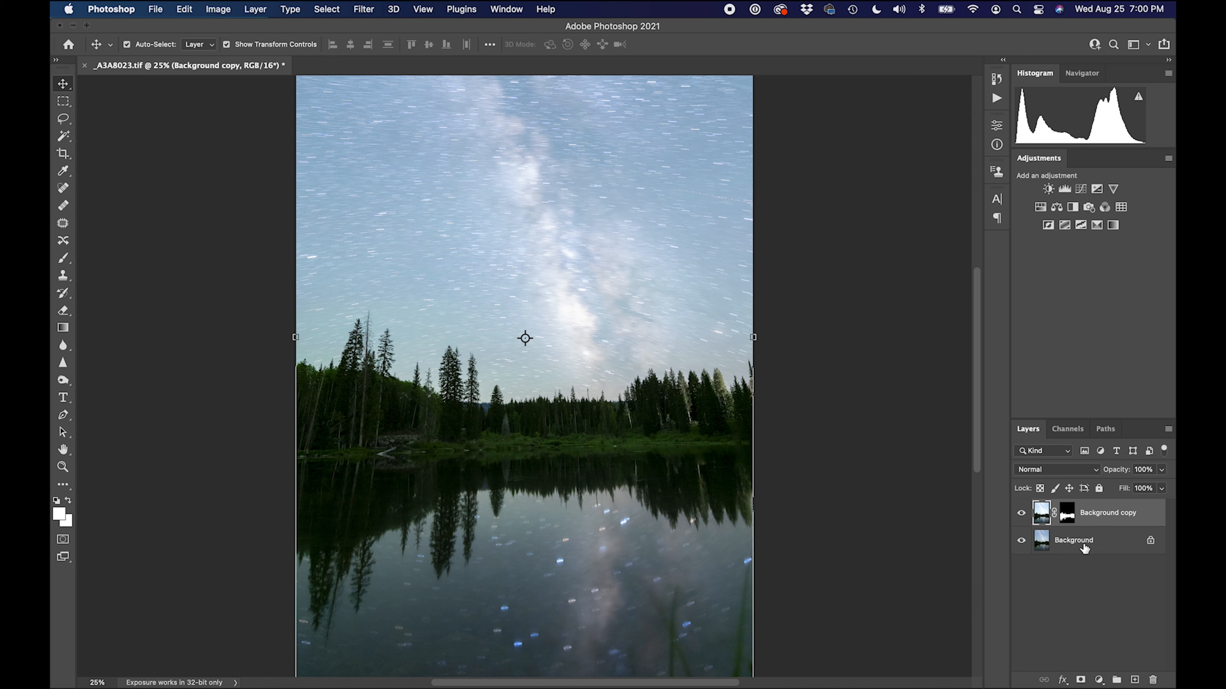
pyautogui.moveTo(1117, 595)
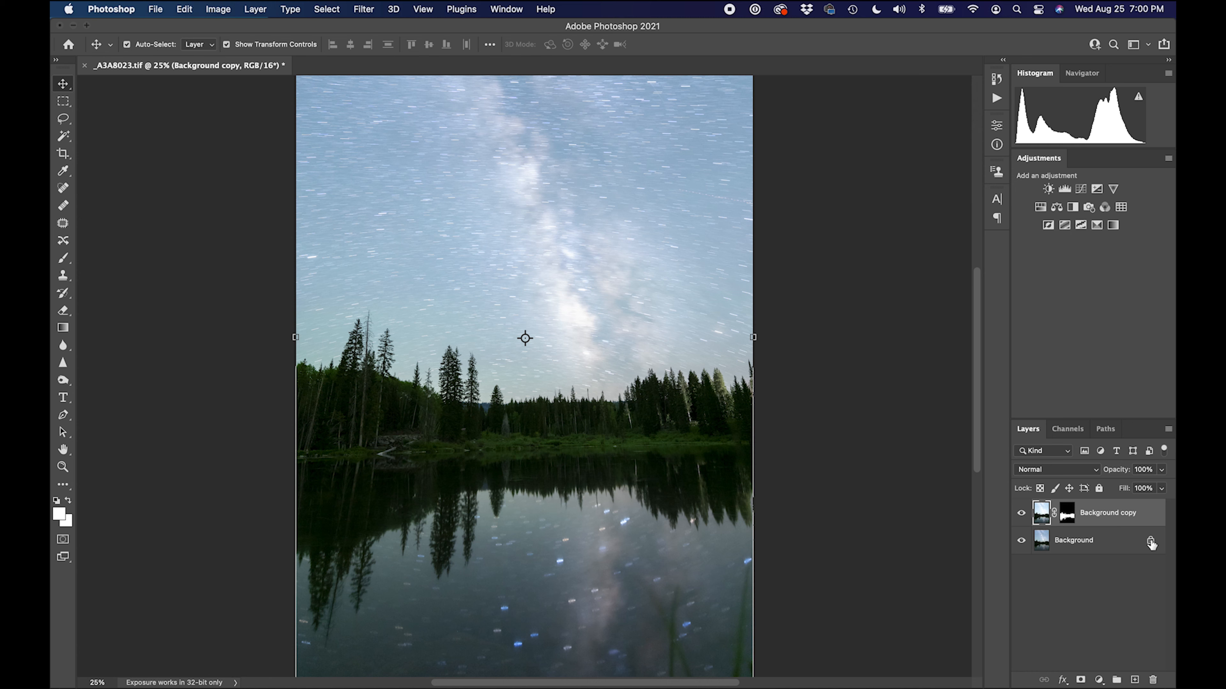
# Unlock Background into Layer 0 and delete the unmasked Background copy layer
pyautogui.doubleClick(1072, 540)
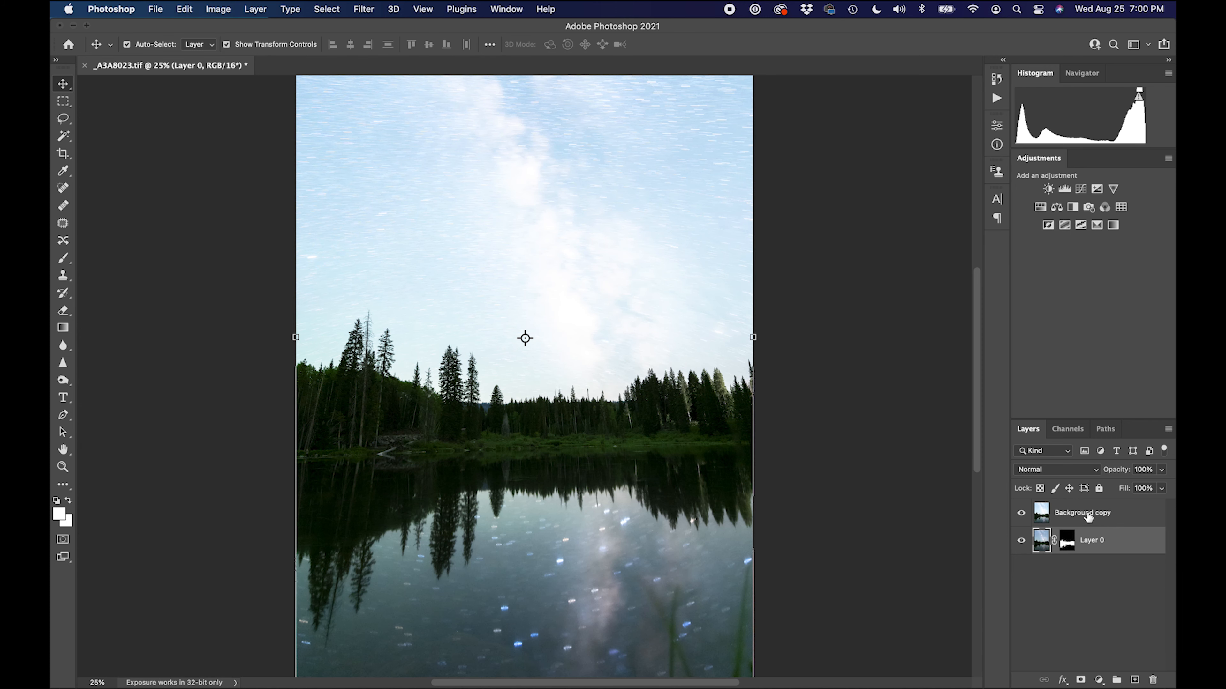
pyautogui.click(1081, 511)
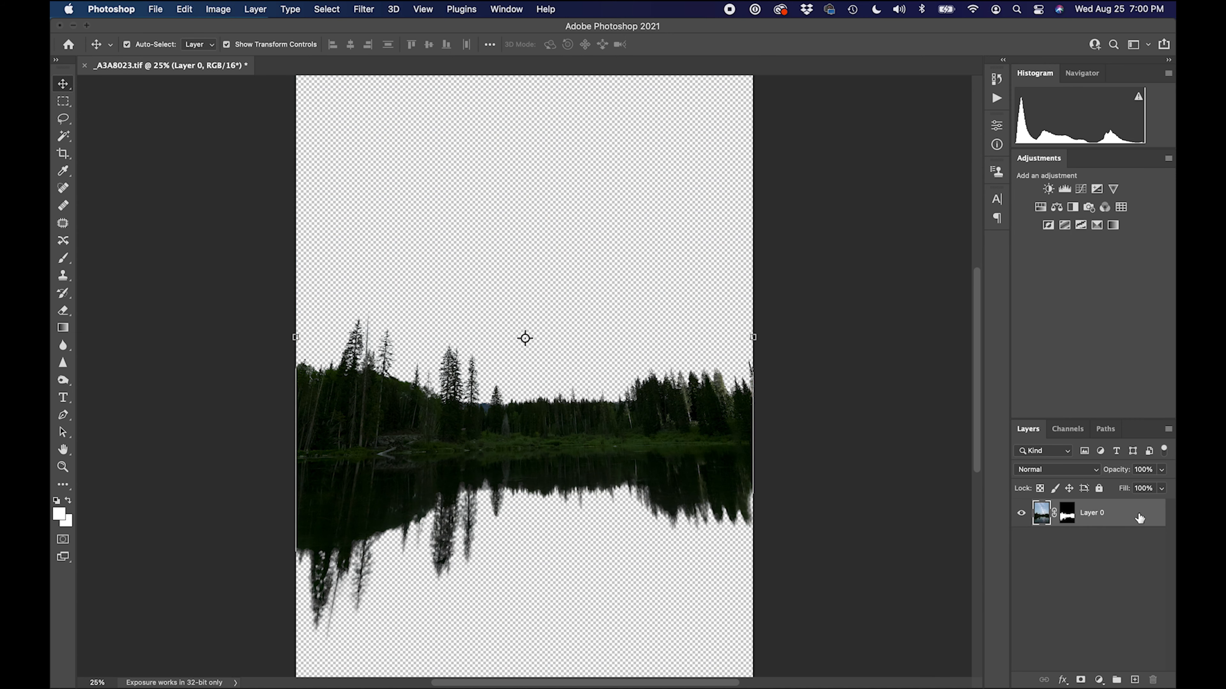
pyautogui.moveTo(1077, 619)
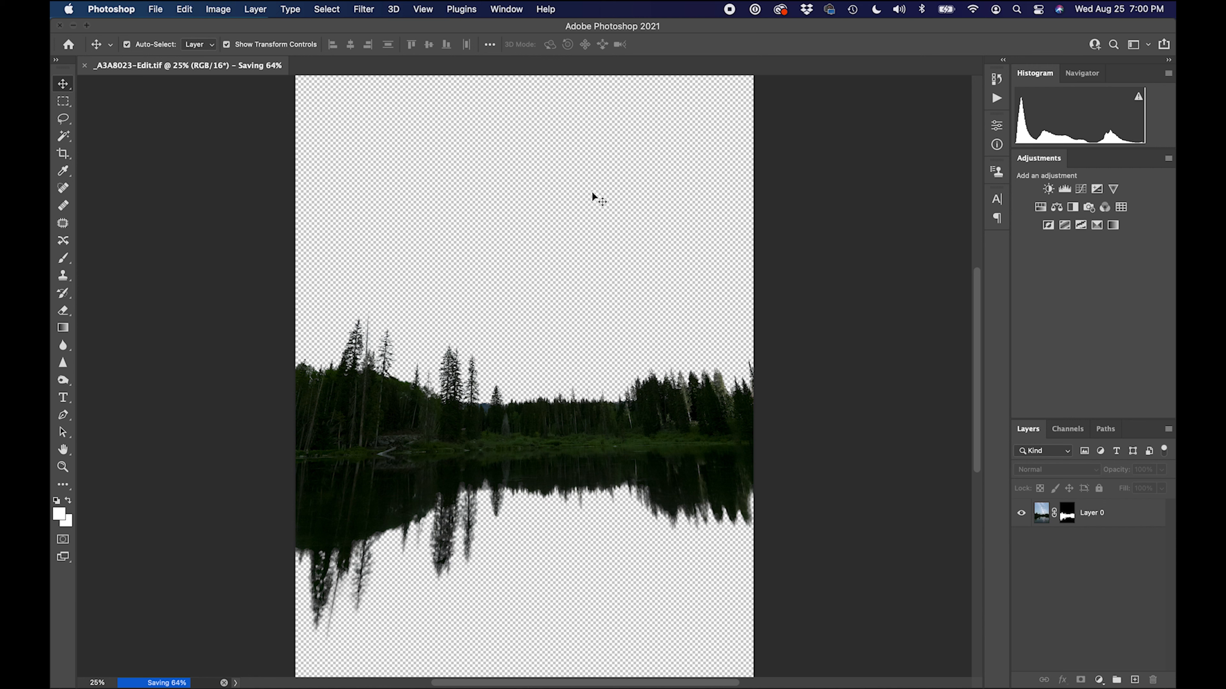
pyautogui.moveTo(893, 395)
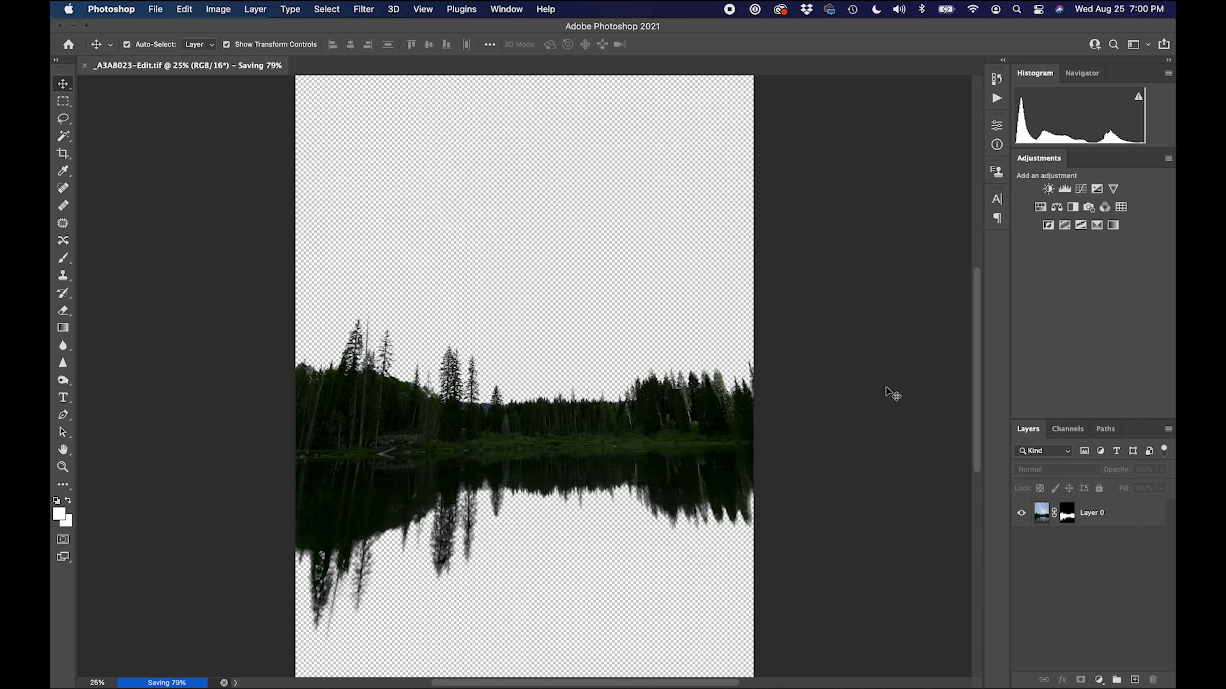